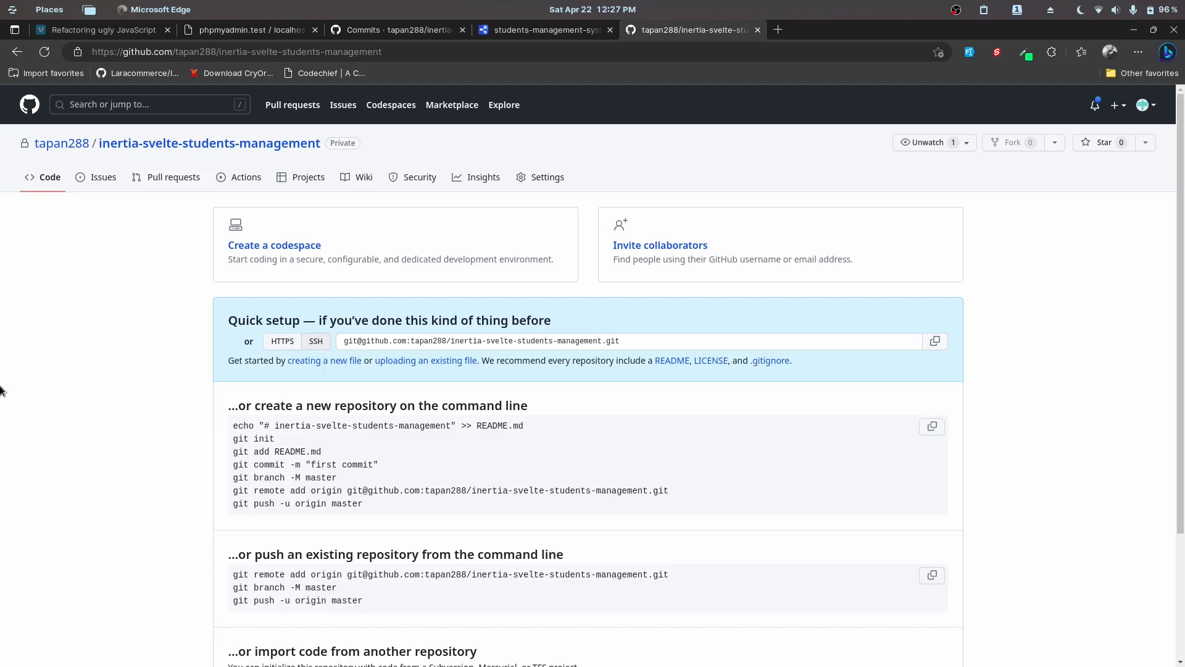
pyautogui.moveTo(13, 324)
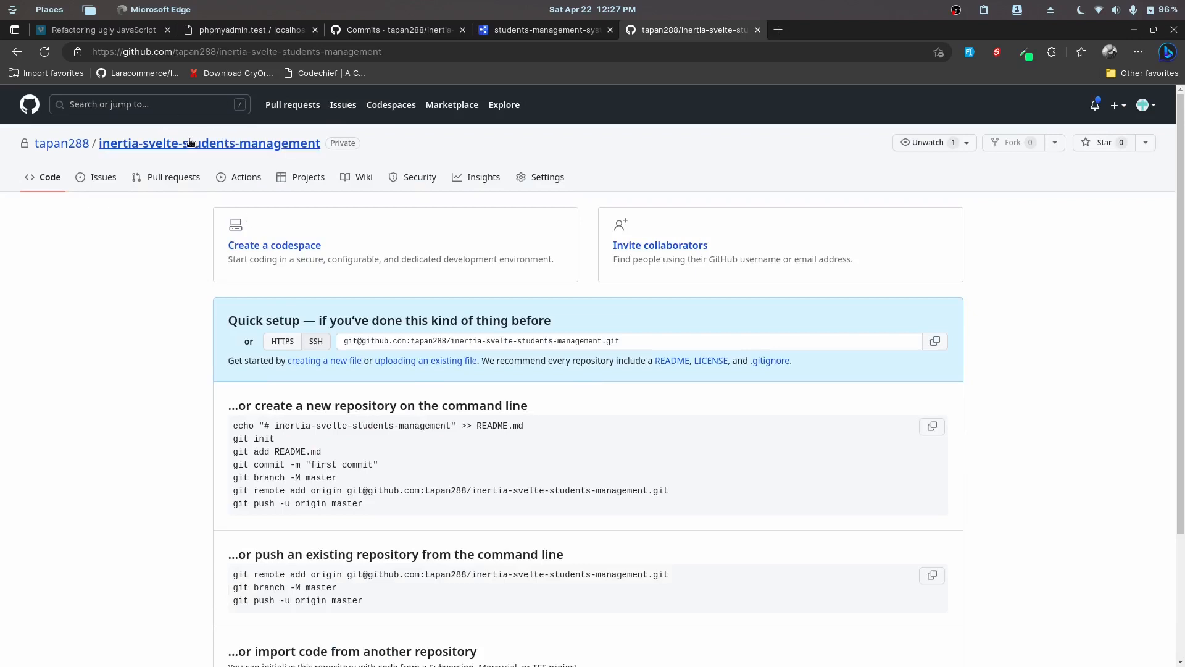
pyautogui.moveTo(167, 250)
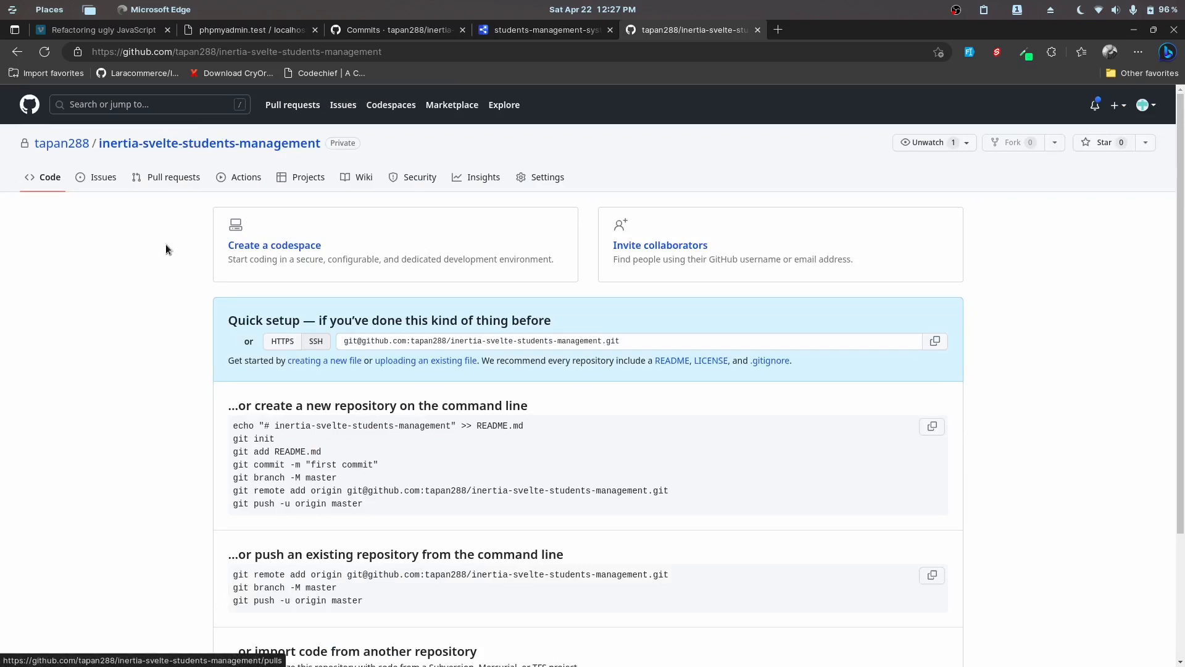
pyautogui.moveTo(423, 83)
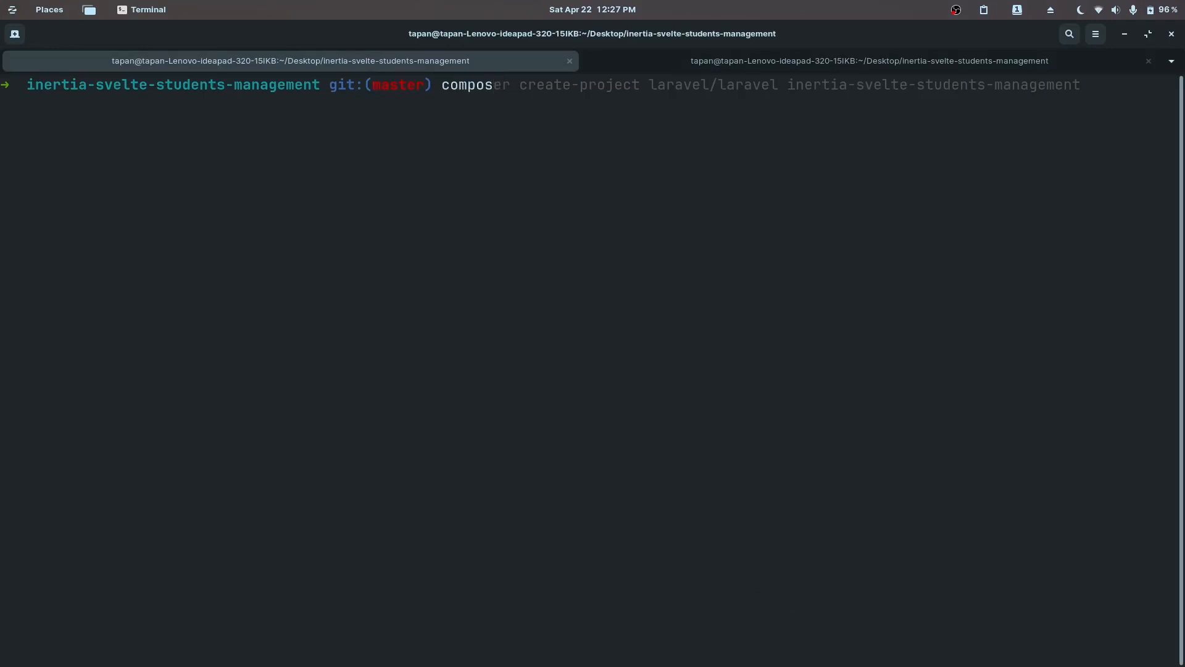
# Run composer create-project laravel/laravel inertia-svelte-students-management.
pyautogui.write('er create-project laravel/laravel inertia-svelte-students-management')
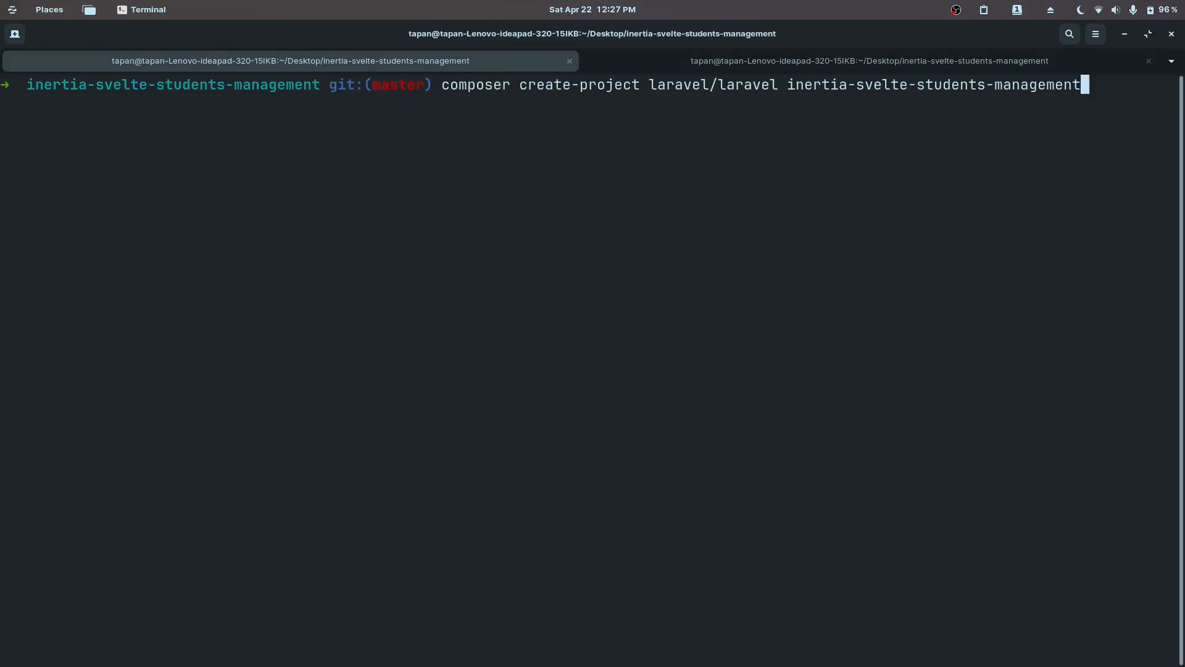
pyautogui.press('Return')
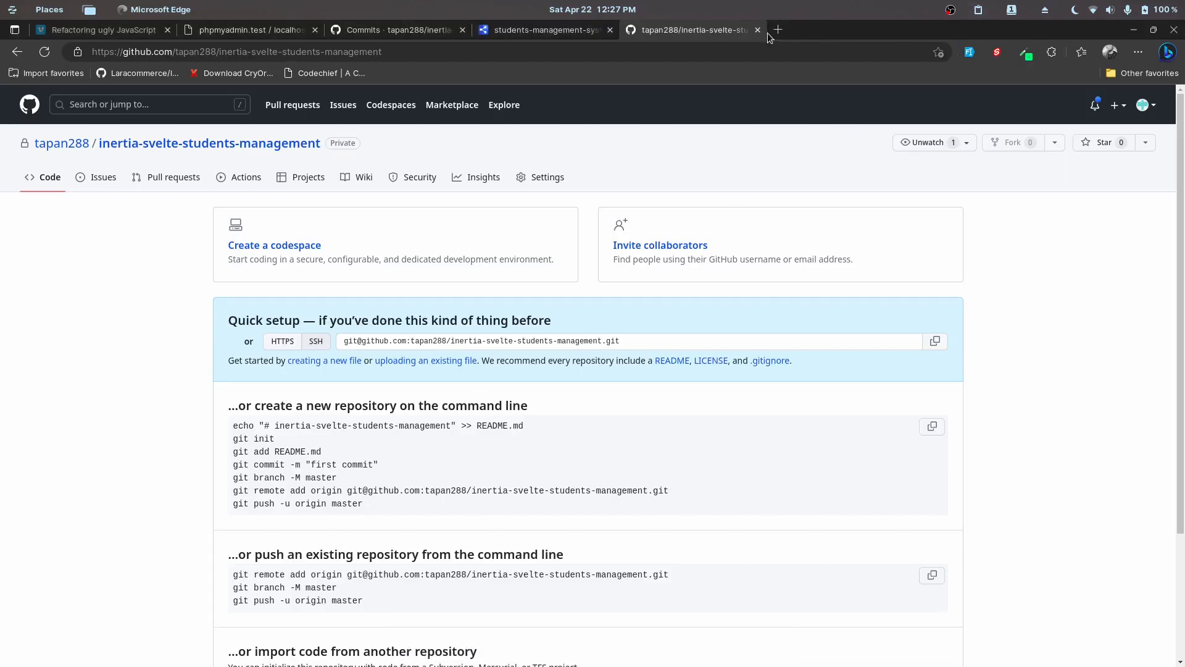
# Load inertiajs.com in a new browser tab and look over the homepage.
pyautogui.click(777, 30)
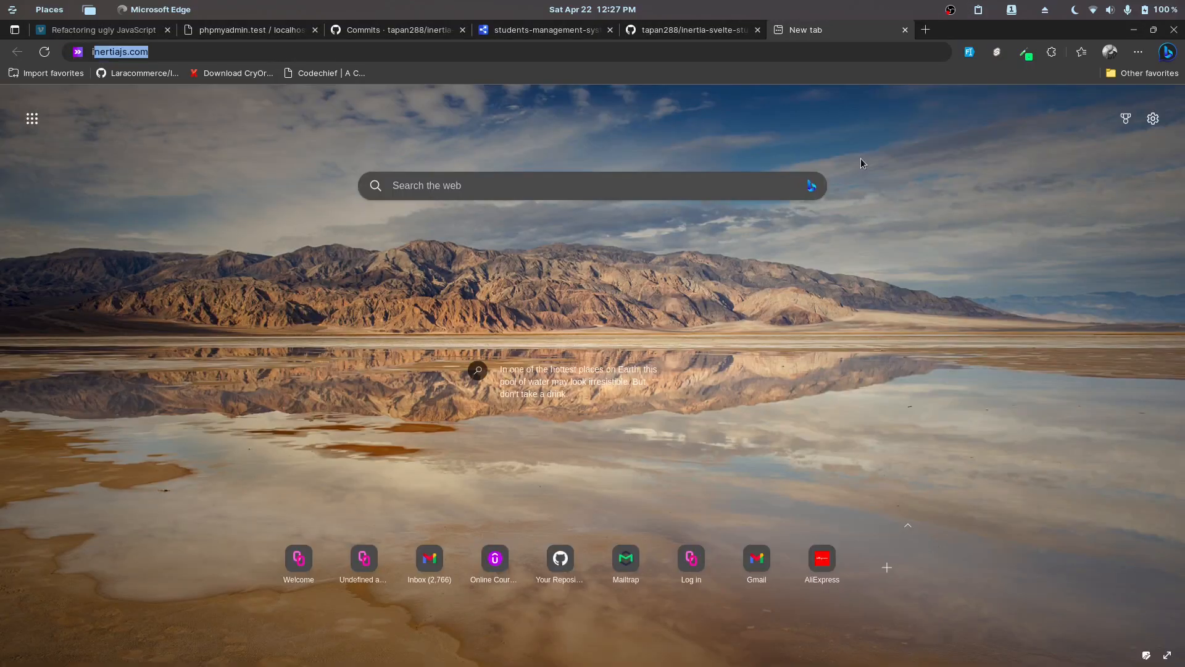
pyautogui.press('Return')
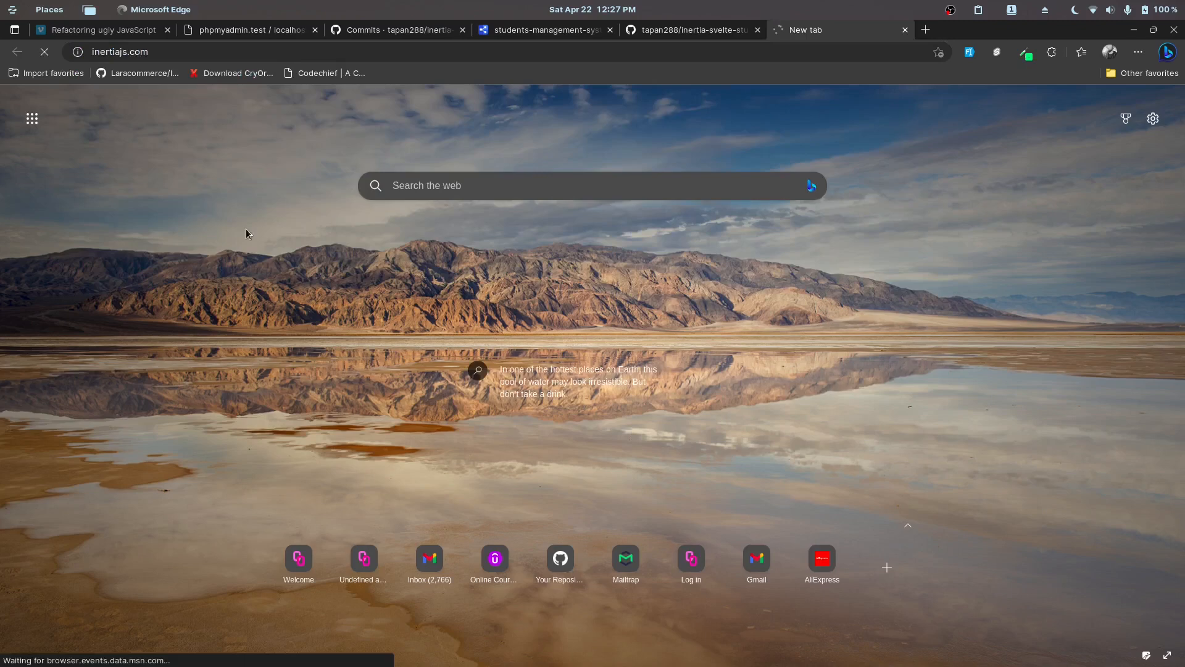
pyautogui.moveTo(165, 246)
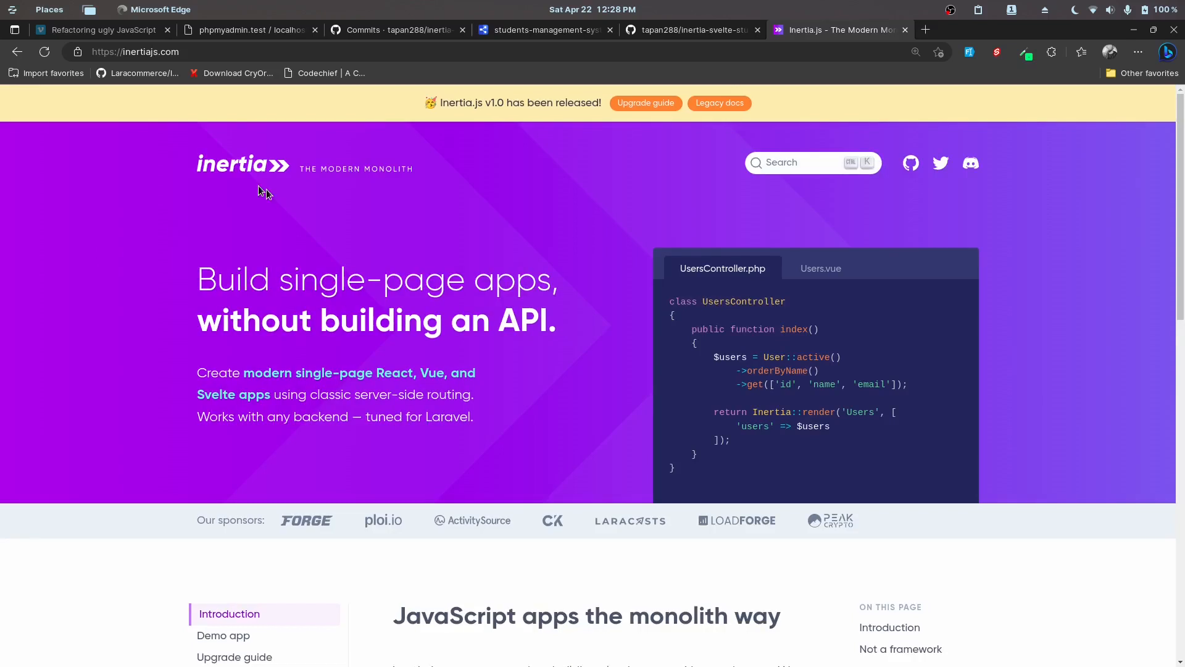
pyautogui.moveTo(1167, 16)
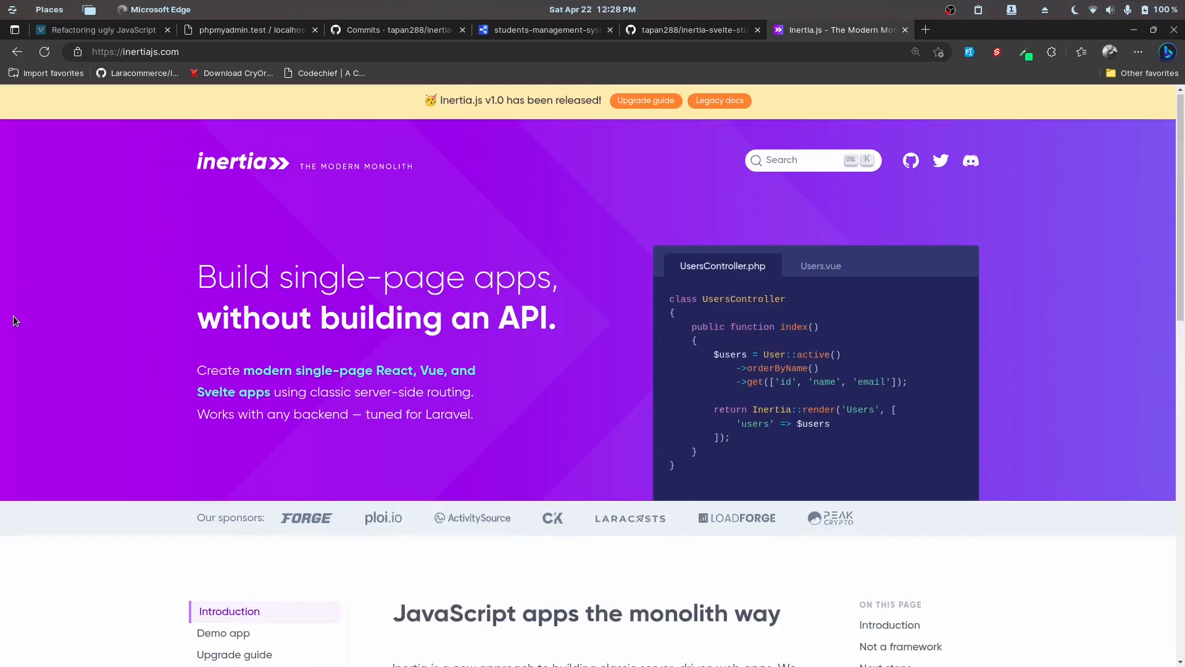
pyautogui.scroll(3)
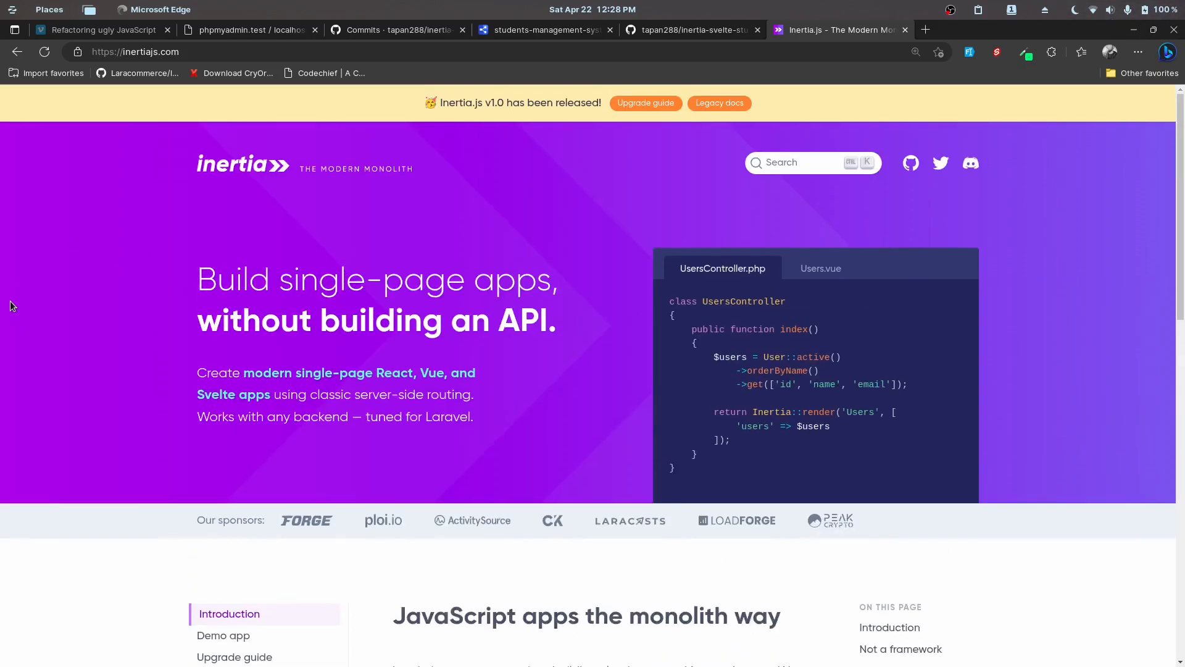
pyautogui.moveTo(79, 372)
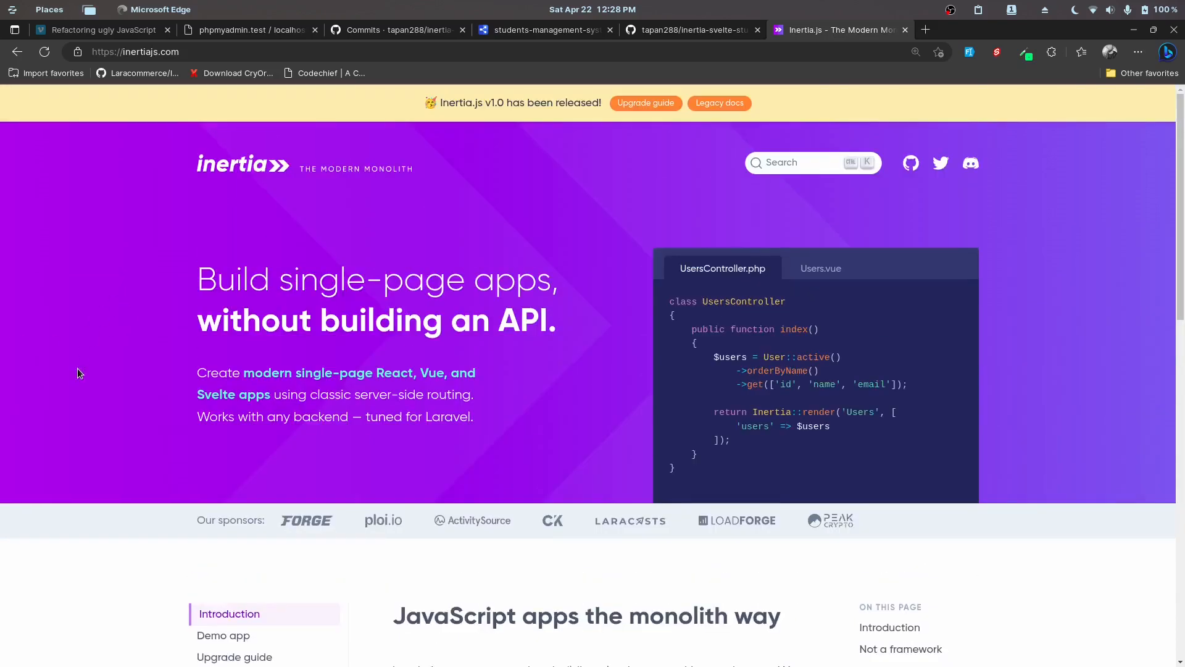
pyautogui.moveTo(60, 336)
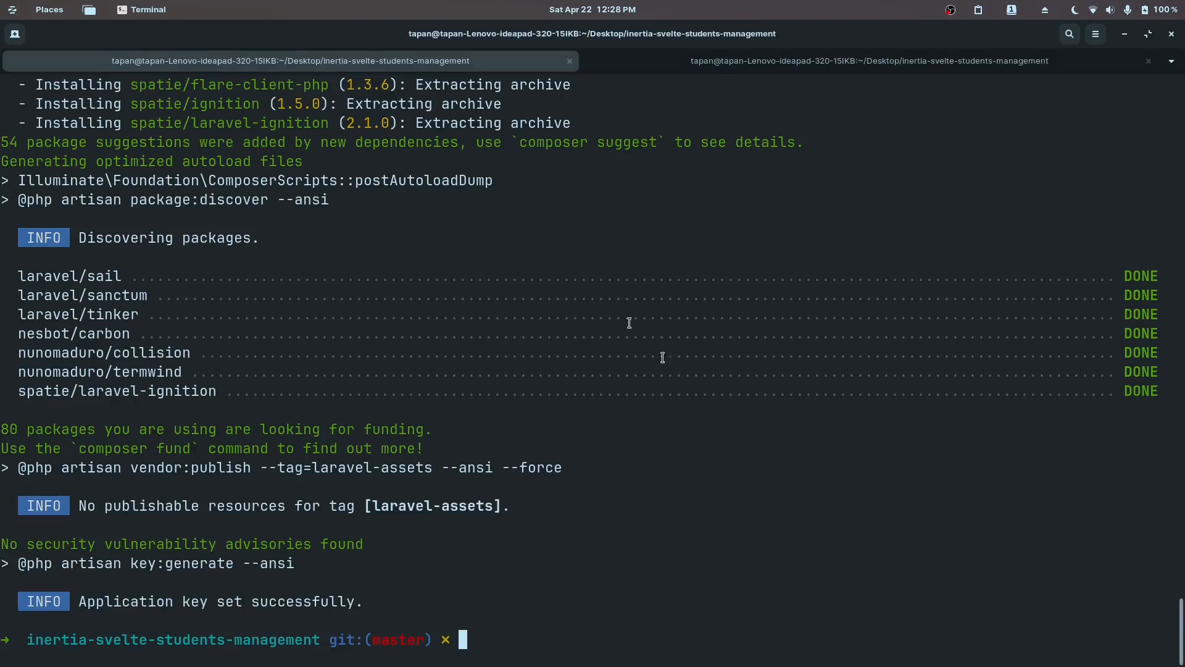
# Change directory into the new inertia-svelte-students-management project folder.
pyautogui.write('cd inertia-svelte-students-management')
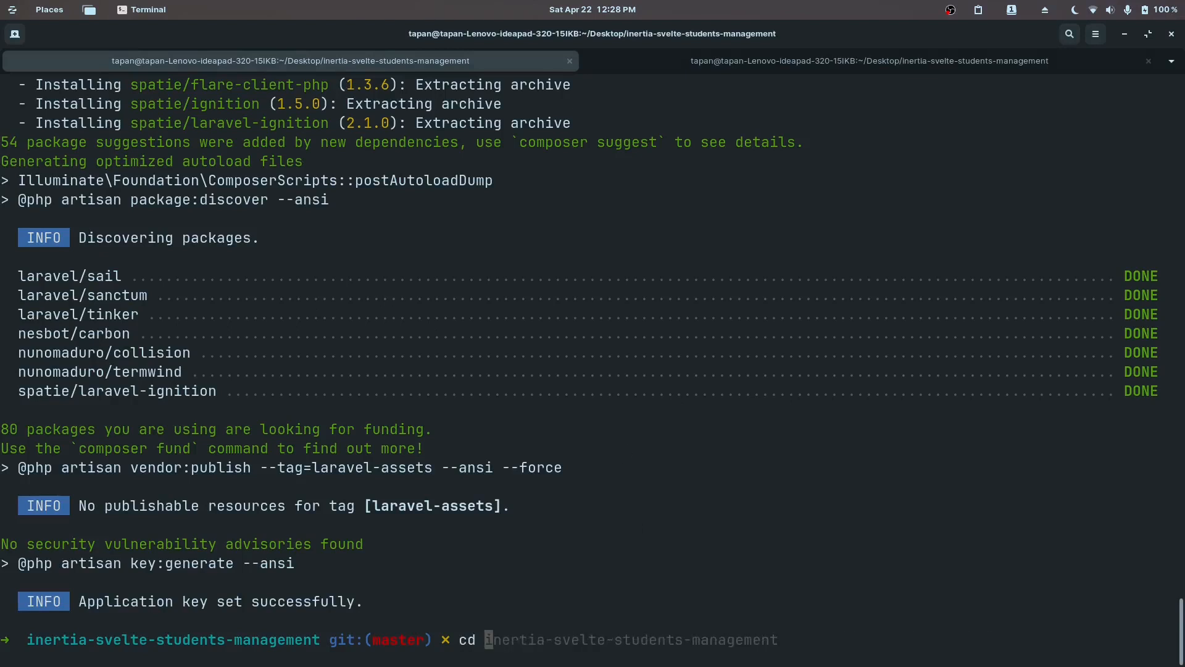
pyautogui.press('Return')
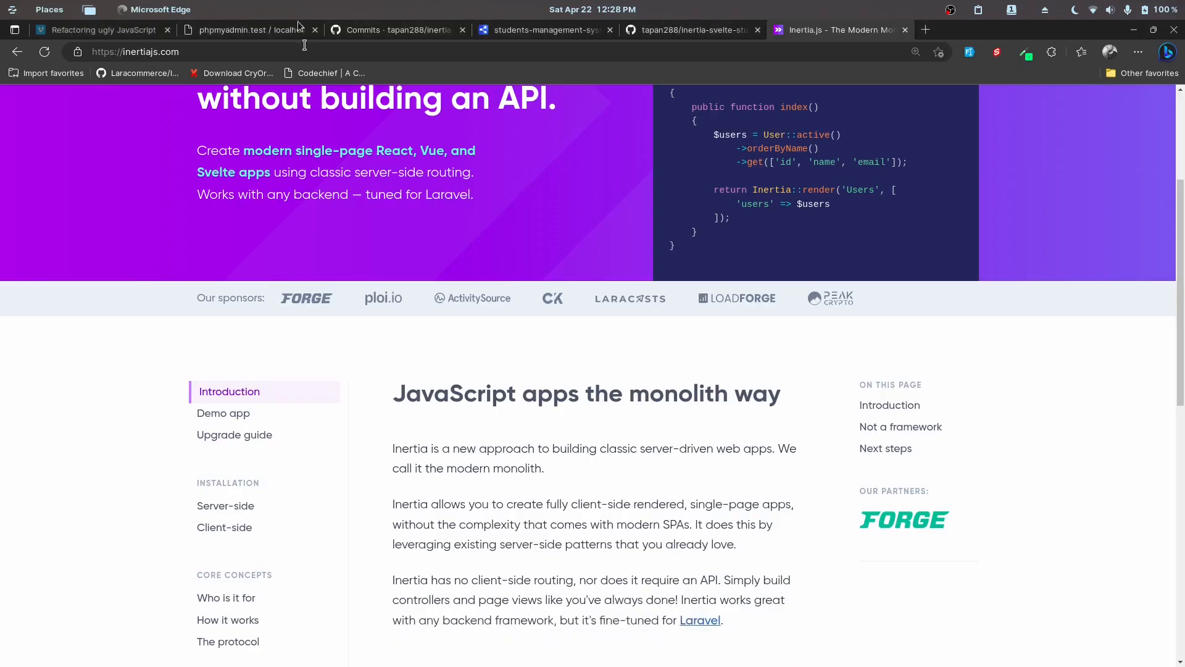
# Show the empty inertia-svelte-students-management database in phpMyAdmin.
pyautogui.click(242, 30)
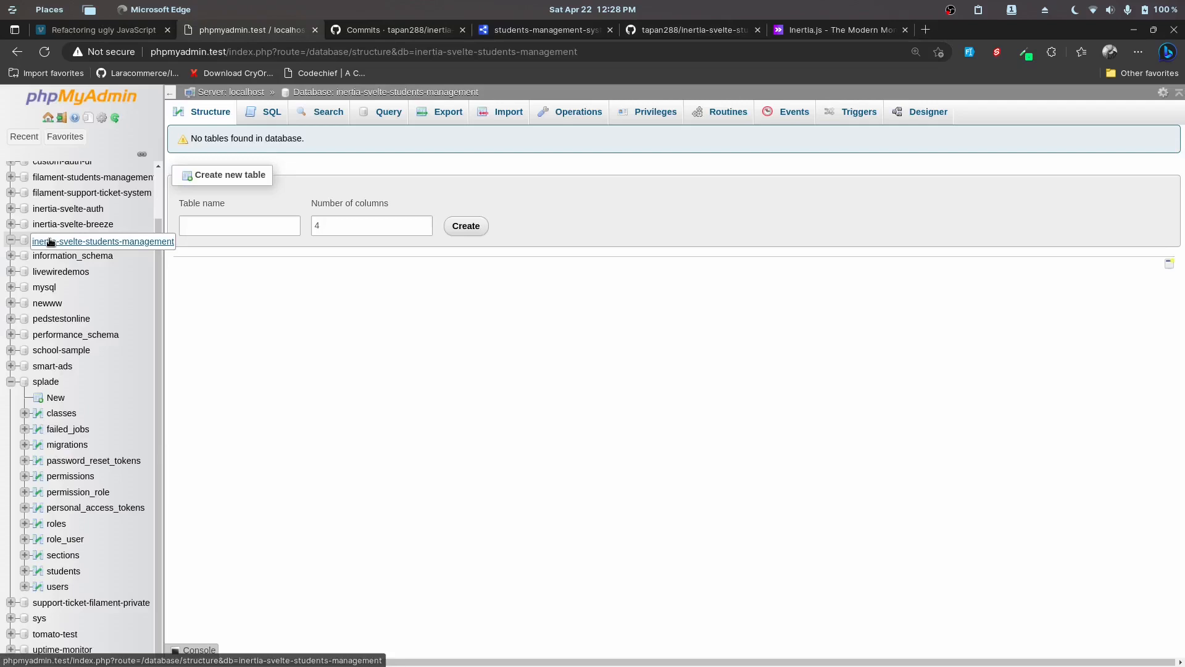
pyautogui.moveTo(102, 249)
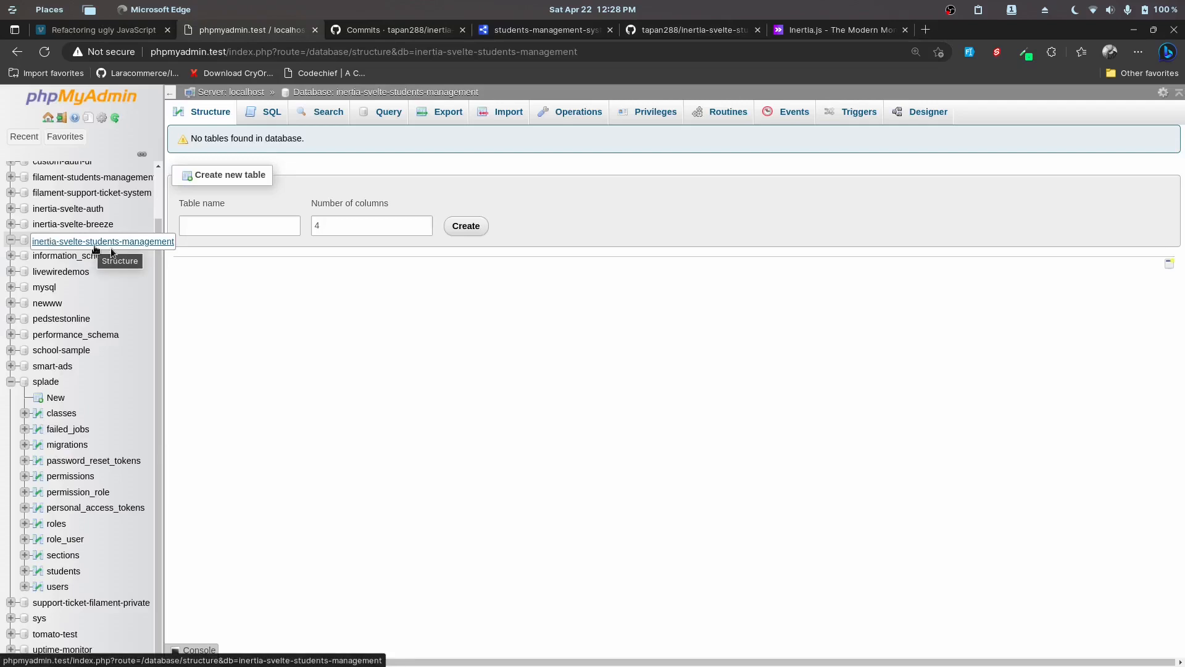
pyautogui.moveTo(775, 638)
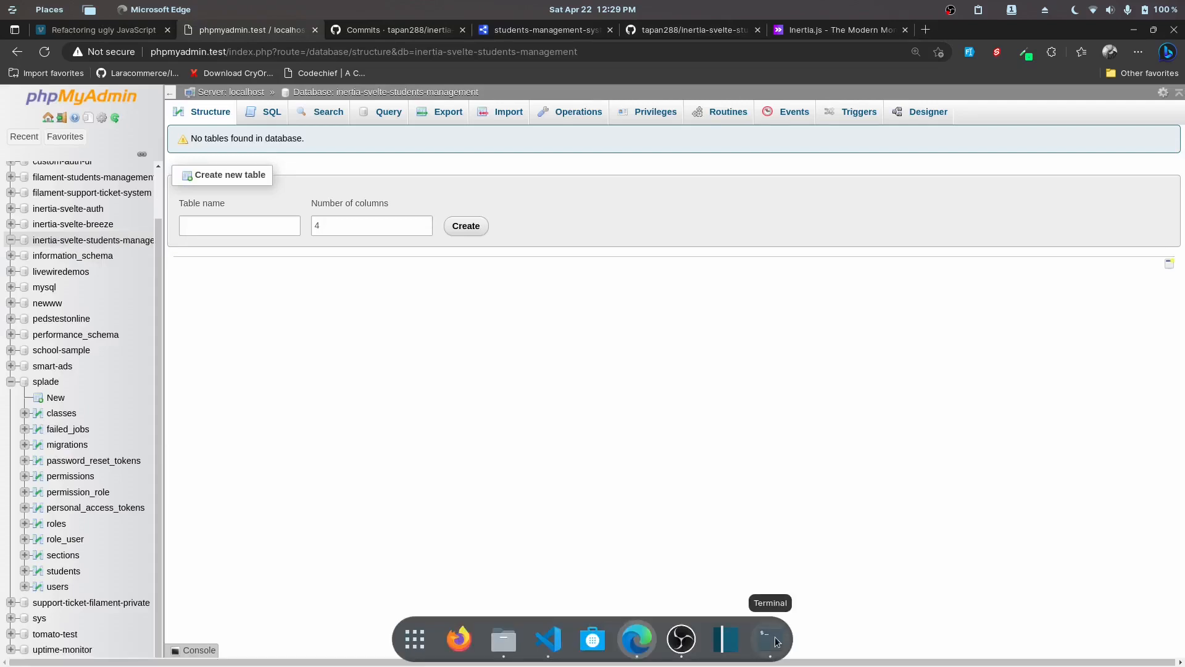
# Initialize a Git repository in the project and add the GitHub SSH origin remote.
pyautogui.click(547, 638)
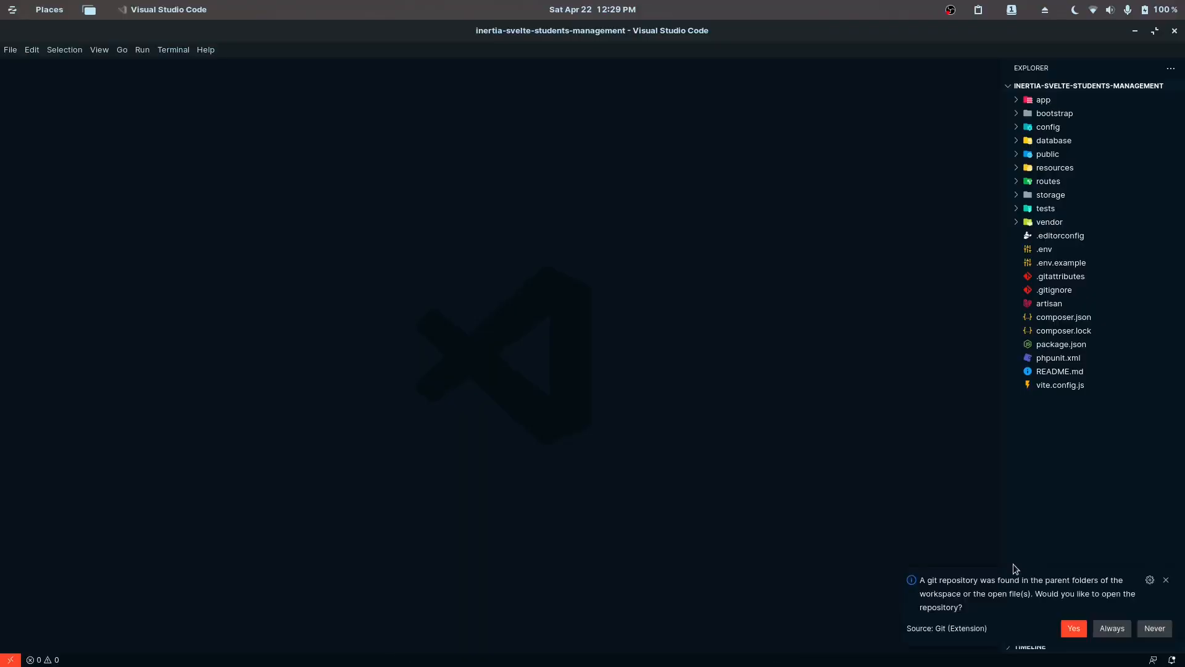
pyautogui.moveTo(911, 446)
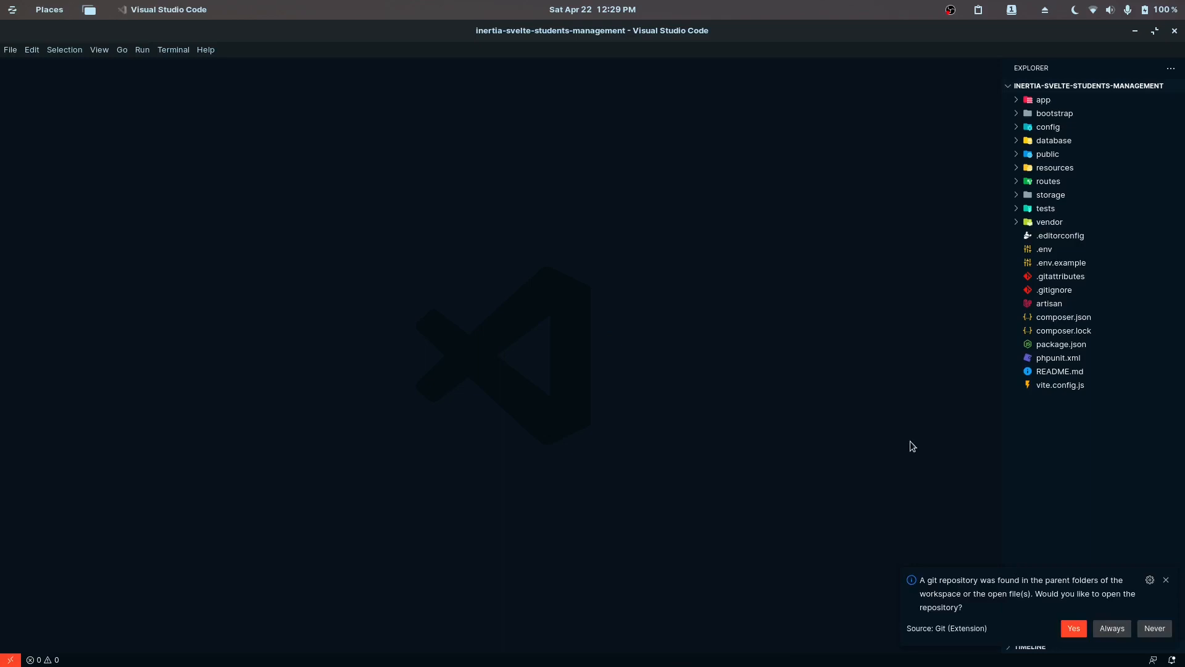
pyautogui.moveTo(907, 446)
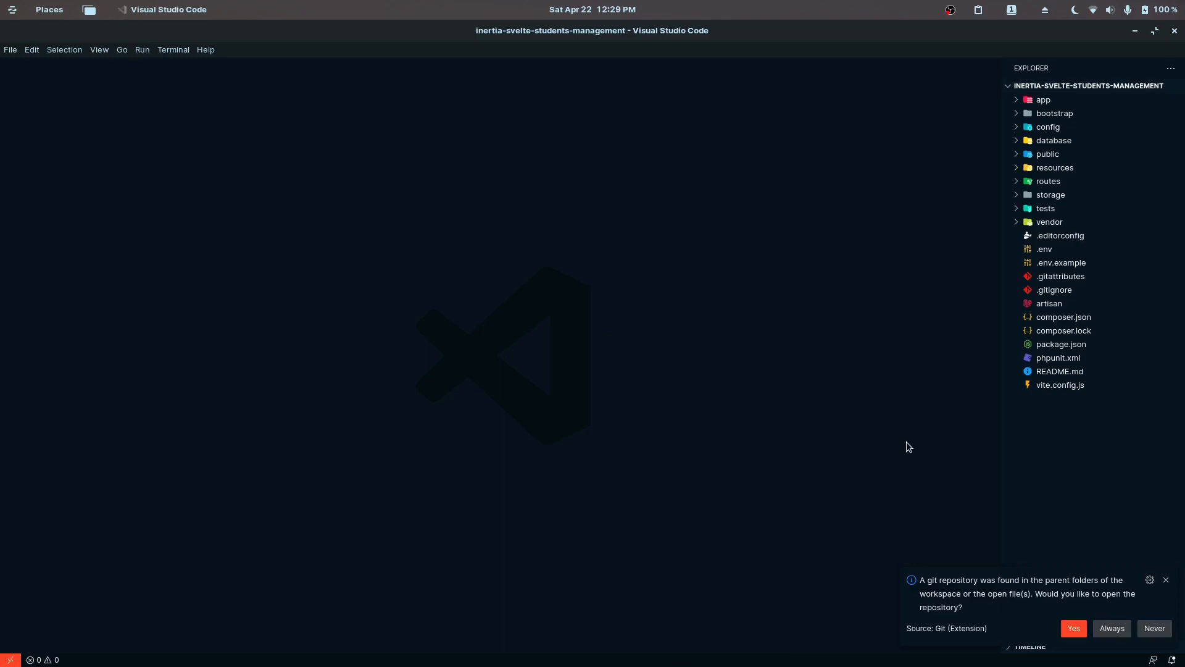
pyautogui.moveTo(754, 406)
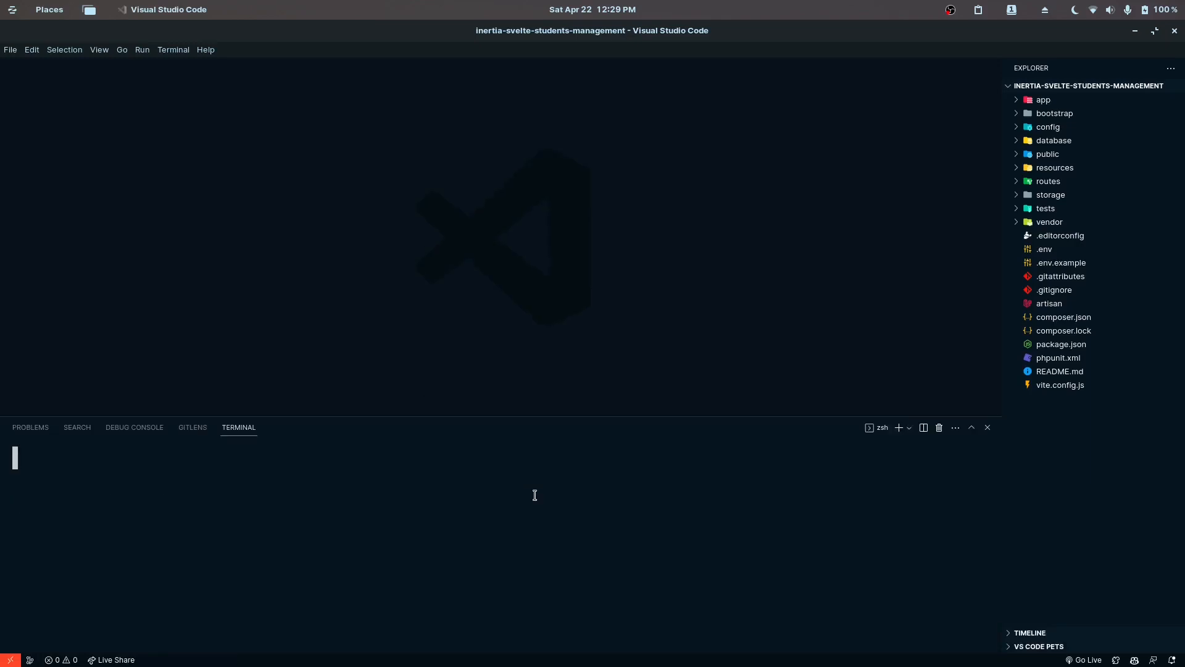
pyautogui.press('Return')
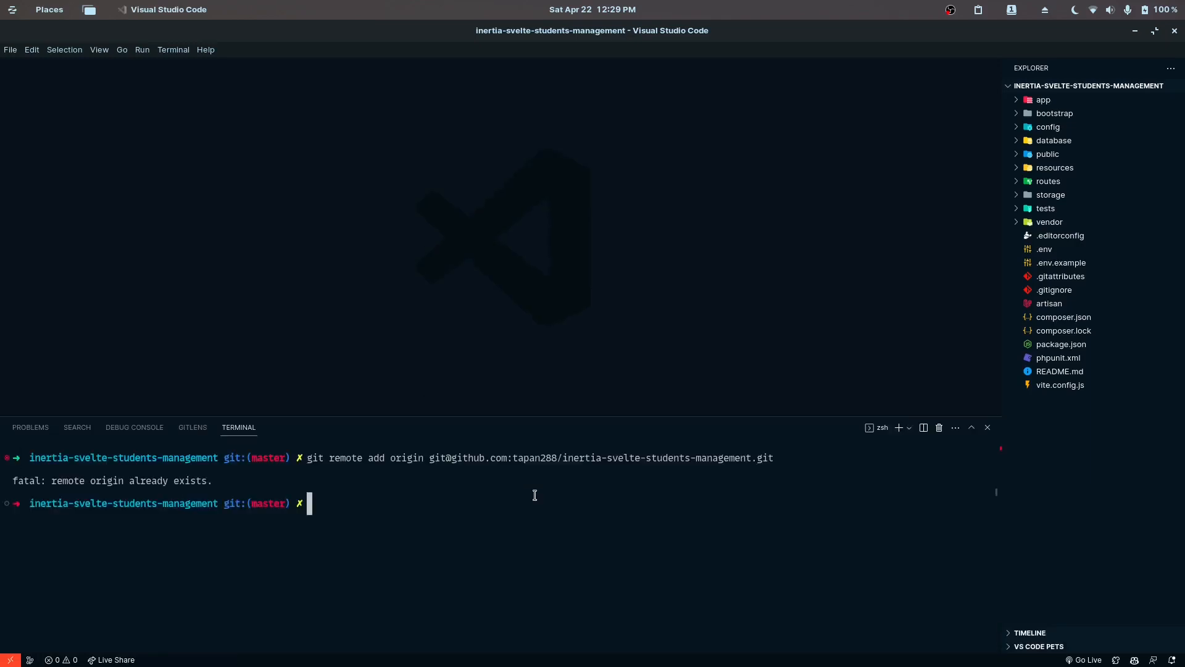
pyautogui.moveTo(697, 527)
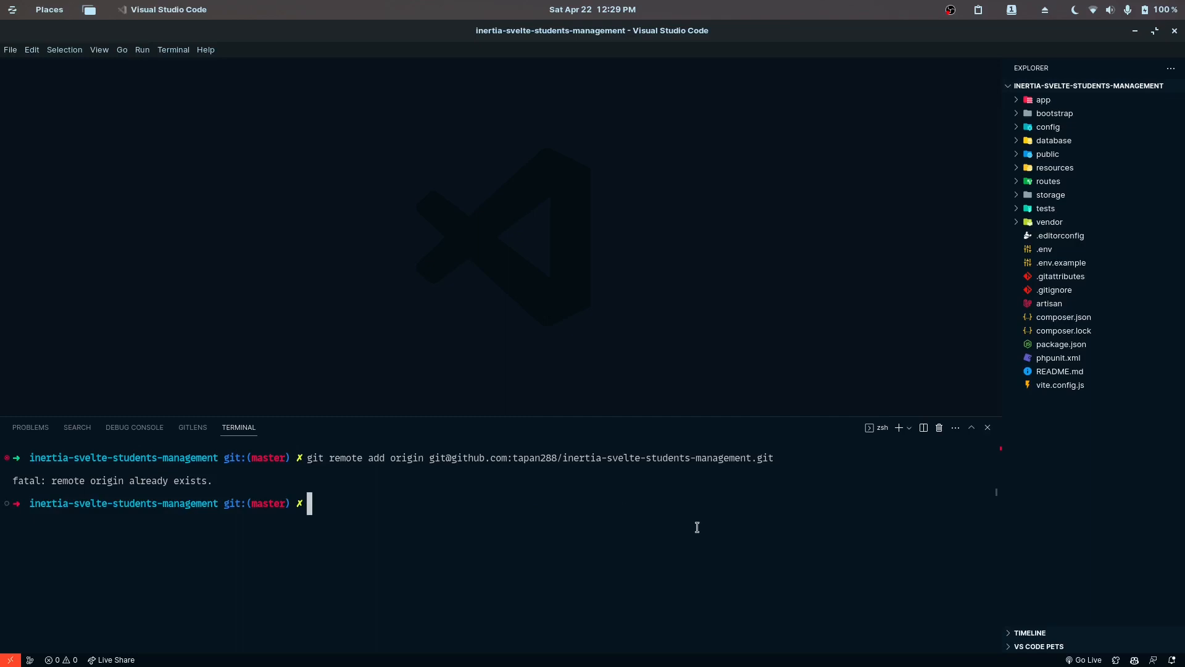
pyautogui.moveTo(496, 659)
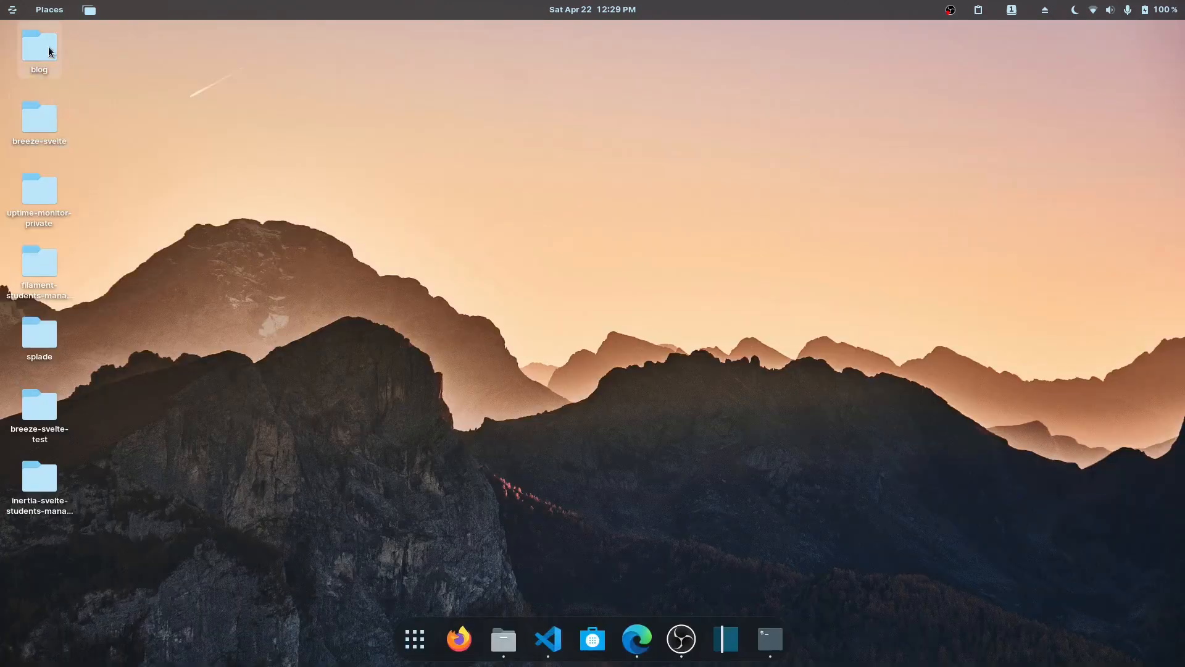
pyautogui.click(38, 484)
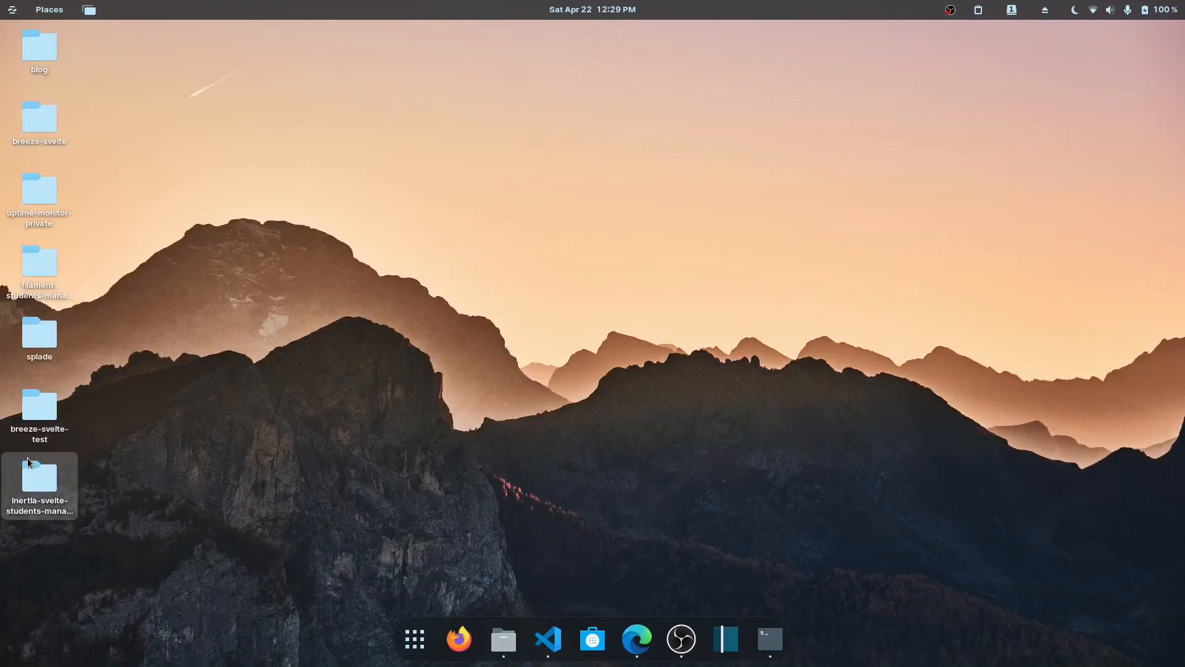
pyautogui.doubleClick(38, 479)
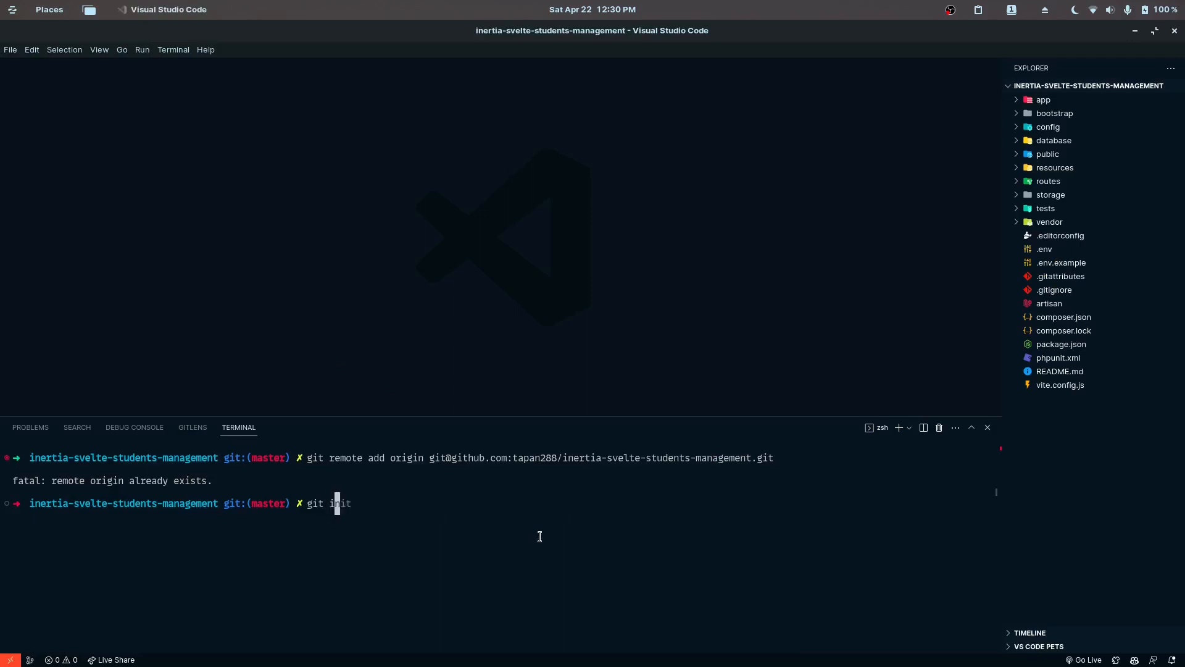
pyautogui.press('Return')
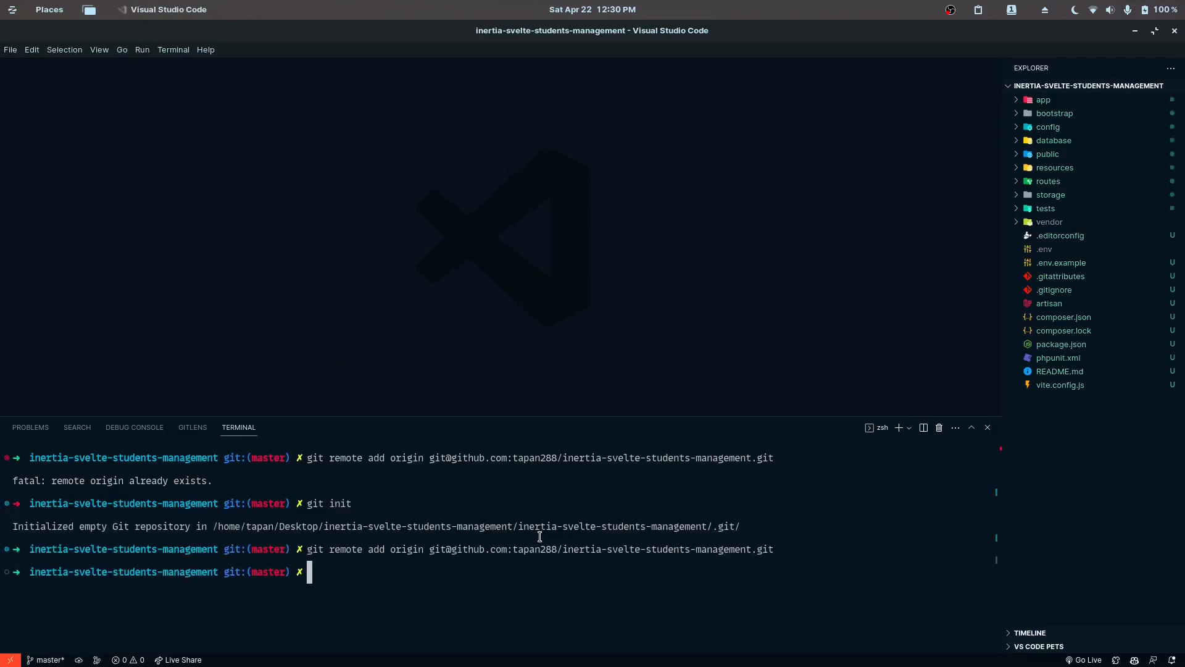
pyautogui.click(988, 427)
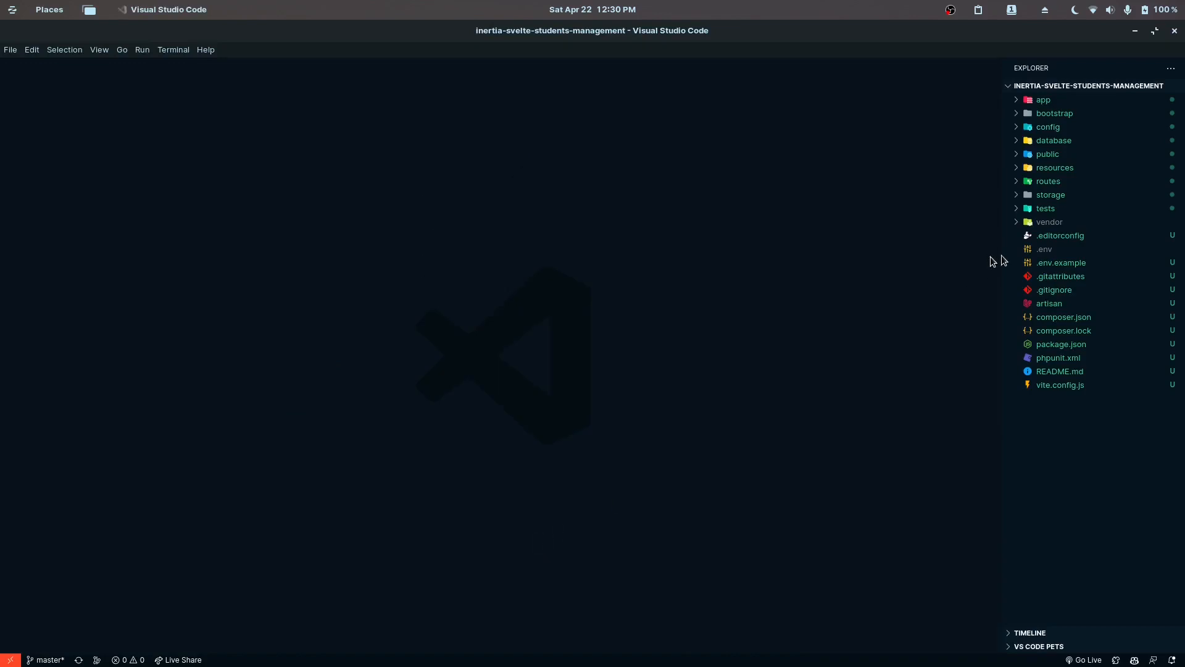
# Set .env DB_DATABASE to inertia-svelte-students-management and create the 'initial commit'.
pyautogui.click(1046, 248)
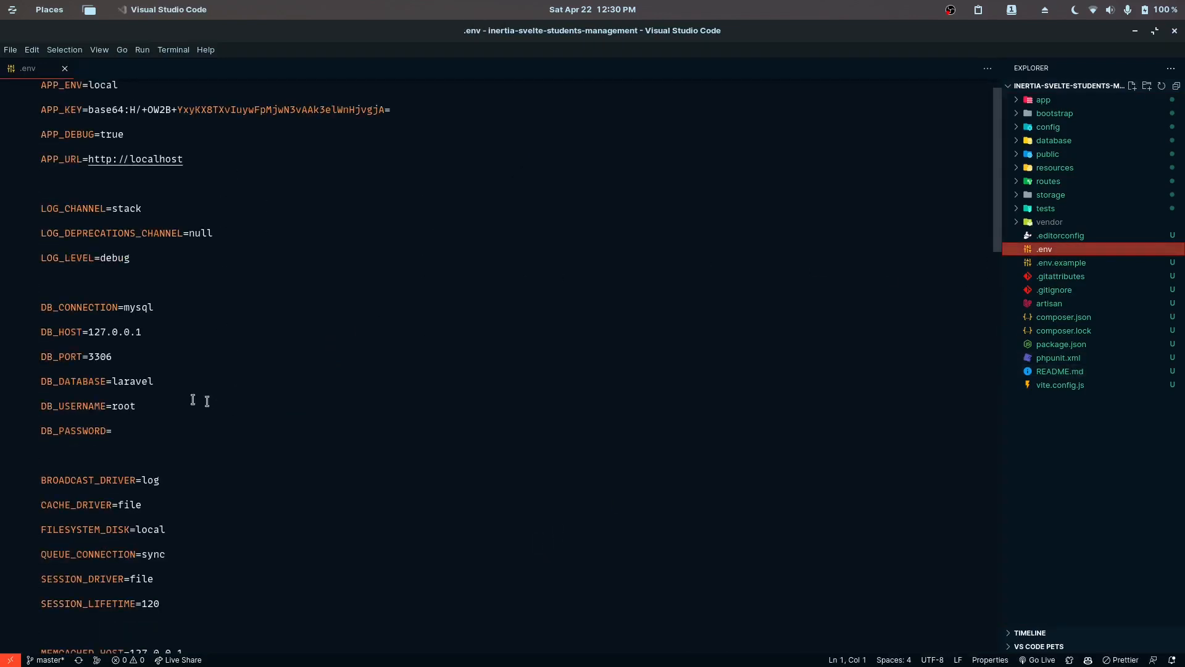
pyautogui.doubleClick(132, 382)
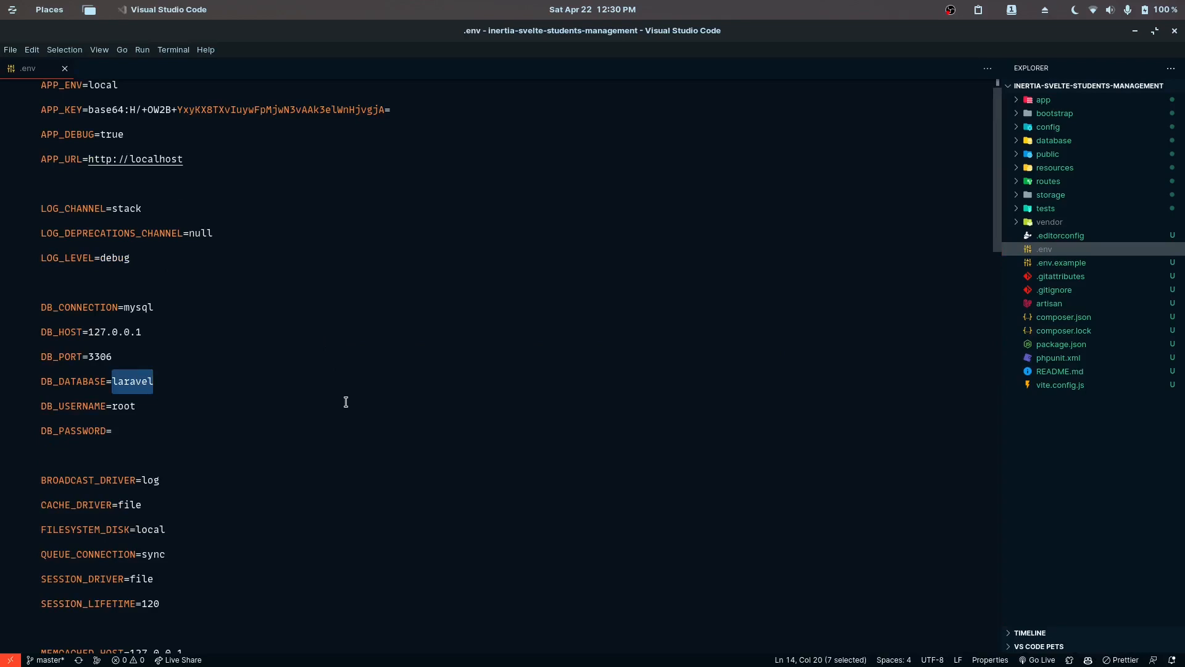
pyautogui.write('inertia-svelte-students-management')
pyautogui.write('git')
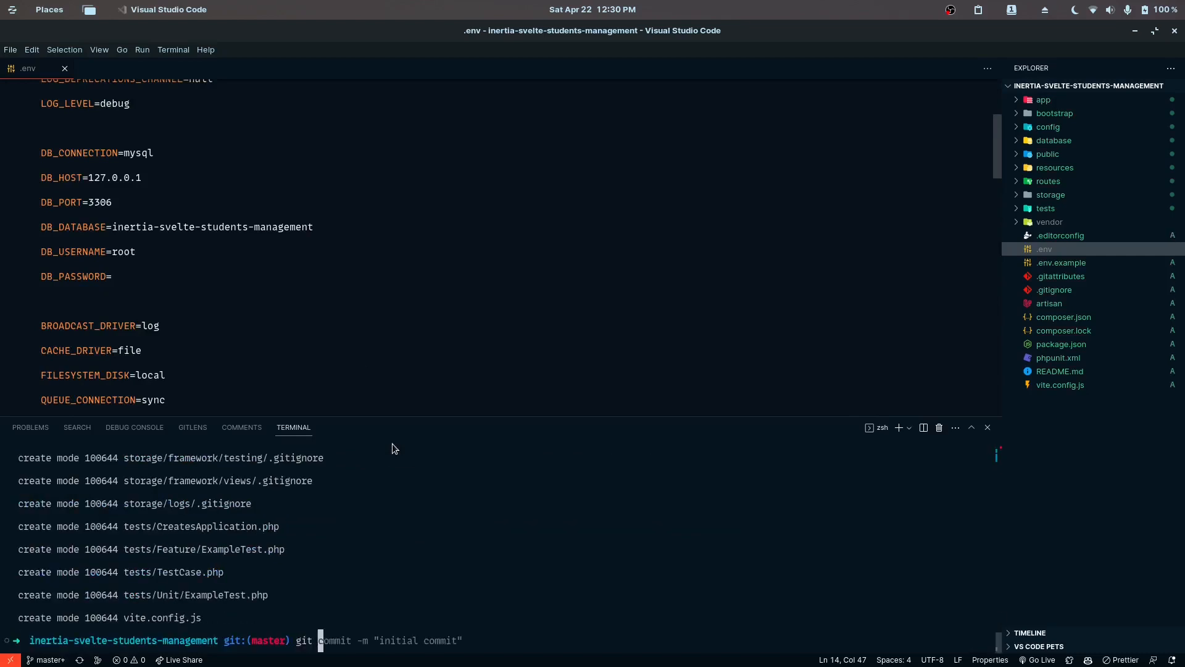
pyautogui.press('Return')
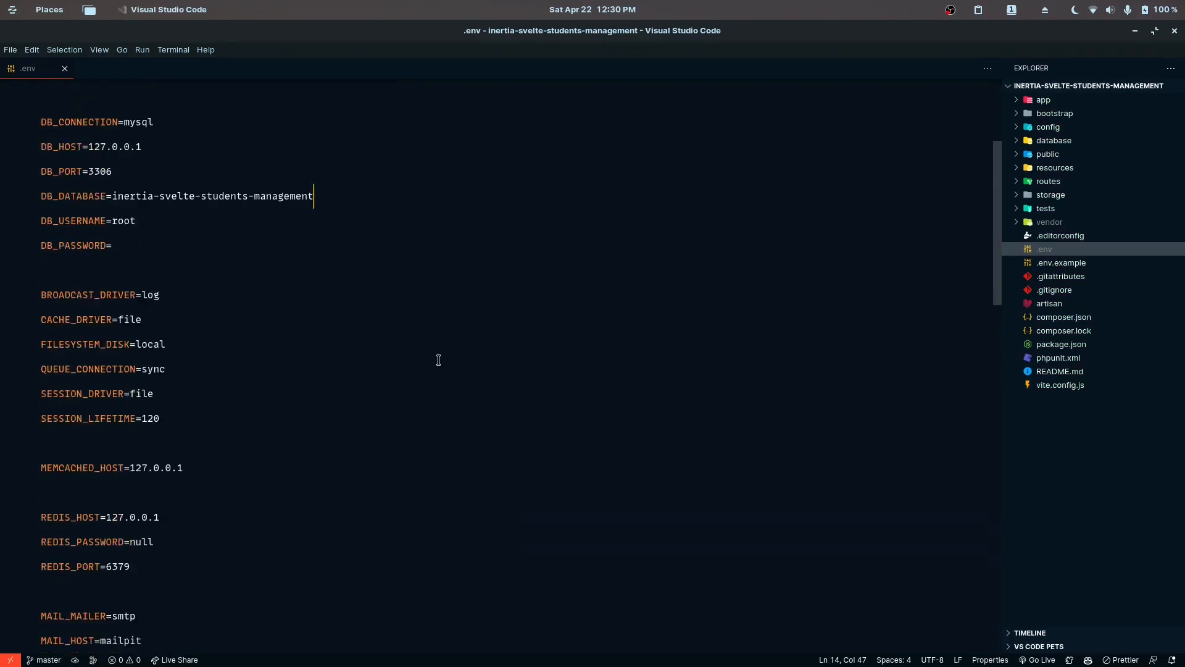
pyautogui.scroll(3)
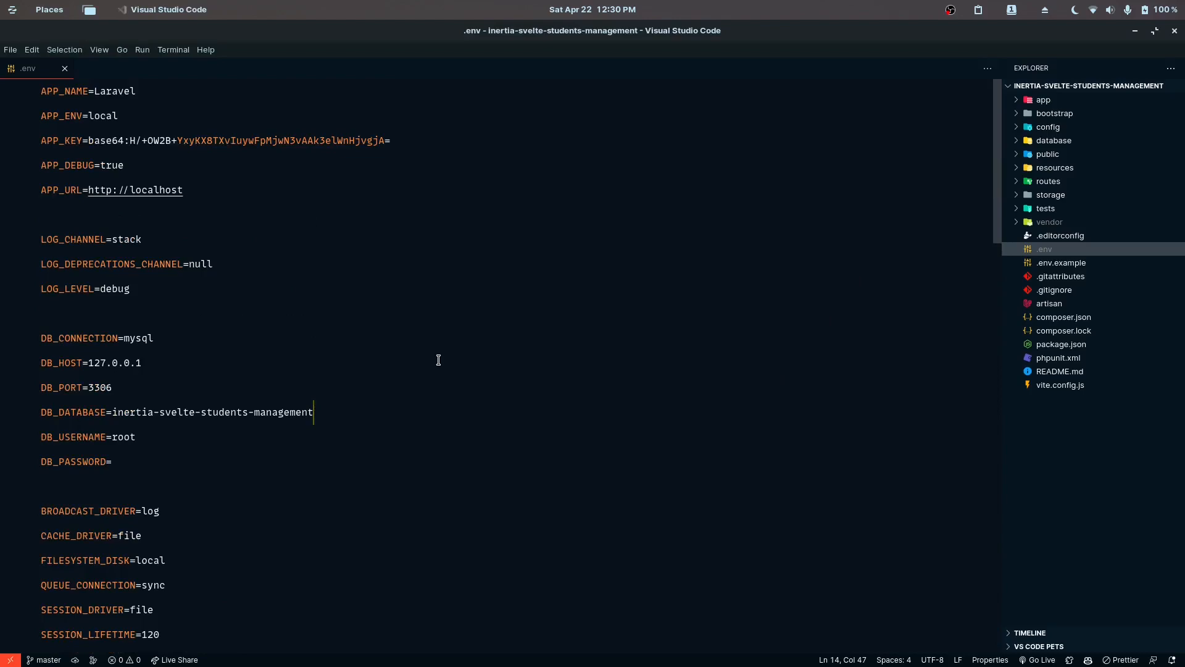
pyautogui.moveTo(457, 638)
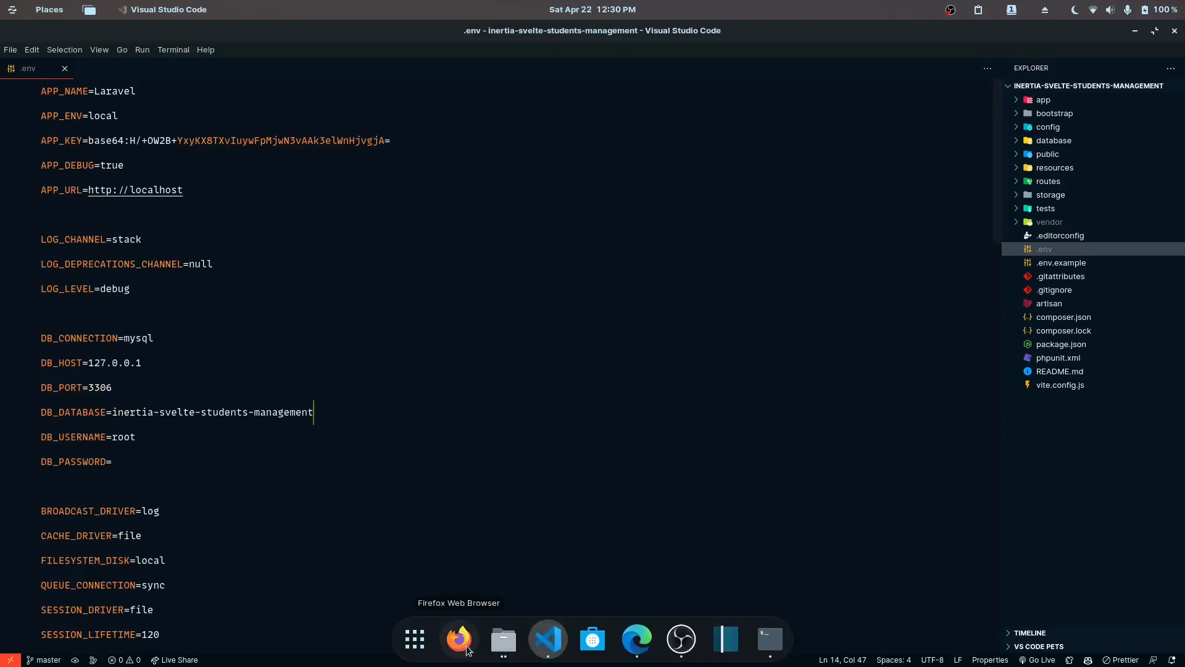
# Select the composer require inertiajs/inertia-laravel command in the Inertia Server-side setup guide.
pyautogui.click(637, 639)
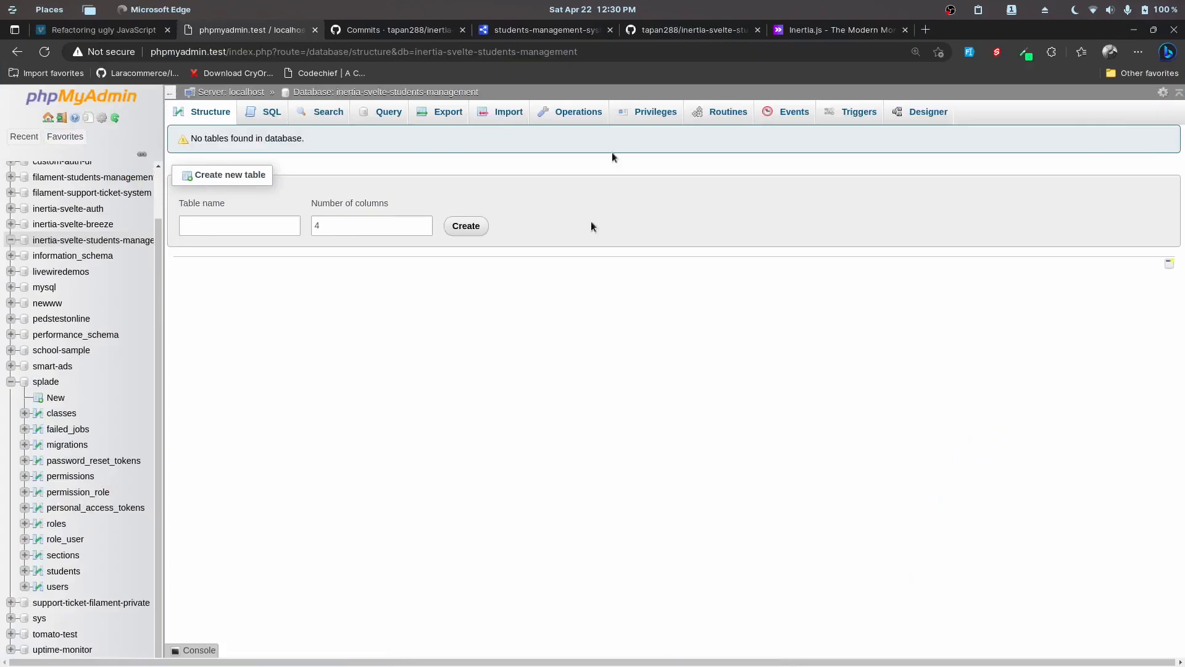
pyautogui.click(831, 30)
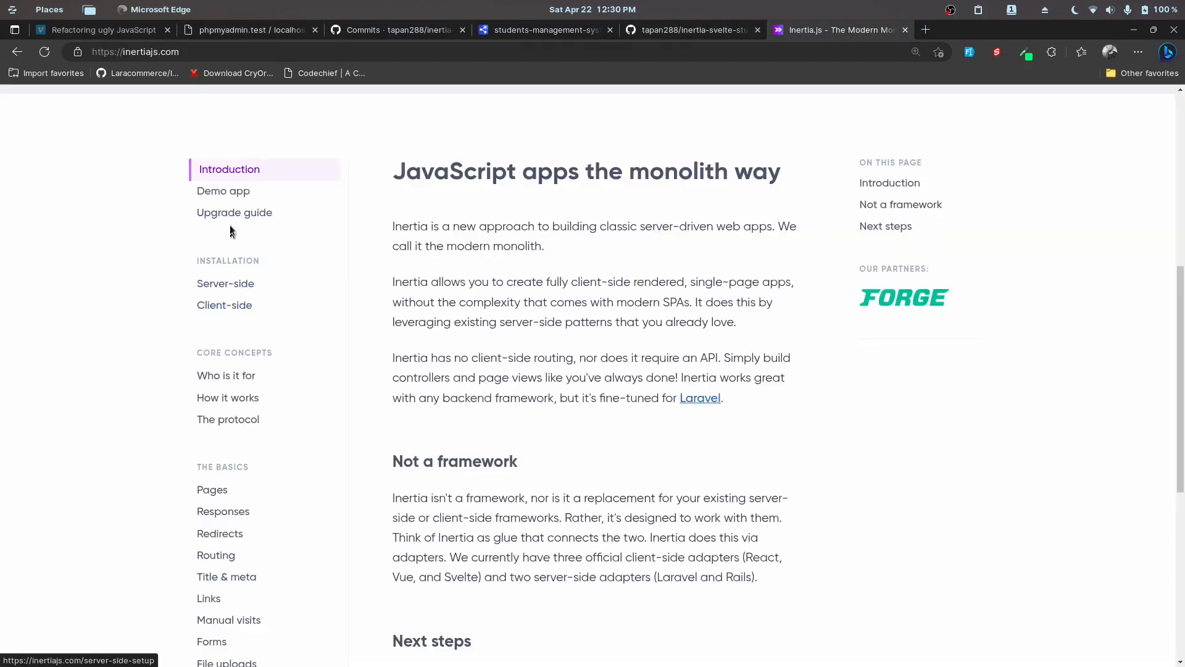
pyautogui.click(225, 283)
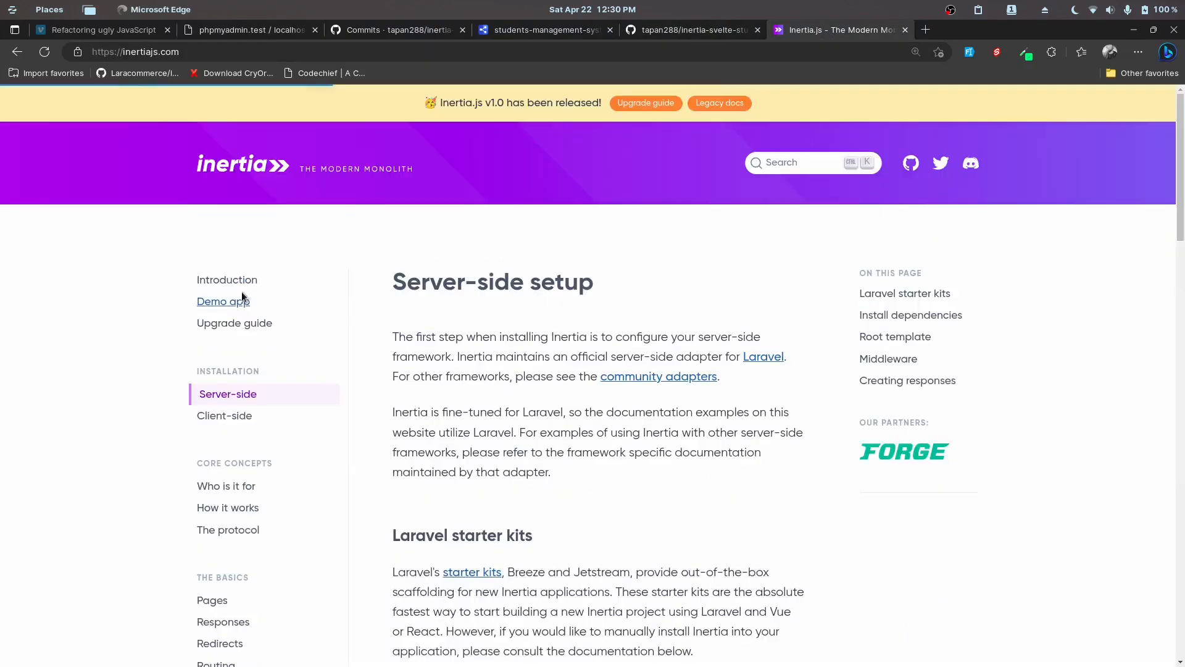
pyautogui.scroll(-3)
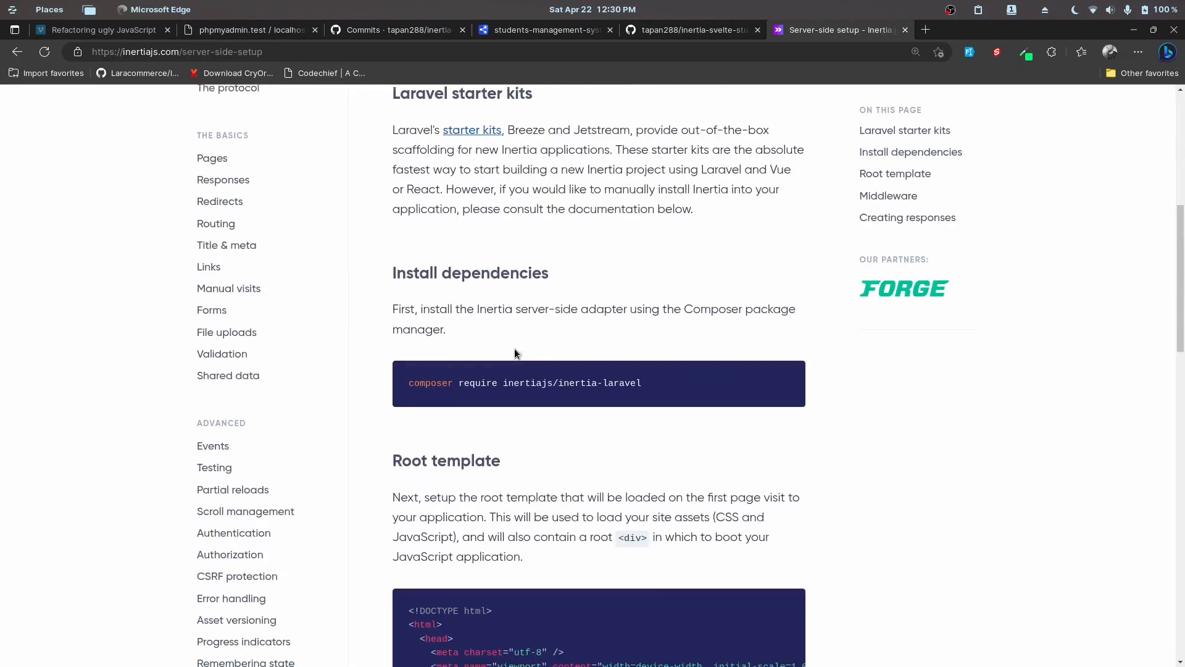
pyautogui.tripleClick(524, 381)
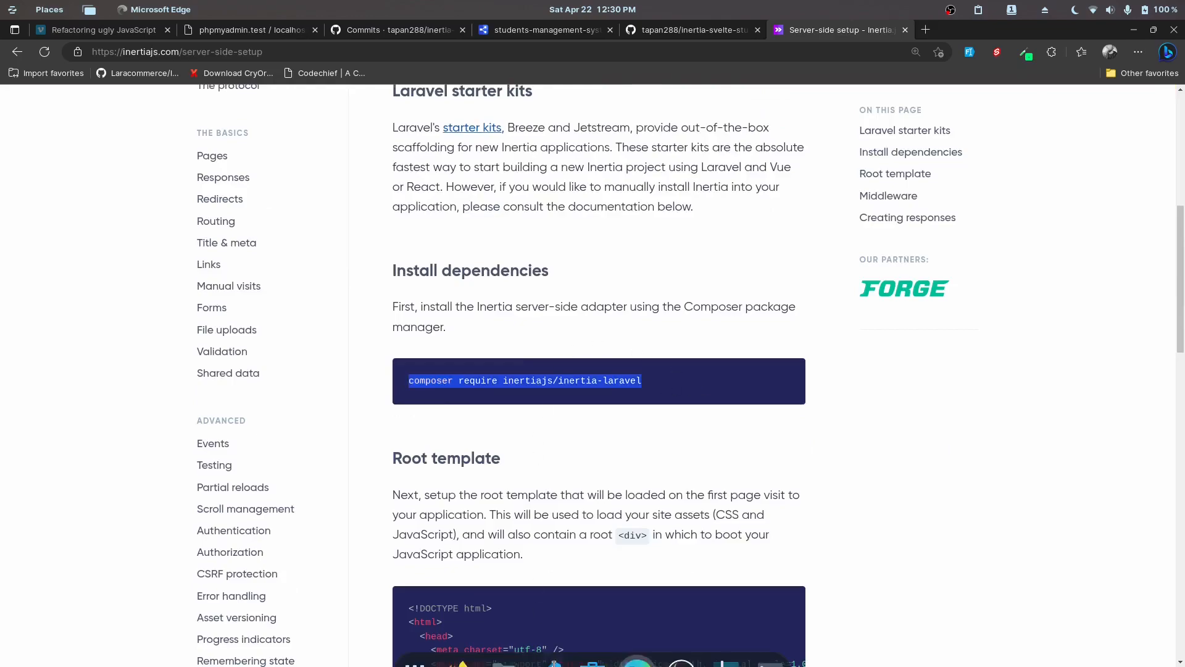
# Scroll through the Server-side setup guide to review the install dependencies section.
pyautogui.scroll(3)
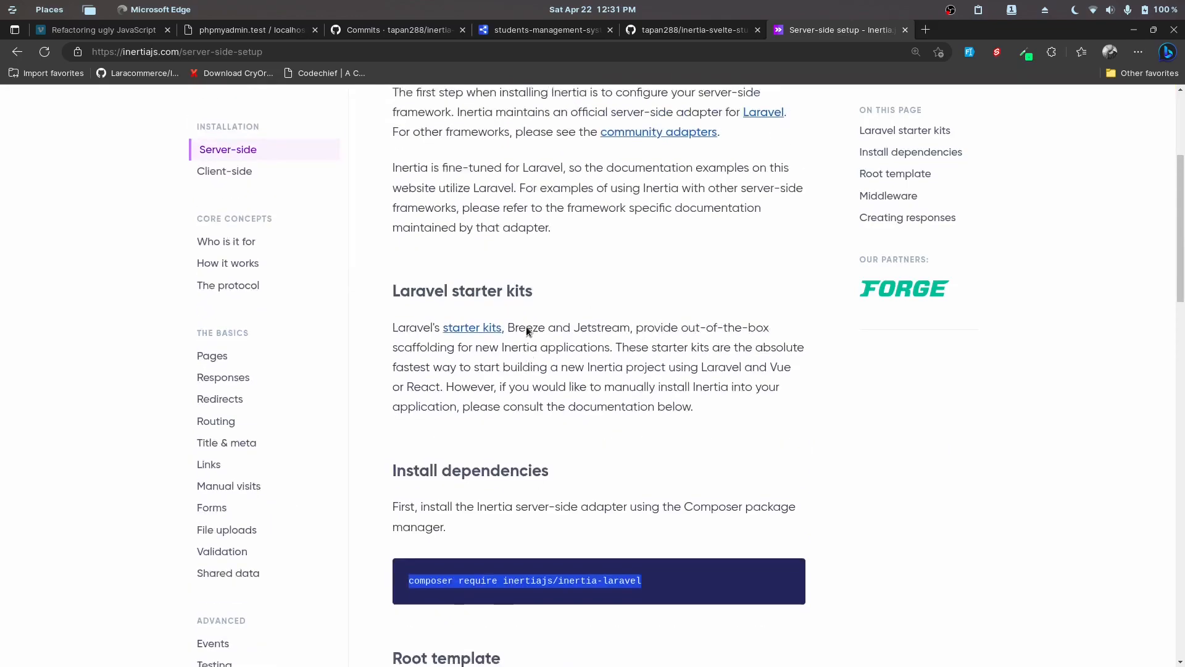
pyautogui.scroll(3)
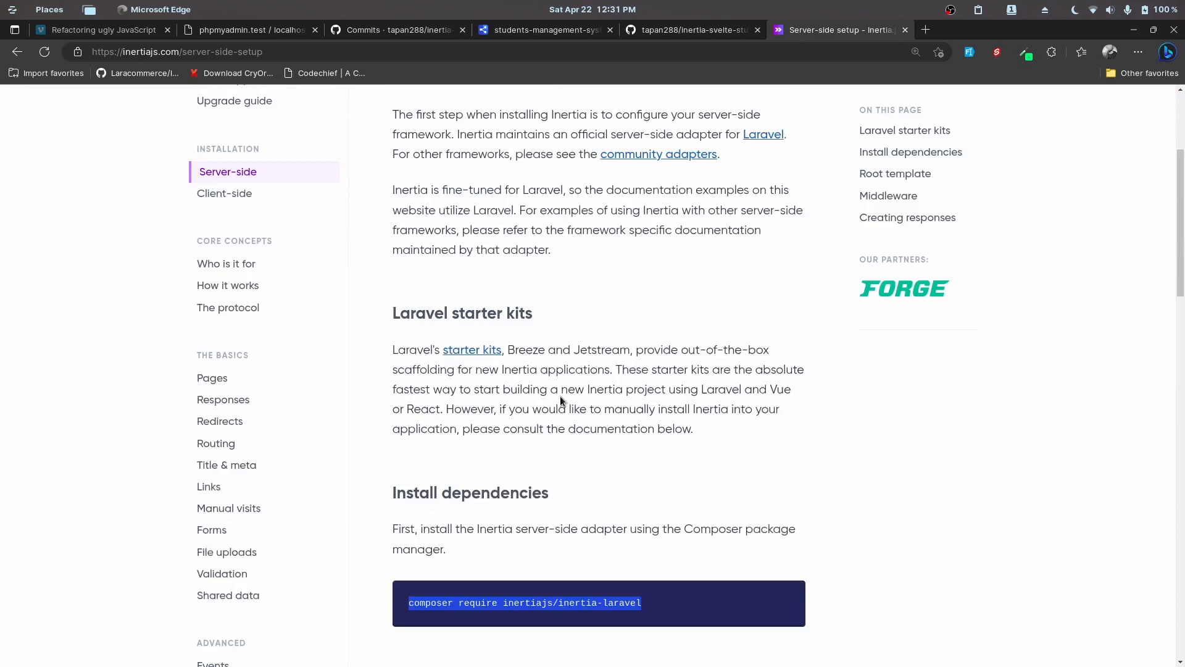
pyautogui.scroll(3)
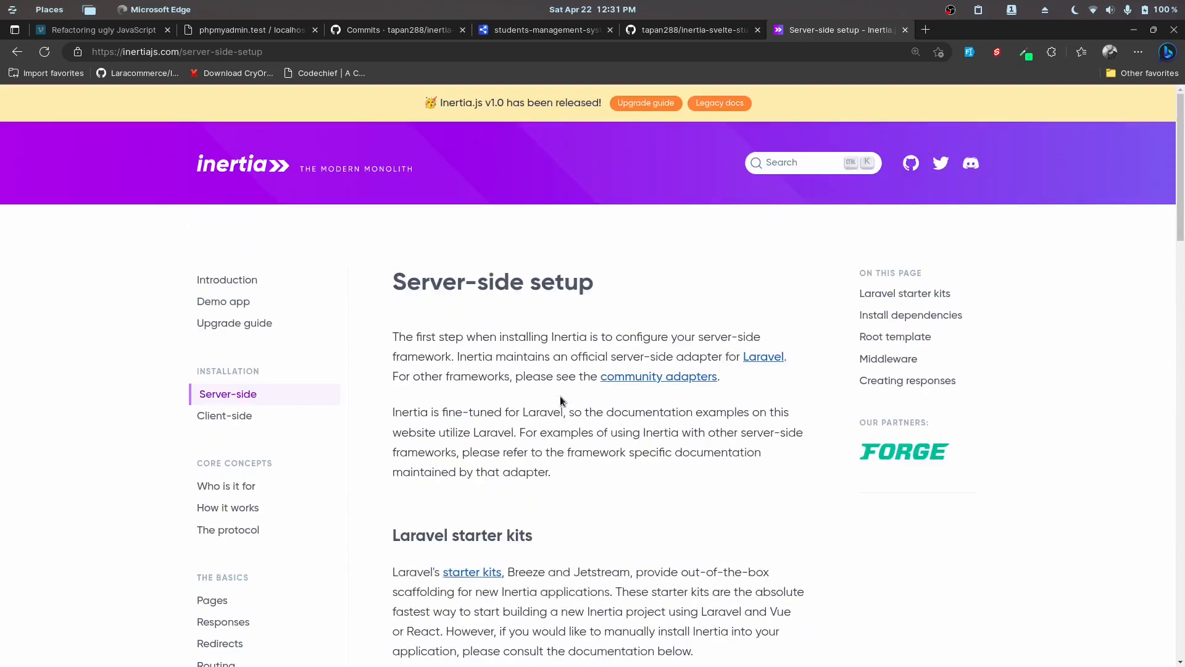
pyautogui.scroll(-3)
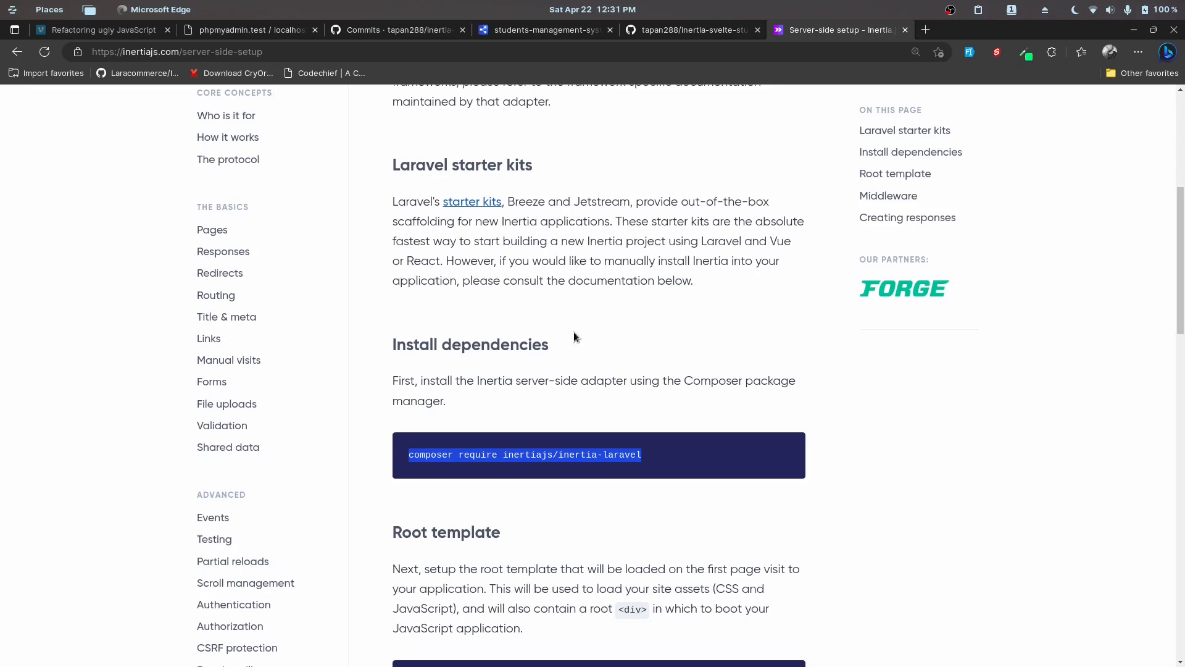
pyautogui.scroll(3)
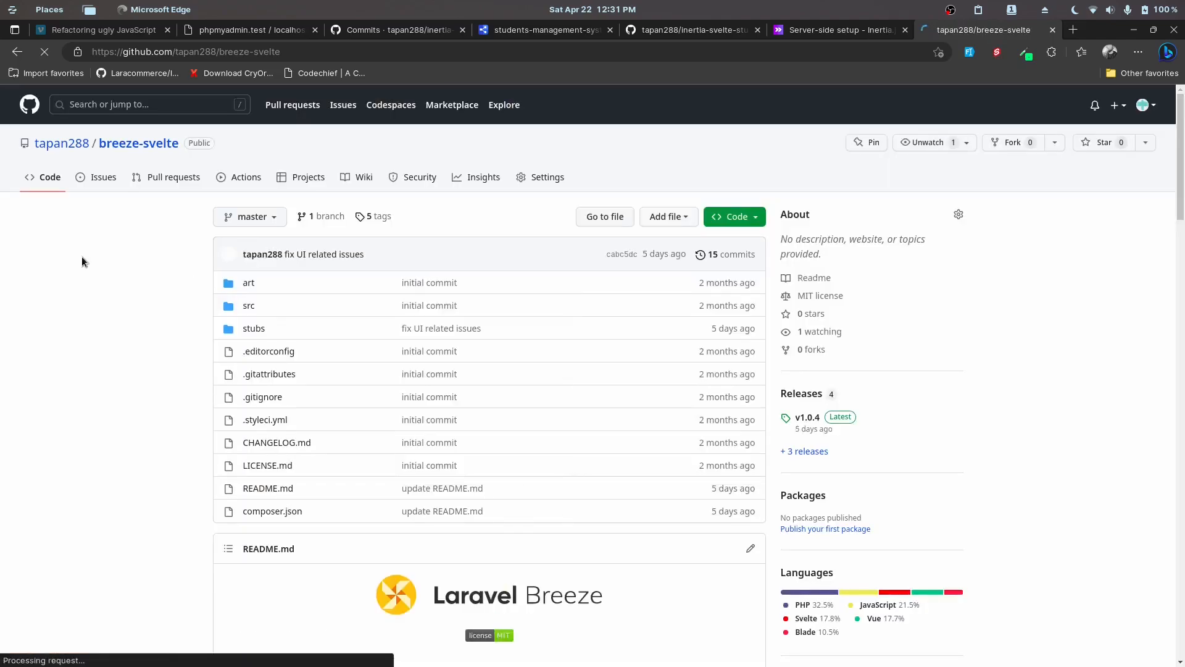
# Select the composer require command in the breeze-svelte README's Installation section.
pyautogui.scroll(-3)
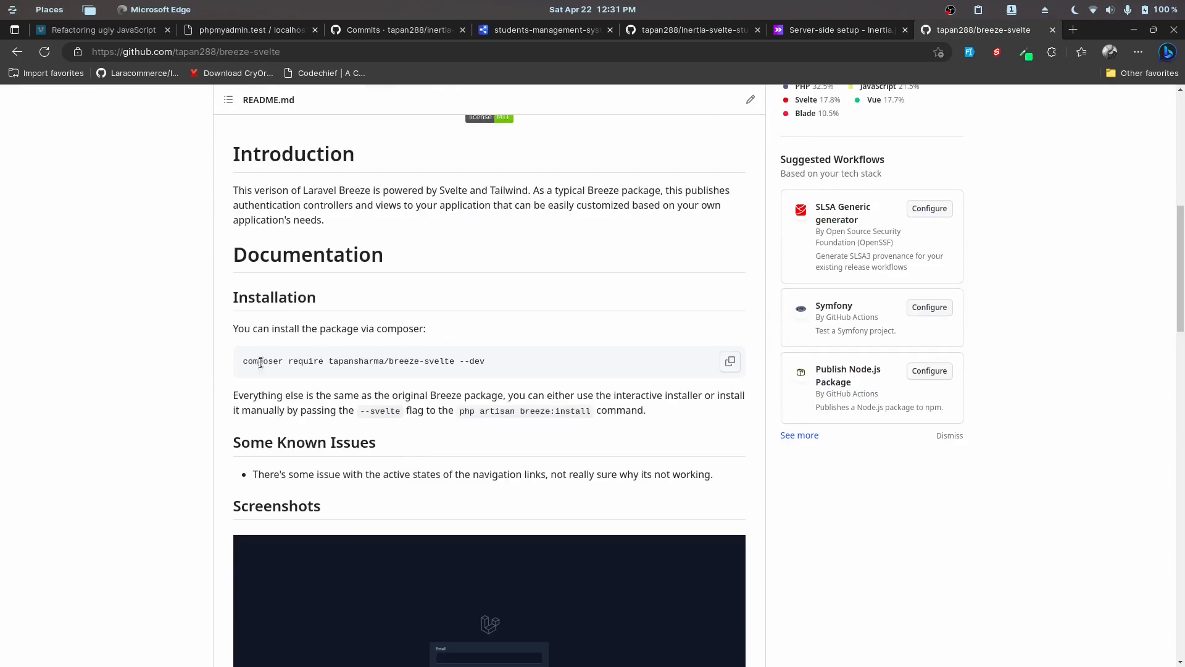
pyautogui.tripleClick(363, 360)
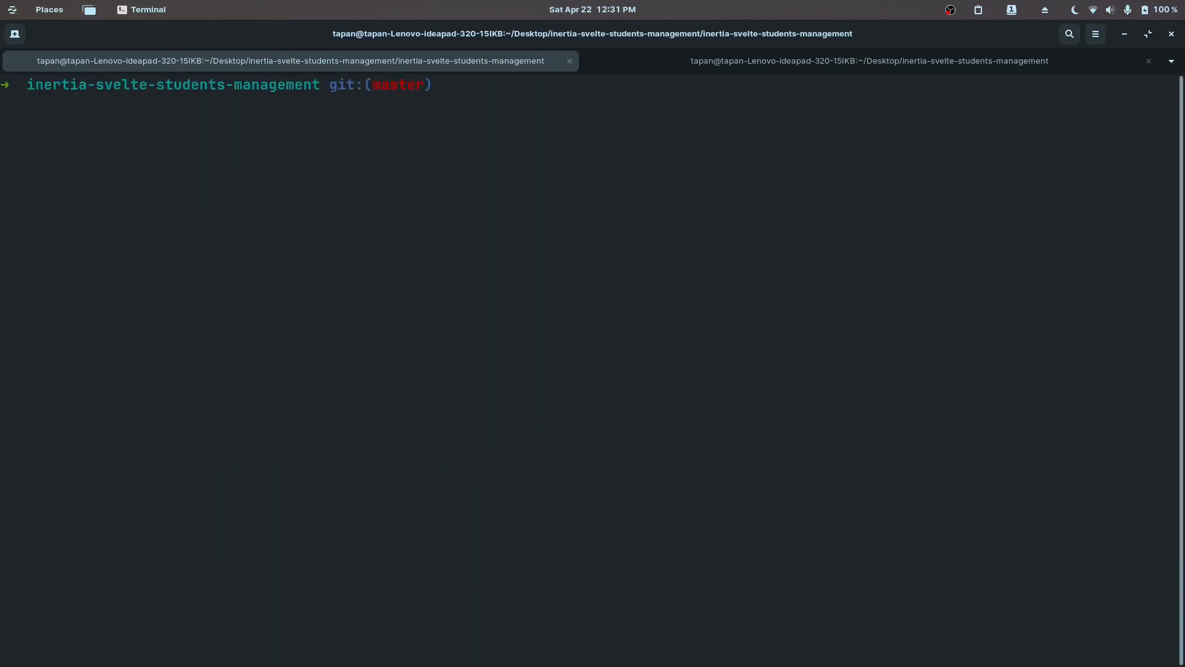
# Run composer require tapansharma/breeze-svelte --dev in the project folder.
pyautogui.write('composer require tapansharma/breeze-svelte --dev')
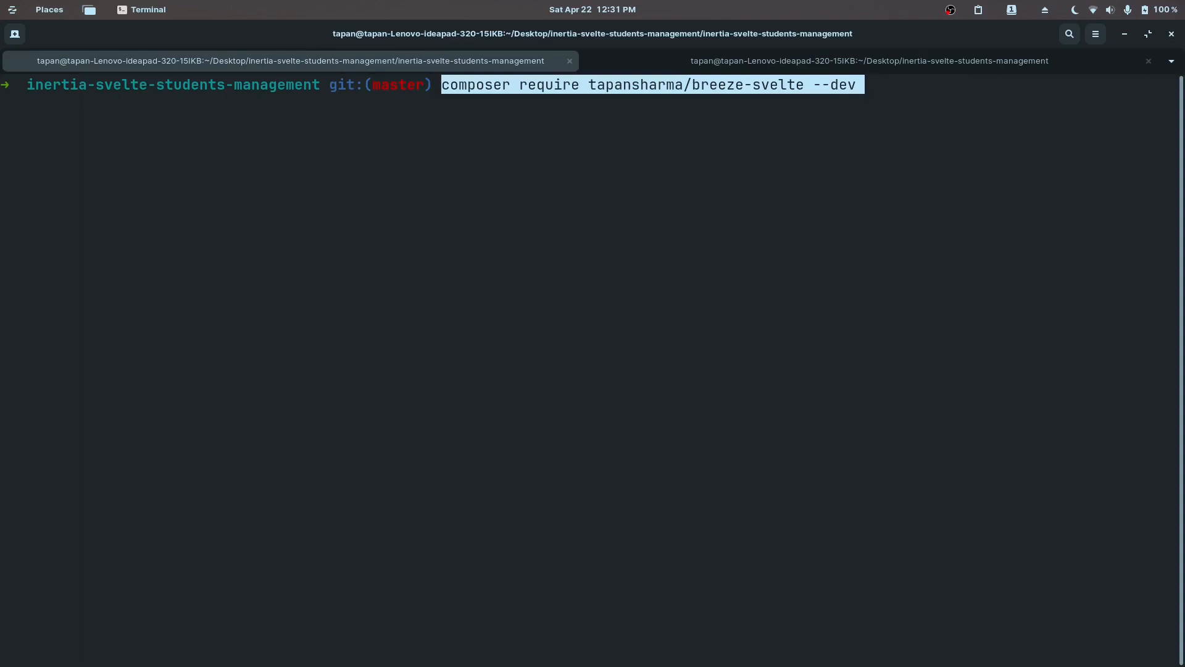
pyautogui.press('Return')
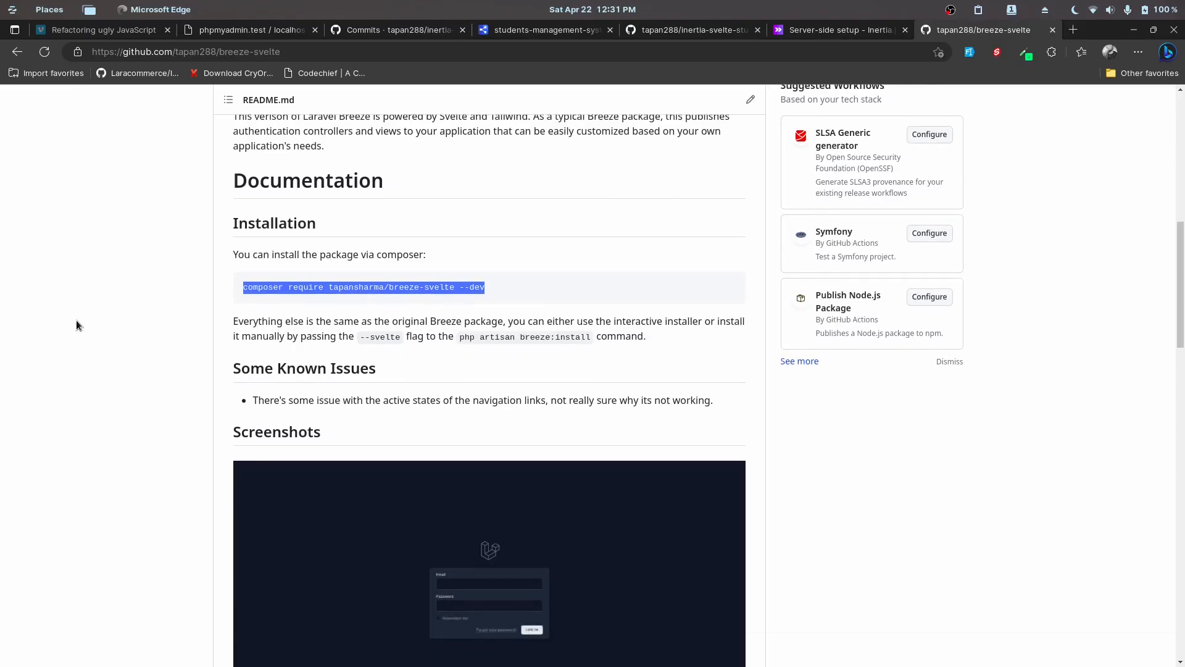
pyautogui.moveTo(656, 335)
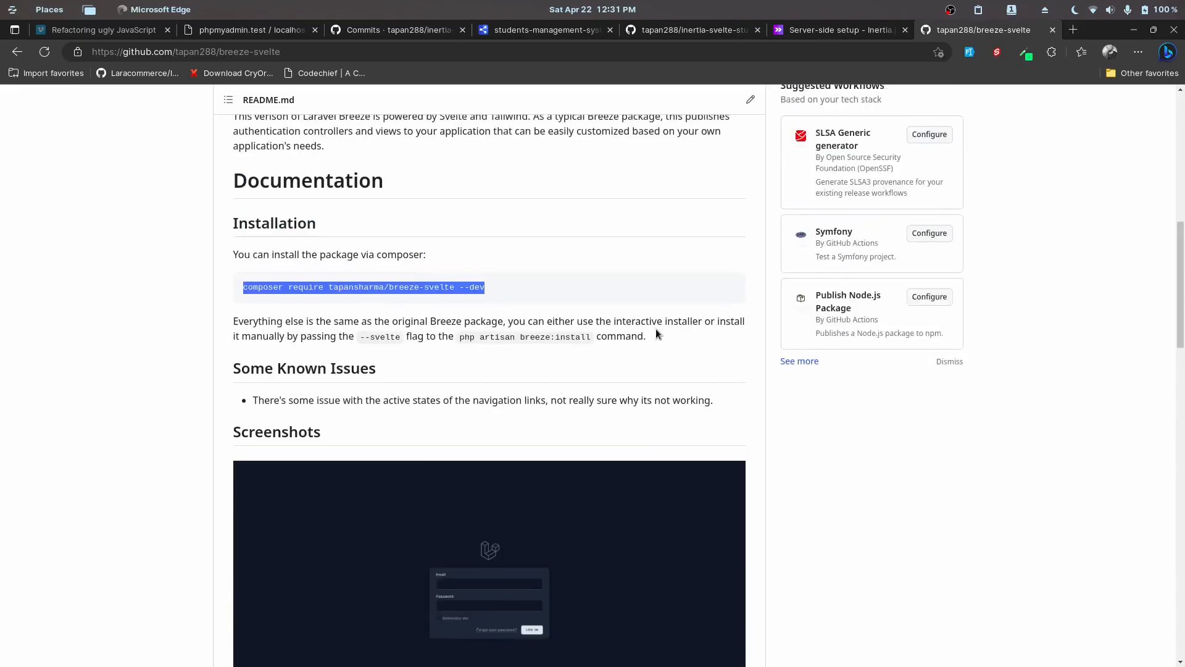
pyautogui.moveTo(385, 348)
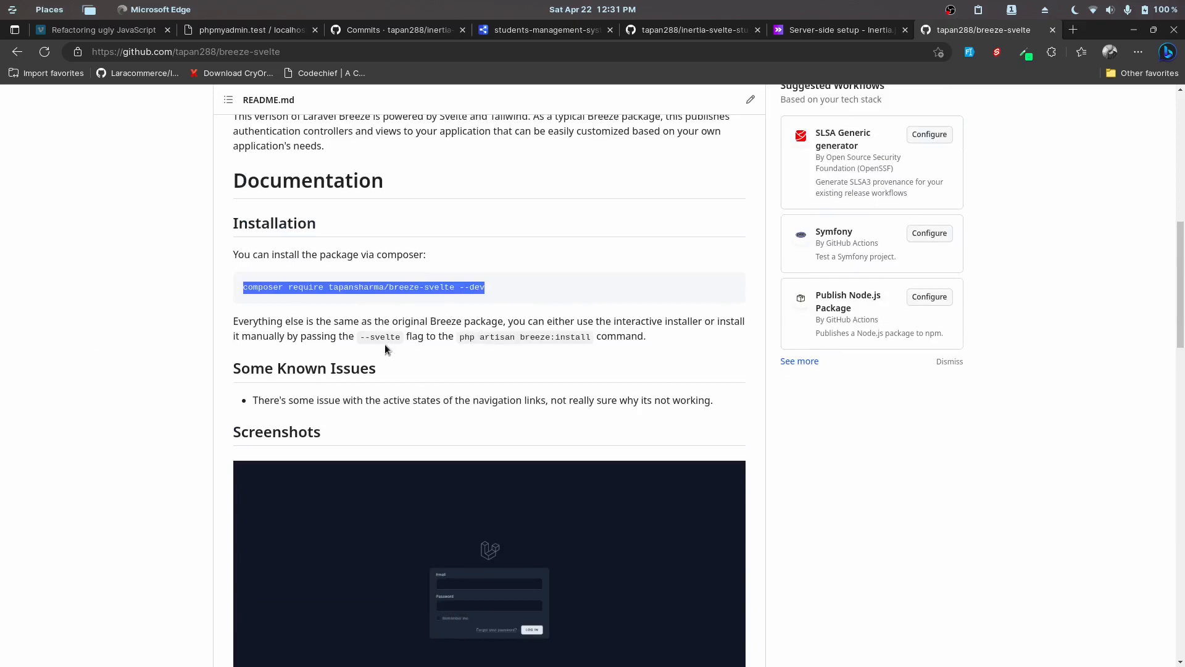
pyautogui.moveTo(360, 341)
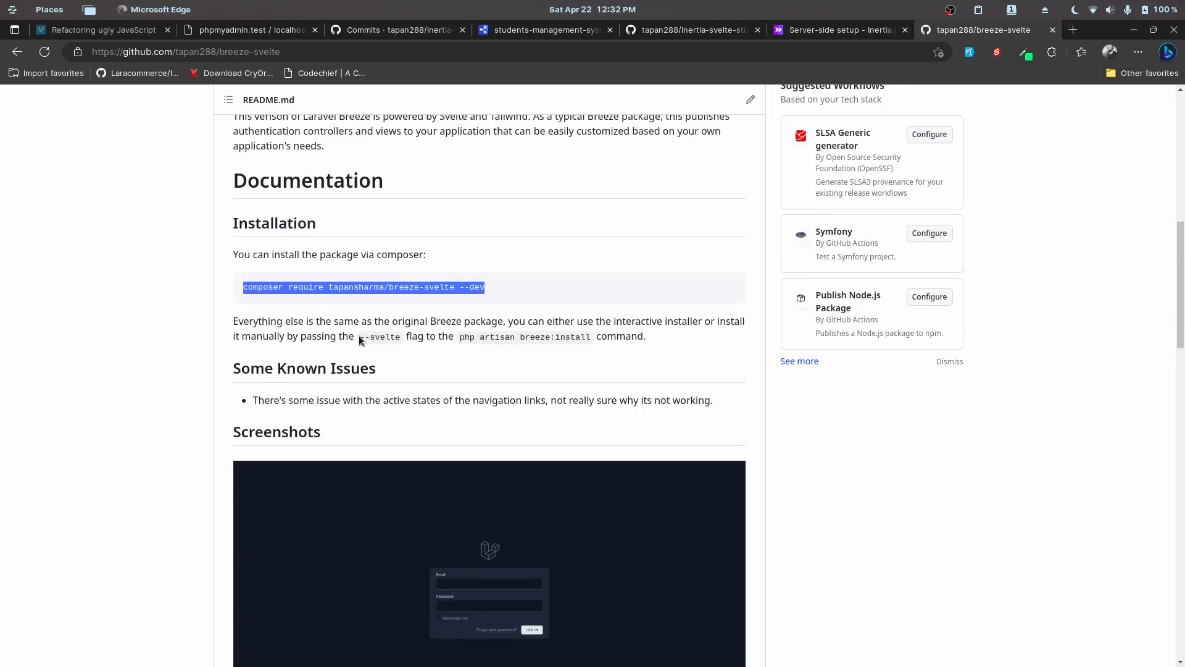
pyautogui.moveTo(386, 336)
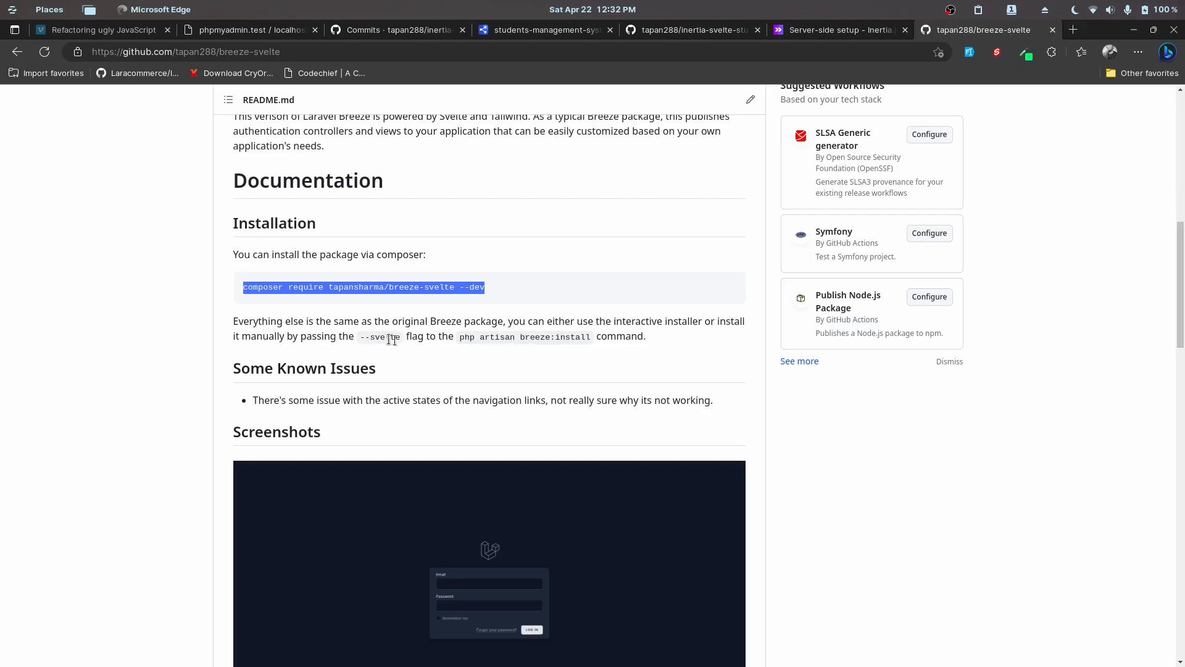
pyautogui.moveTo(553, 332)
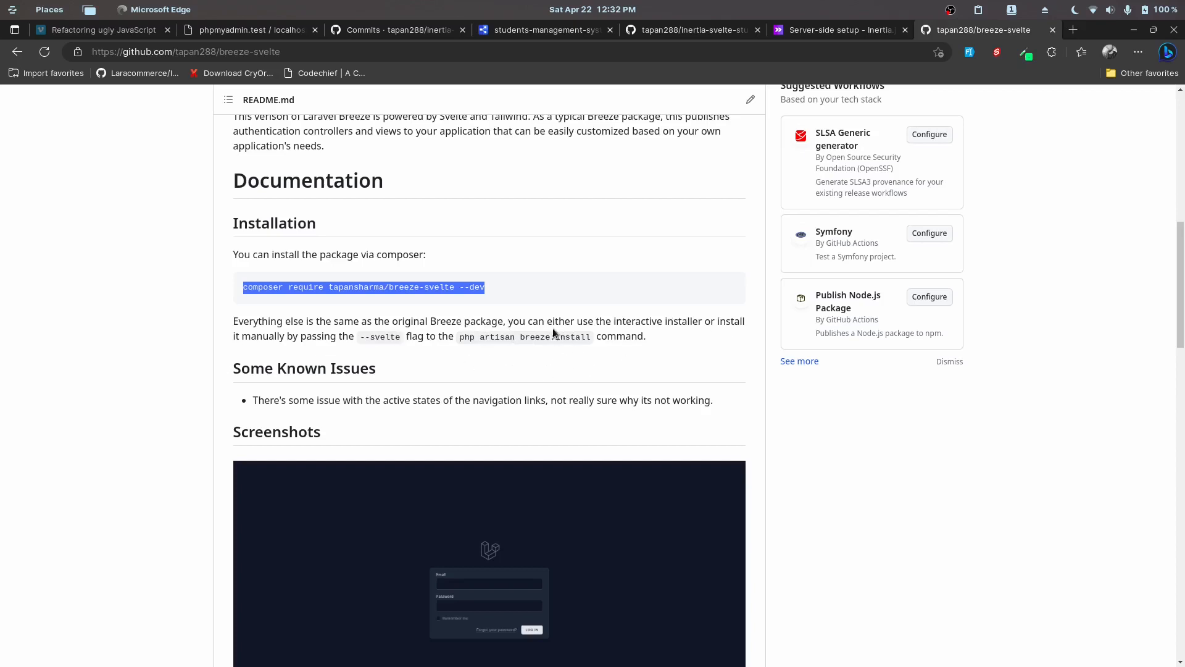
pyautogui.moveTo(758, 648)
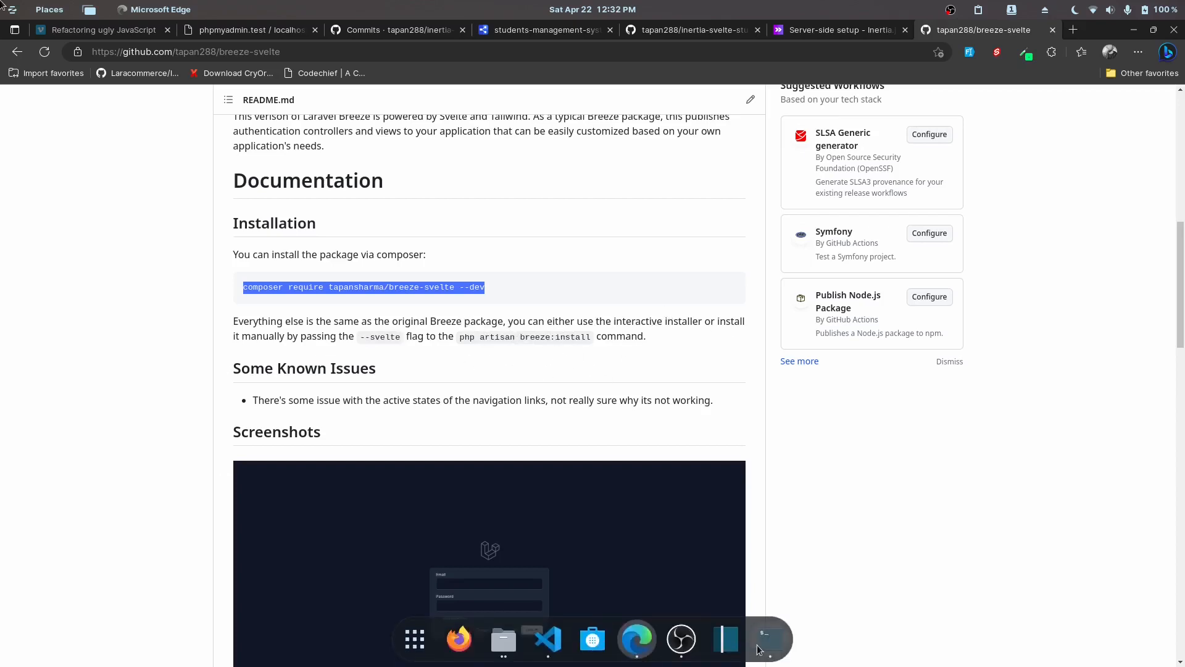
# Return to the terminal showing breeze-svelte v1.0.4 installed as a dev dependency.
pyautogui.click(769, 638)
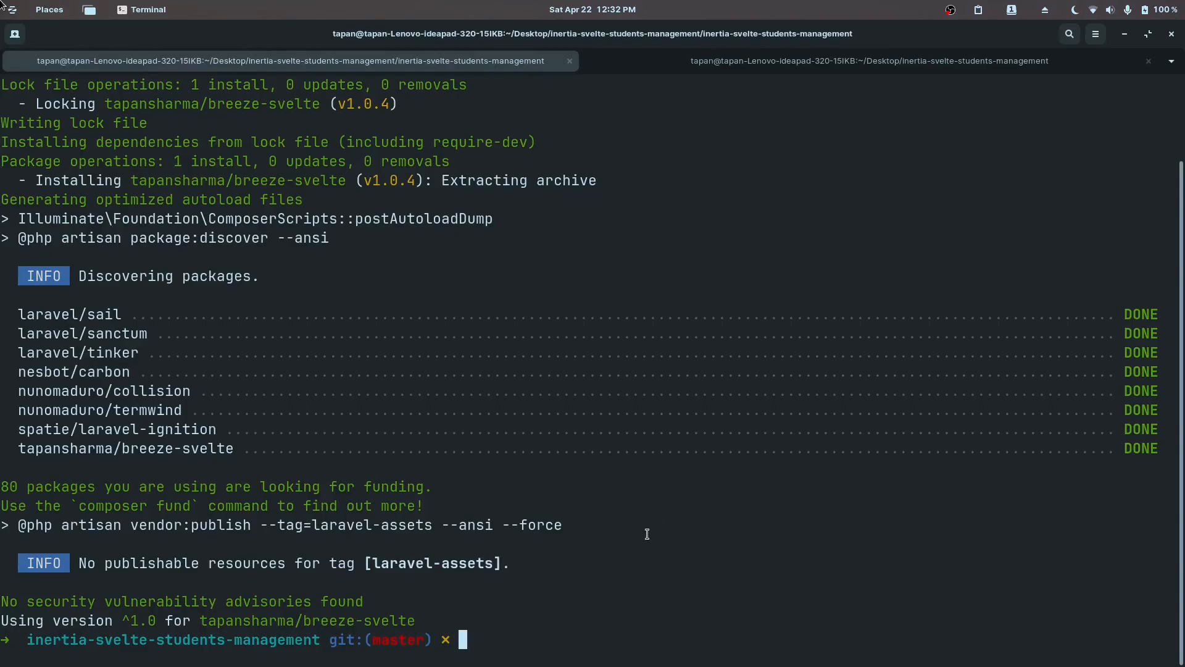
# Run php artisan breeze:install with the Svelte stack, no dark mode and Pest tests, and let assets build.
pyautogui.write('artisan breeze:install')
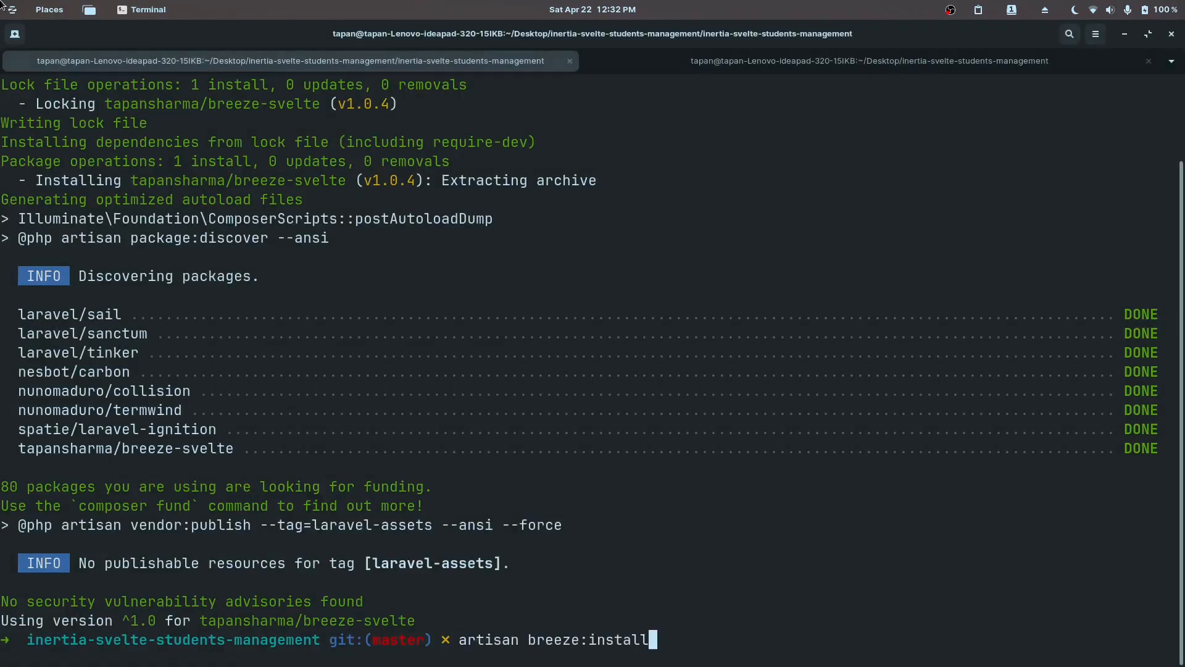
pyautogui.press('Return')
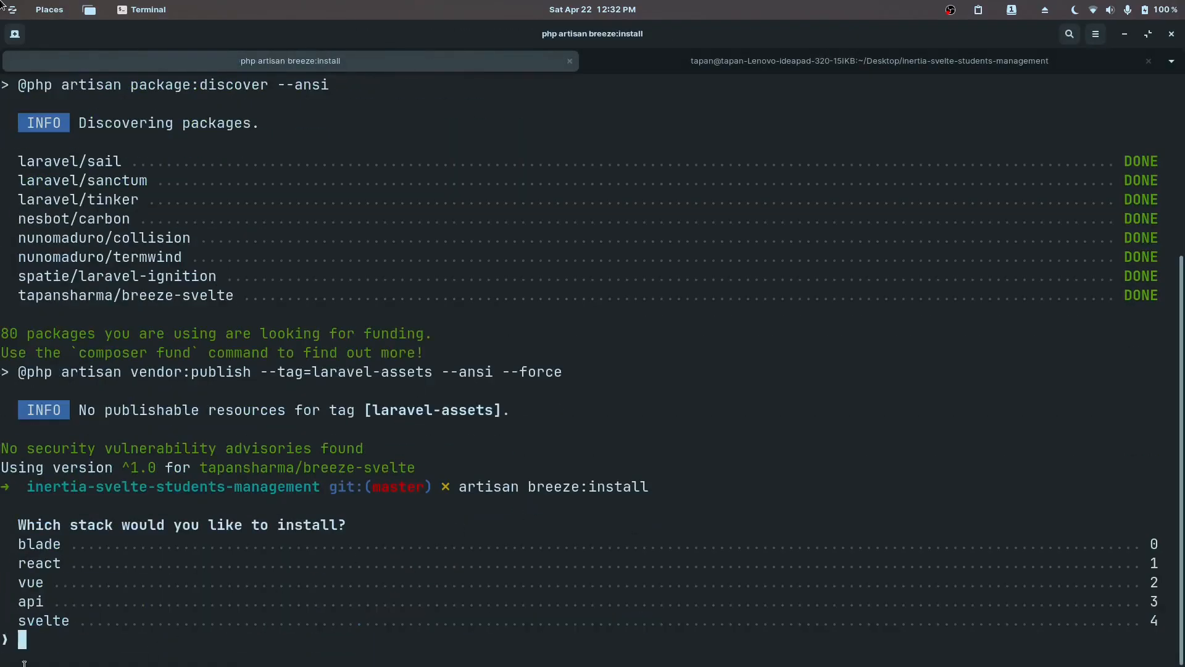
pyautogui.moveTo(996, 429)
pyautogui.write('4')
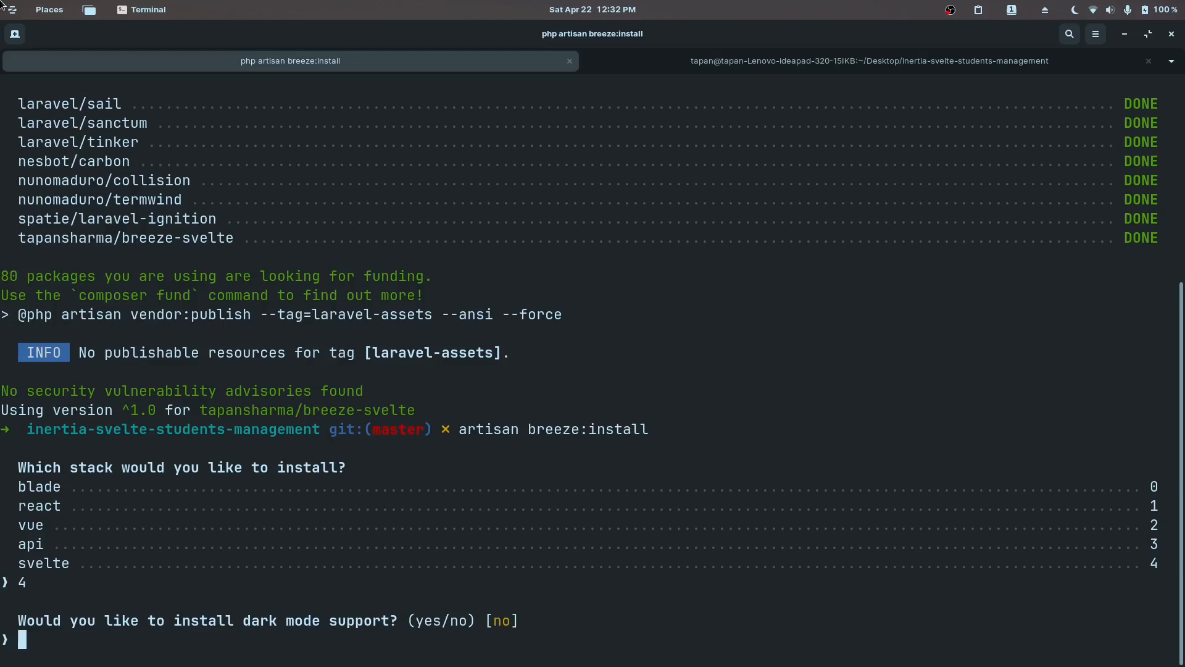
pyautogui.moveTo(732, 640)
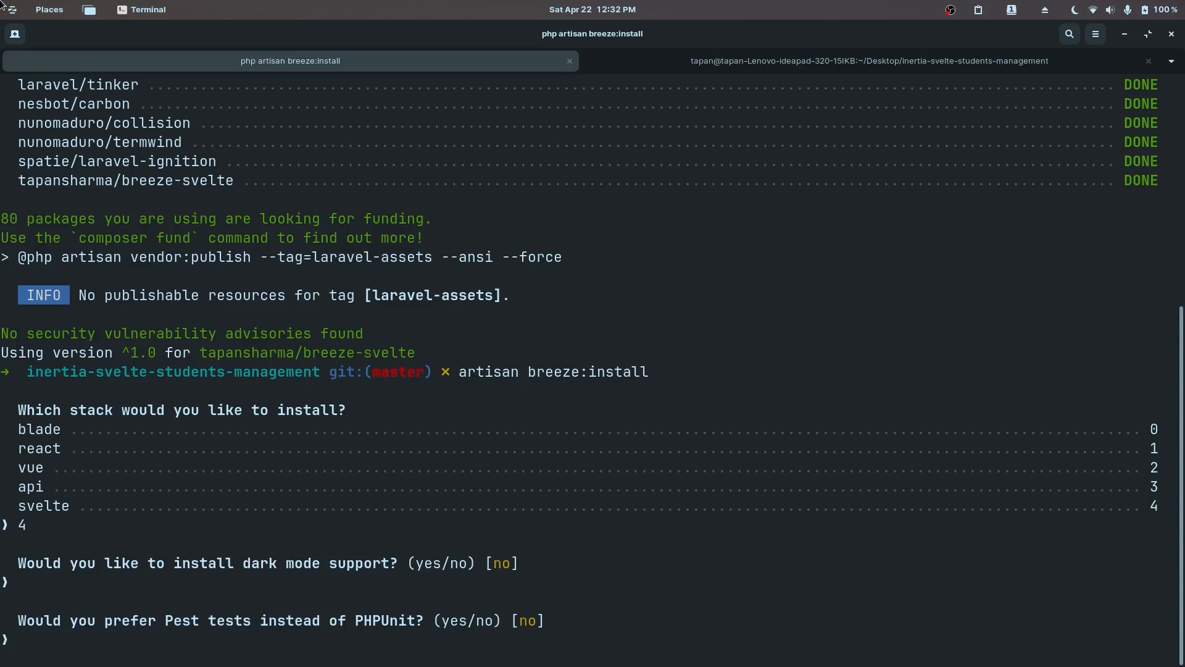
pyautogui.write('yes')
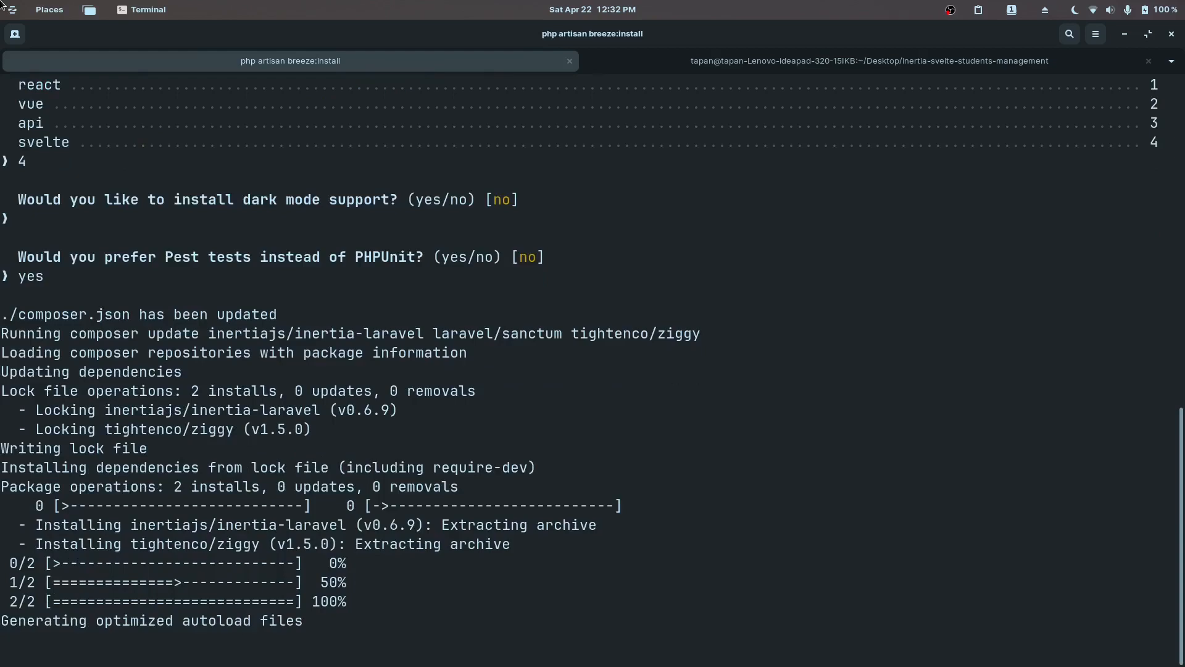
pyautogui.scroll(-3)
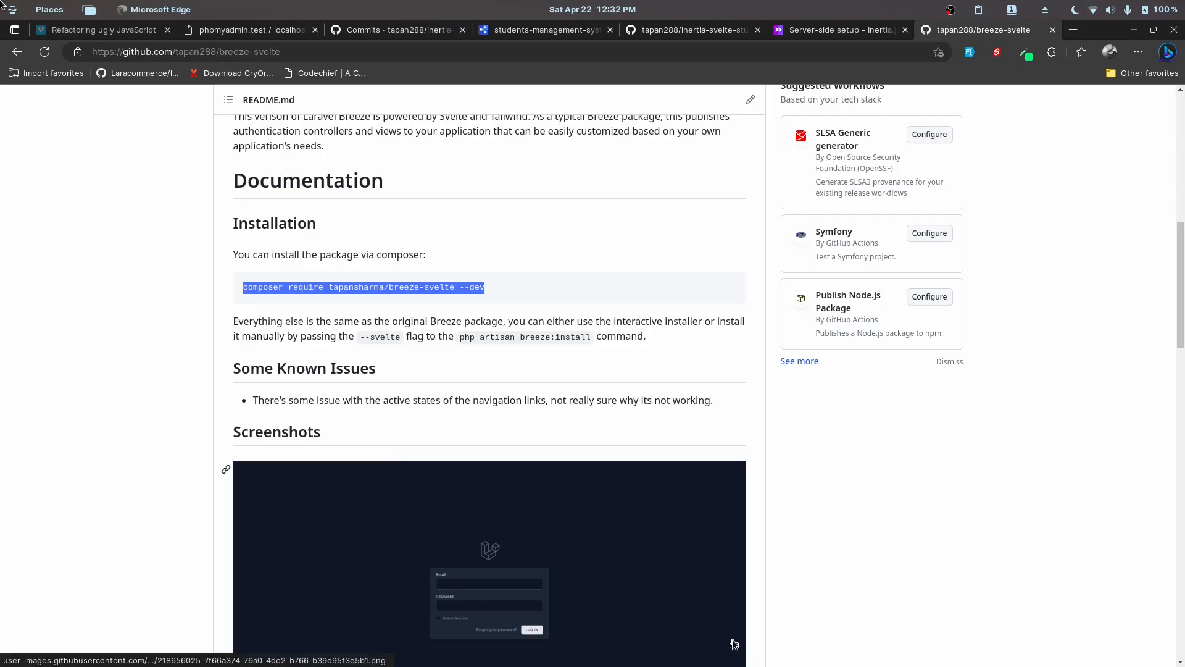
pyautogui.scroll(3)
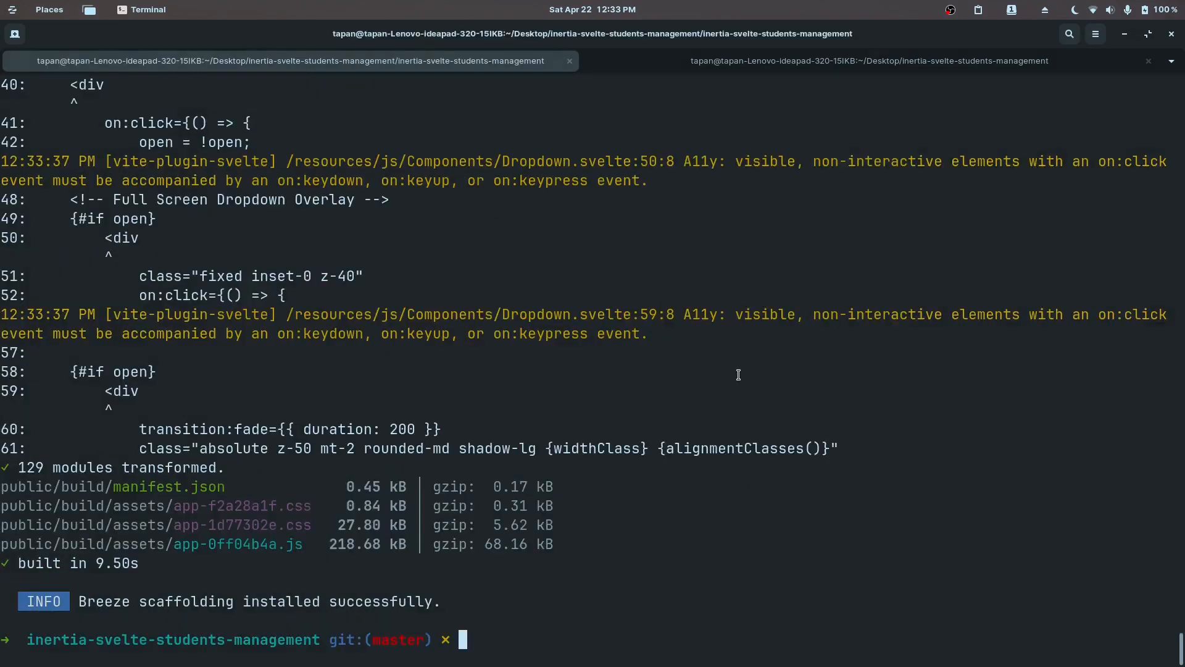
# Run npm run dev in the project's terminal tab, which fails with vite not found.
pyautogui.write('pas')
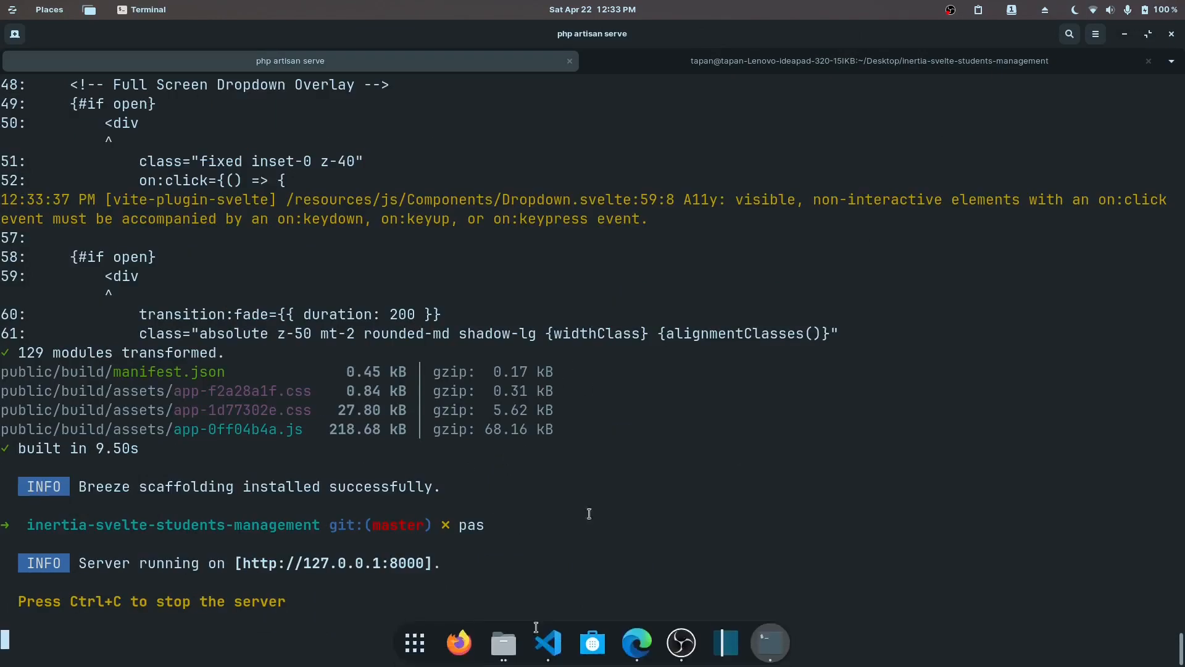
pyautogui.click(868, 61)
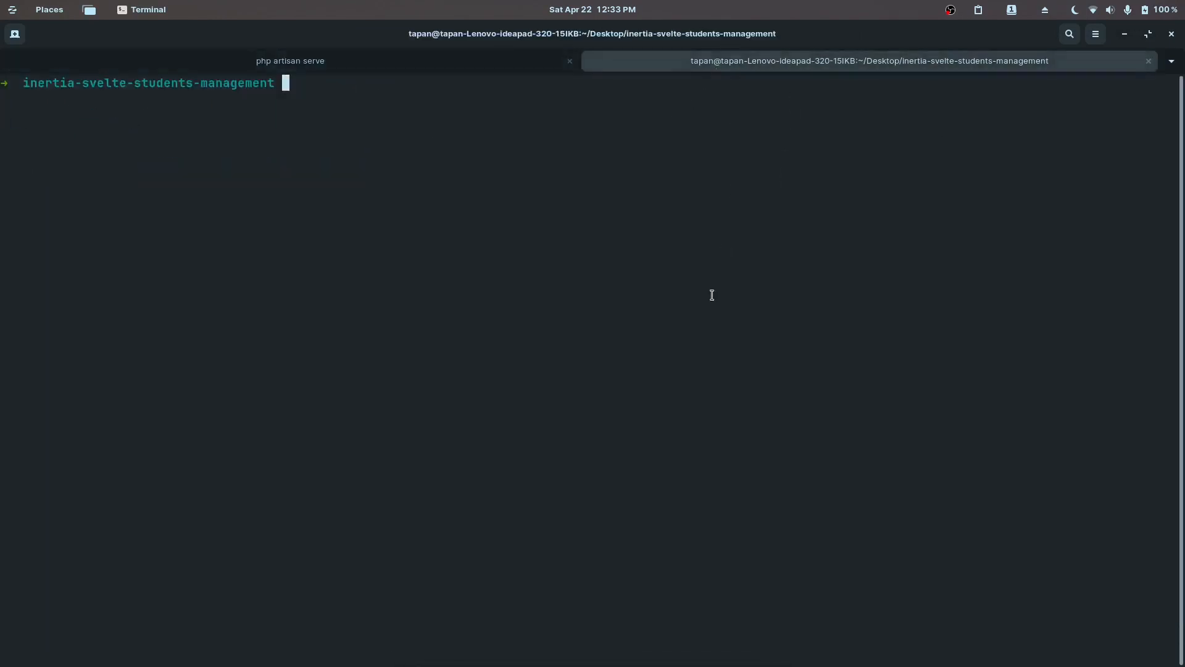
pyautogui.write('npm run dev')
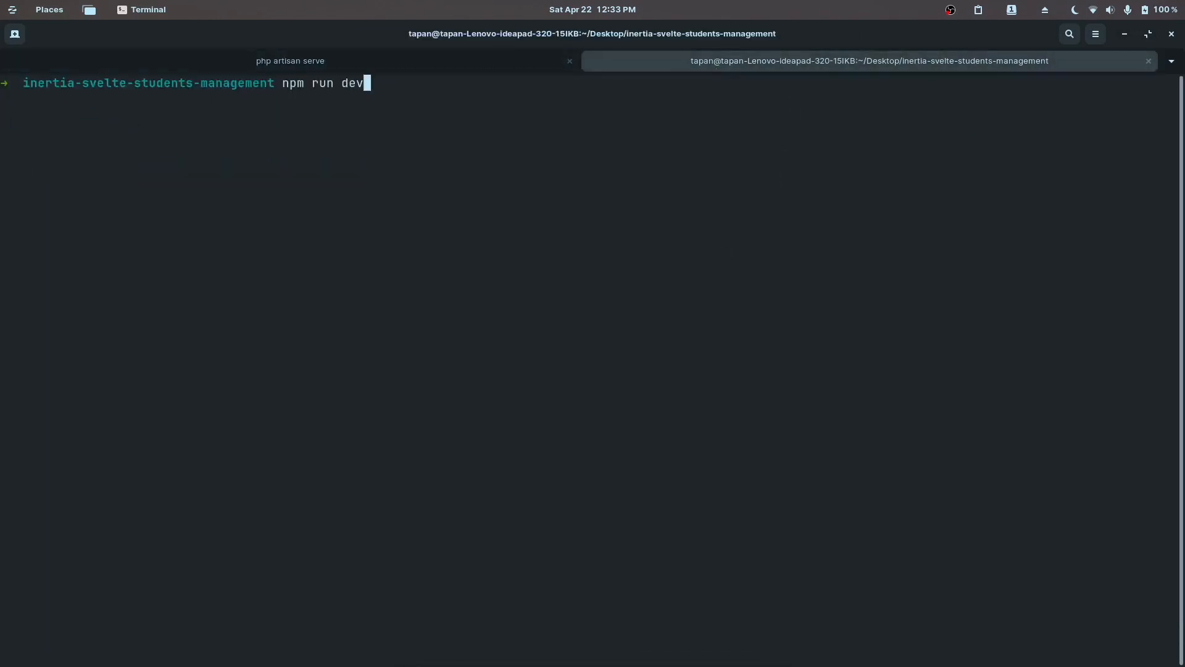
pyautogui.press('Return')
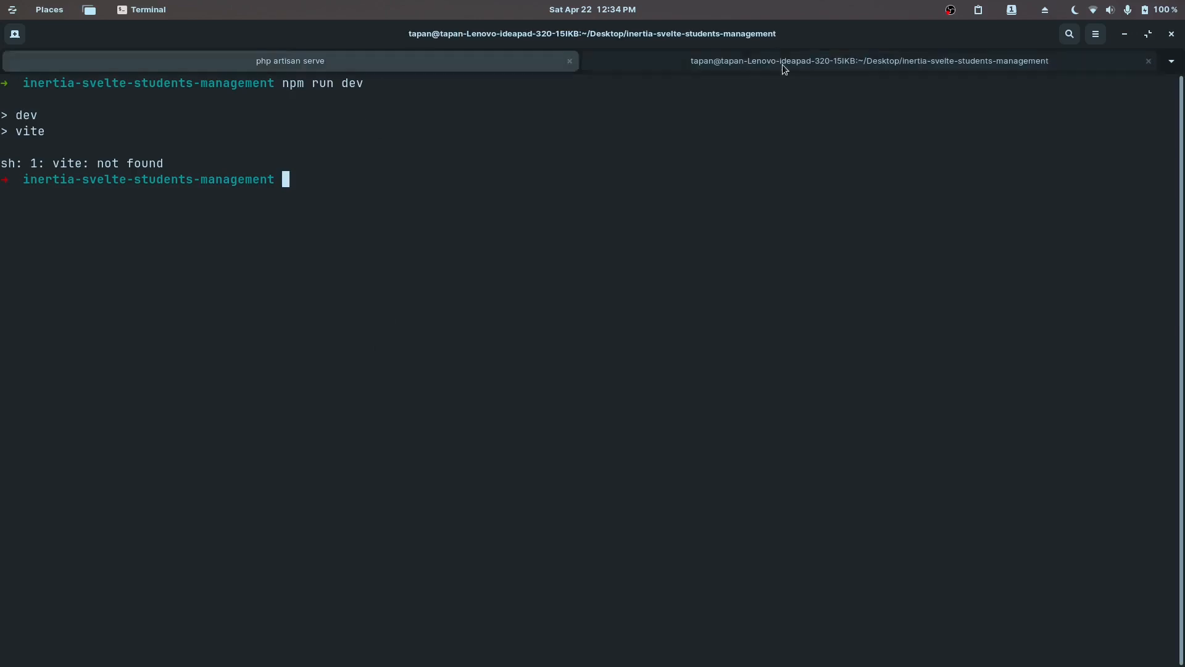
# Check the php artisan serve tab and start a new Edge tab for 127.0.0.1:8000.
pyautogui.click(868, 60)
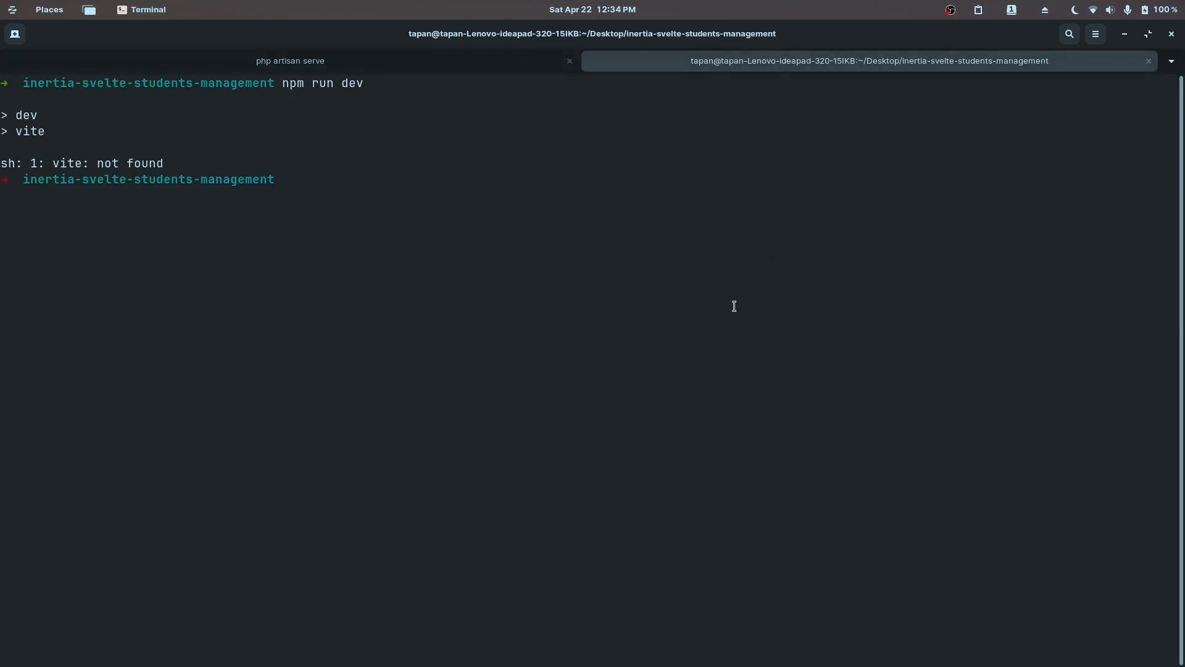
pyautogui.click(289, 61)
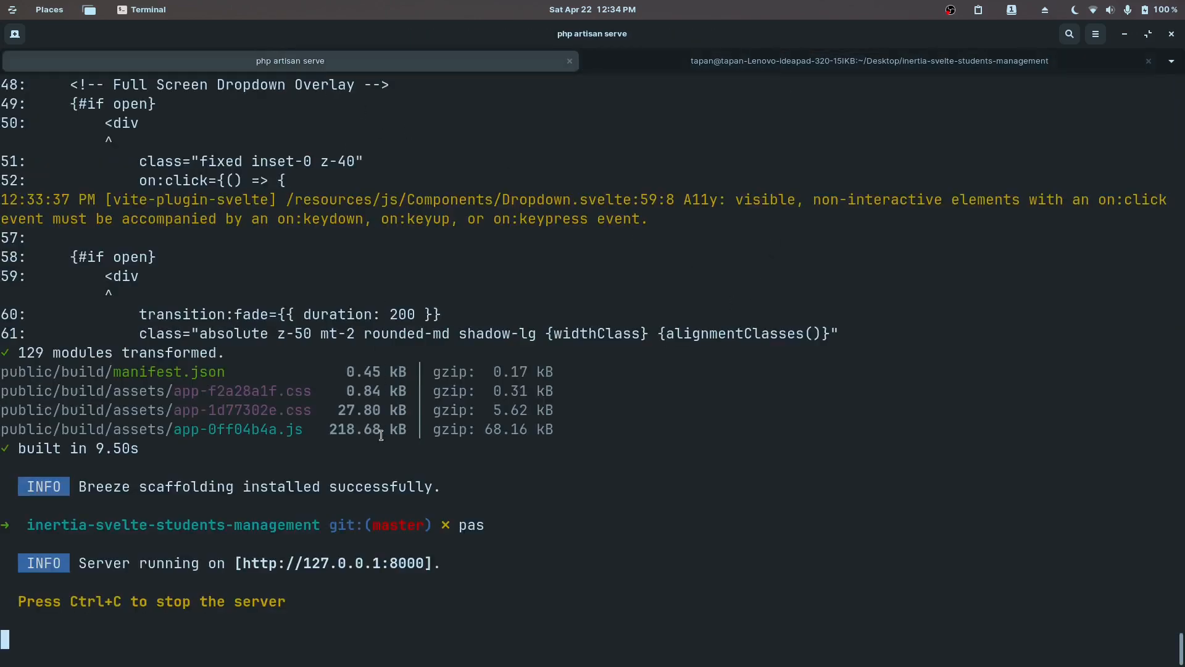
pyautogui.moveTo(541, 598)
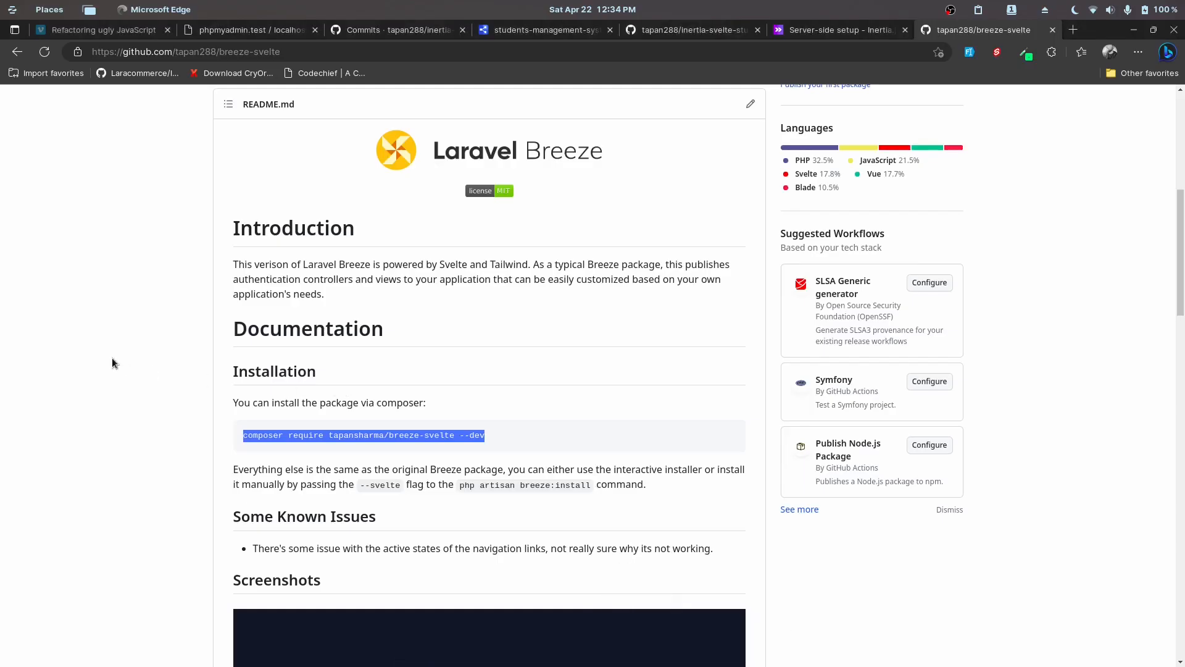
pyautogui.click(1088, 30)
pyautogui.write('127.0.0.1:8000')
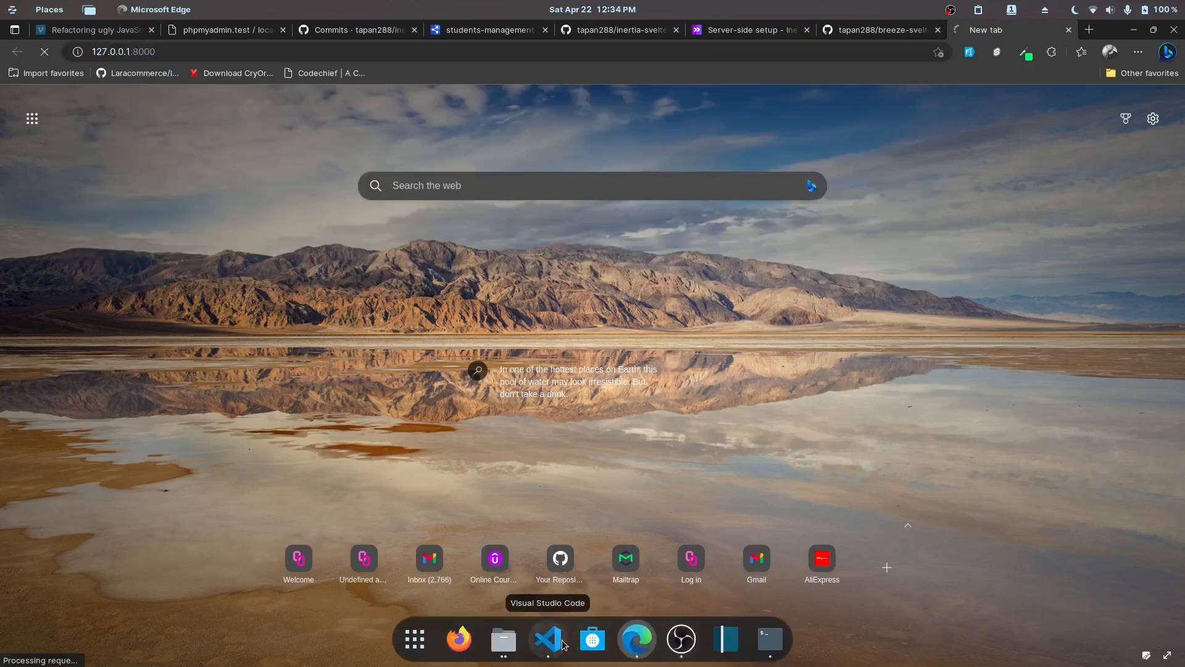
# View package.json in Visual Studio Code, then return to the terminal to rerun npm run dev.
pyautogui.click(547, 638)
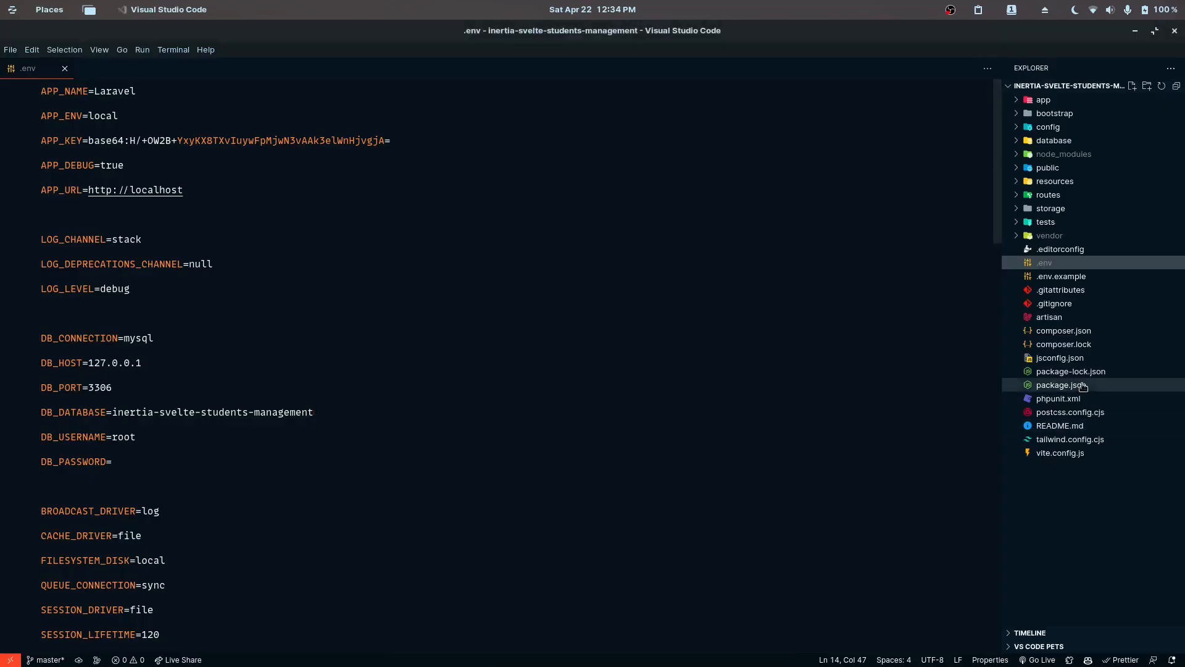
pyautogui.click(1061, 385)
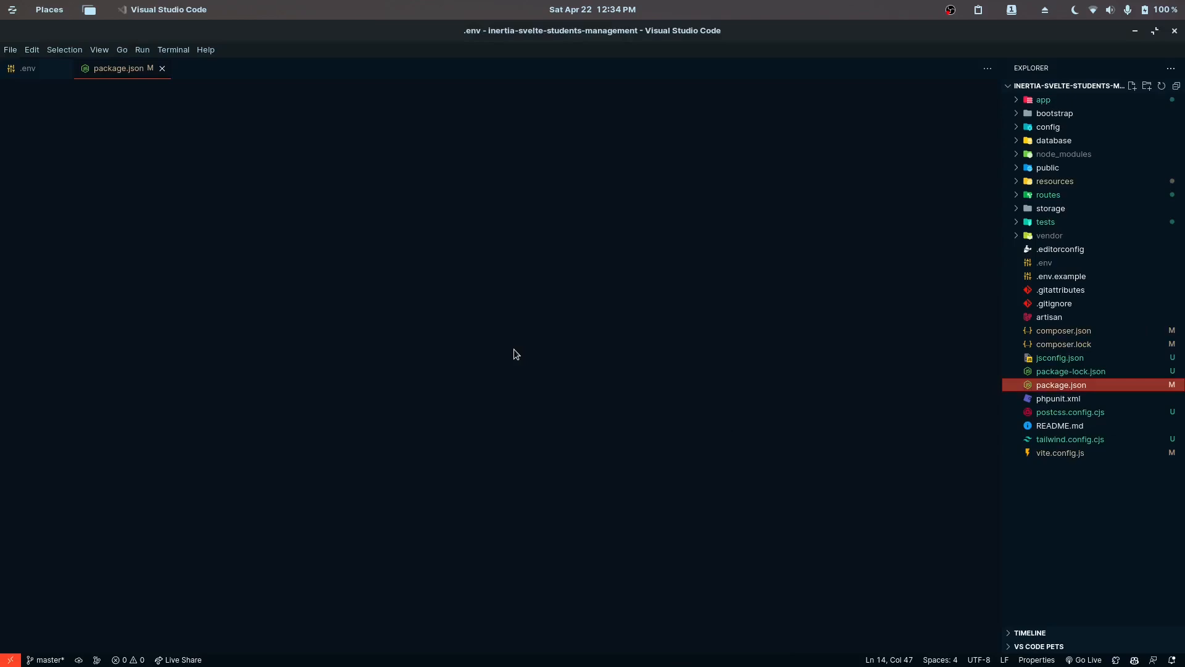
pyautogui.click(117, 67)
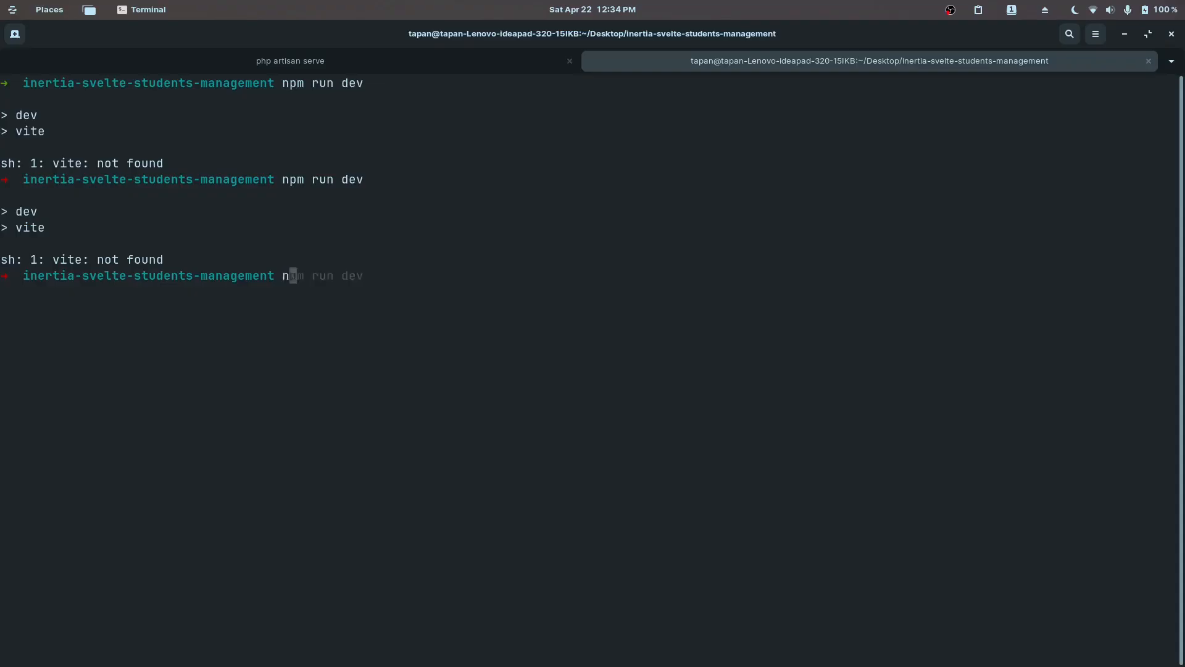
# Run npm install to fetch the project's node packages.
pyautogui.write('sn')
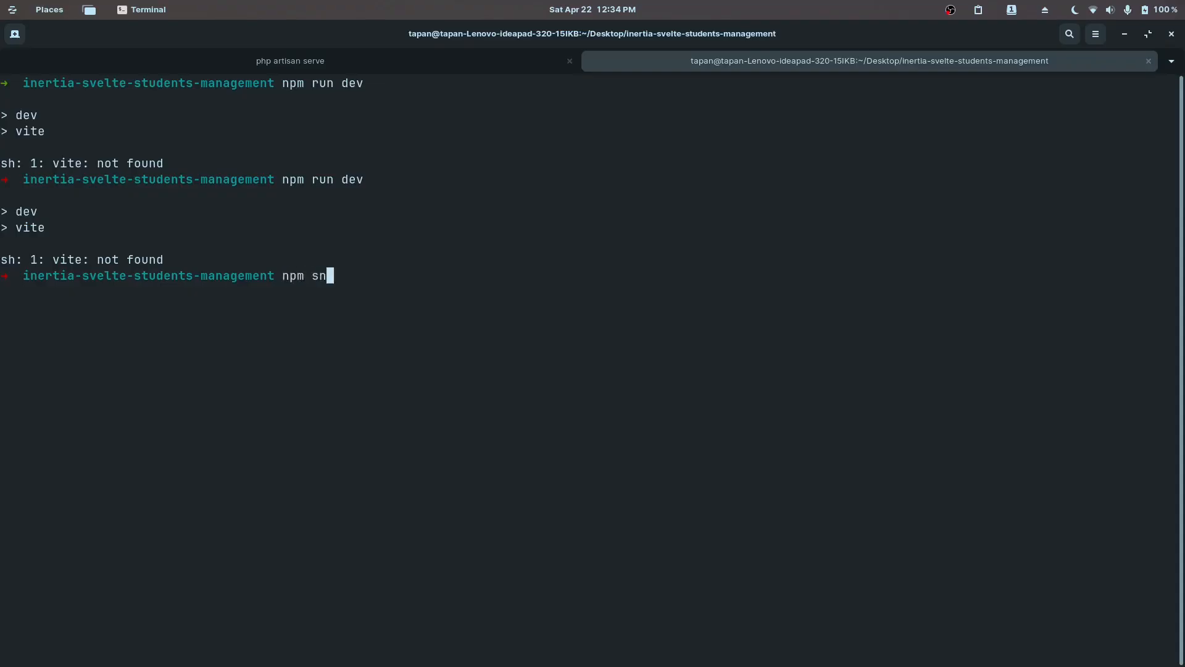
pyautogui.write('install')
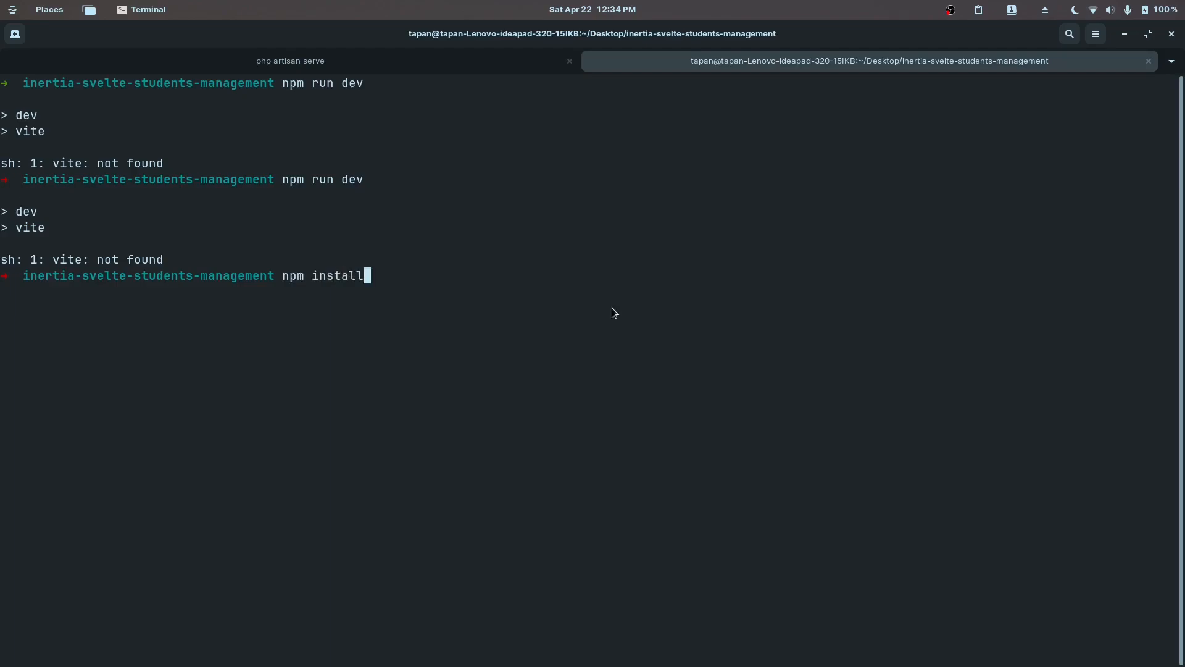
pyautogui.press('Return')
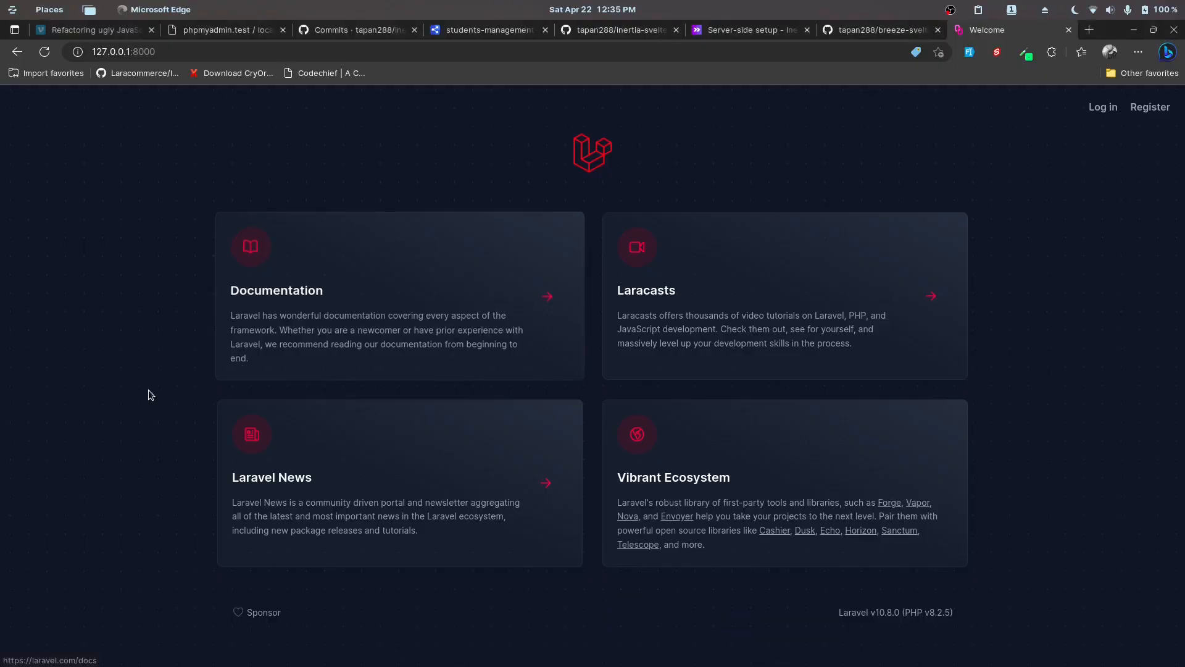
pyautogui.moveTo(22, 173)
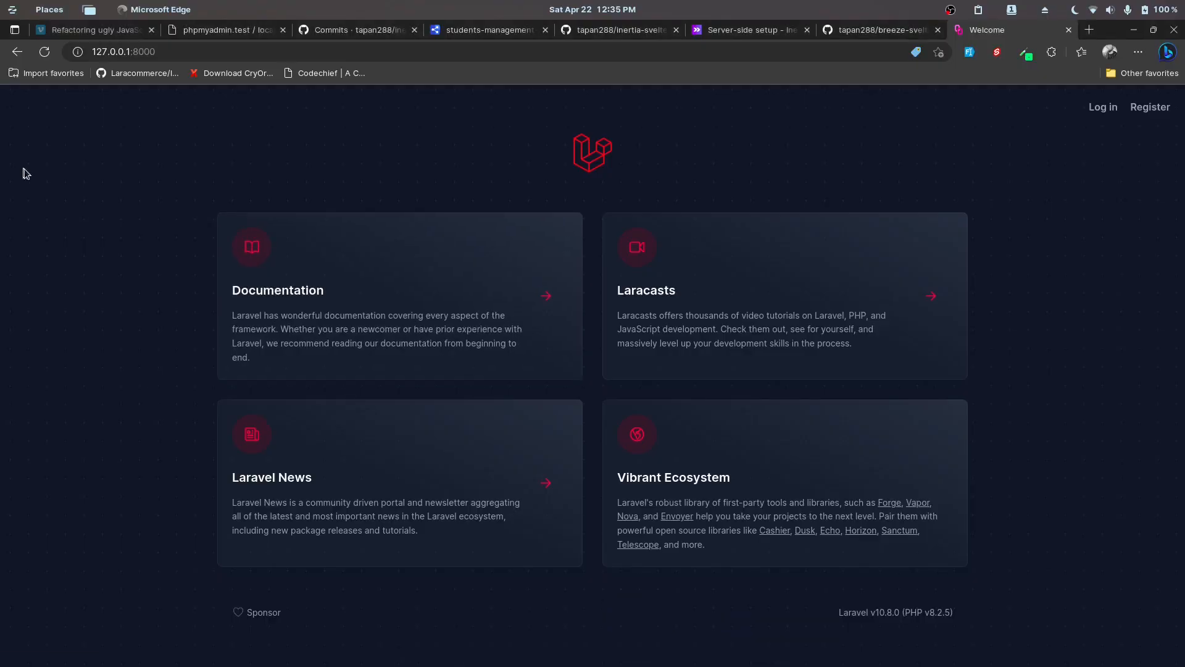
# Visit Log in, go back, register with the saved admin credentials, hitting the missing users table error.
pyautogui.click(1101, 106)
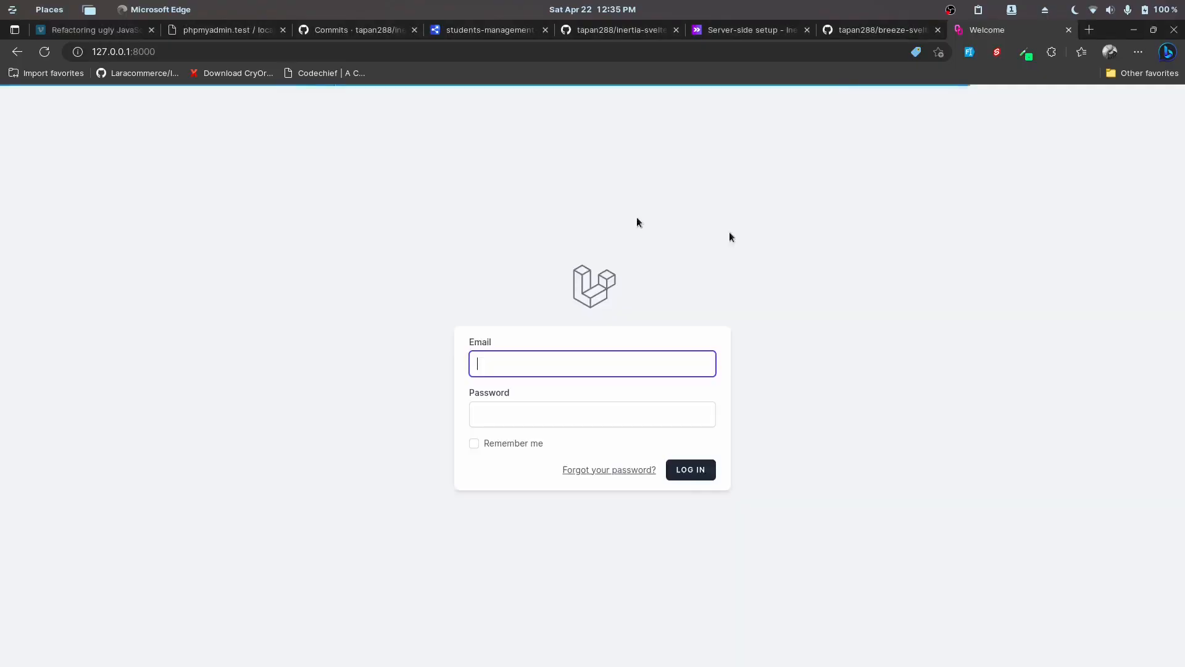
pyautogui.click(16, 52)
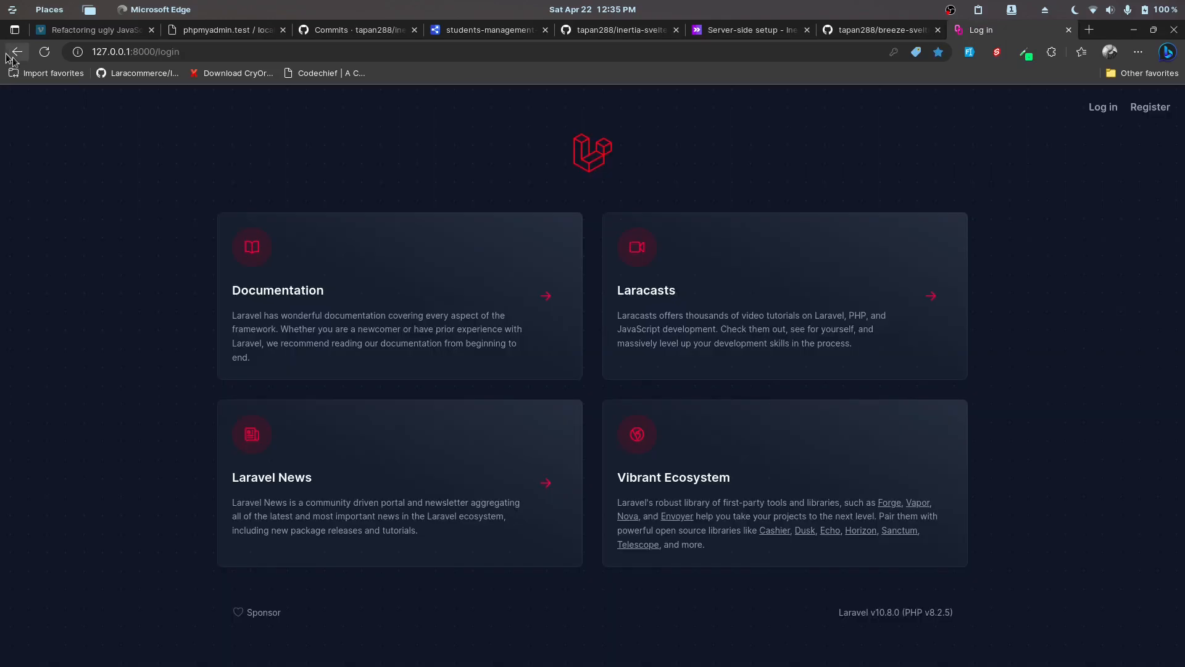
pyautogui.click(16, 52)
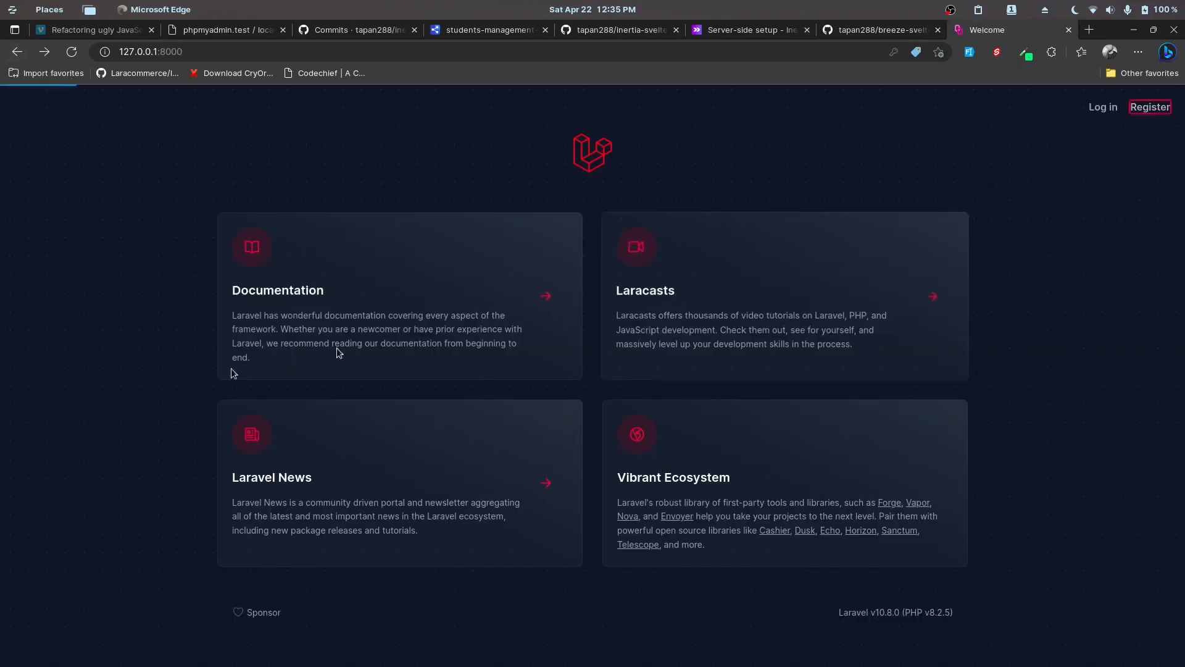
pyautogui.click(1150, 106)
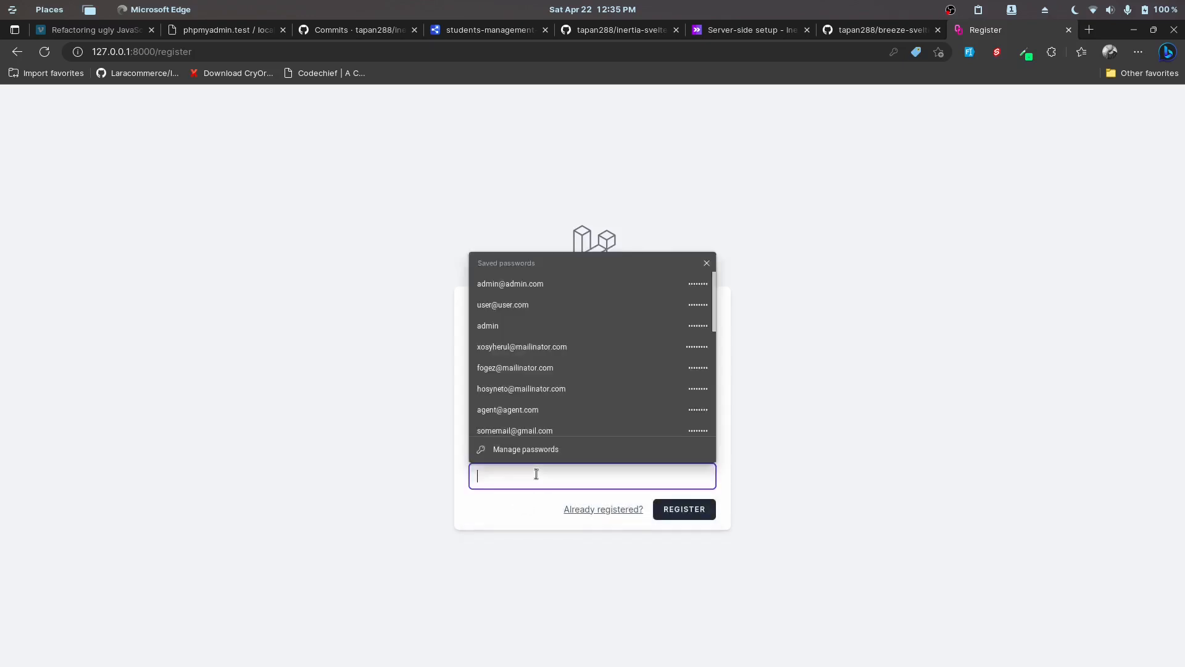
pyautogui.click(510, 284)
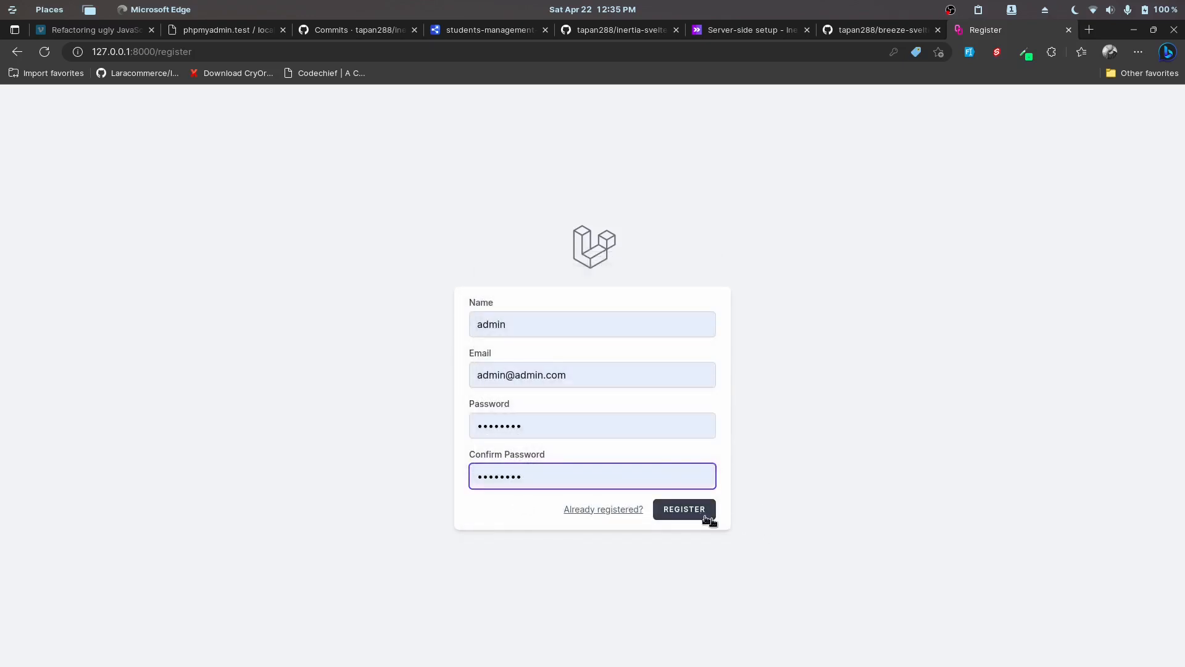
pyautogui.click(682, 508)
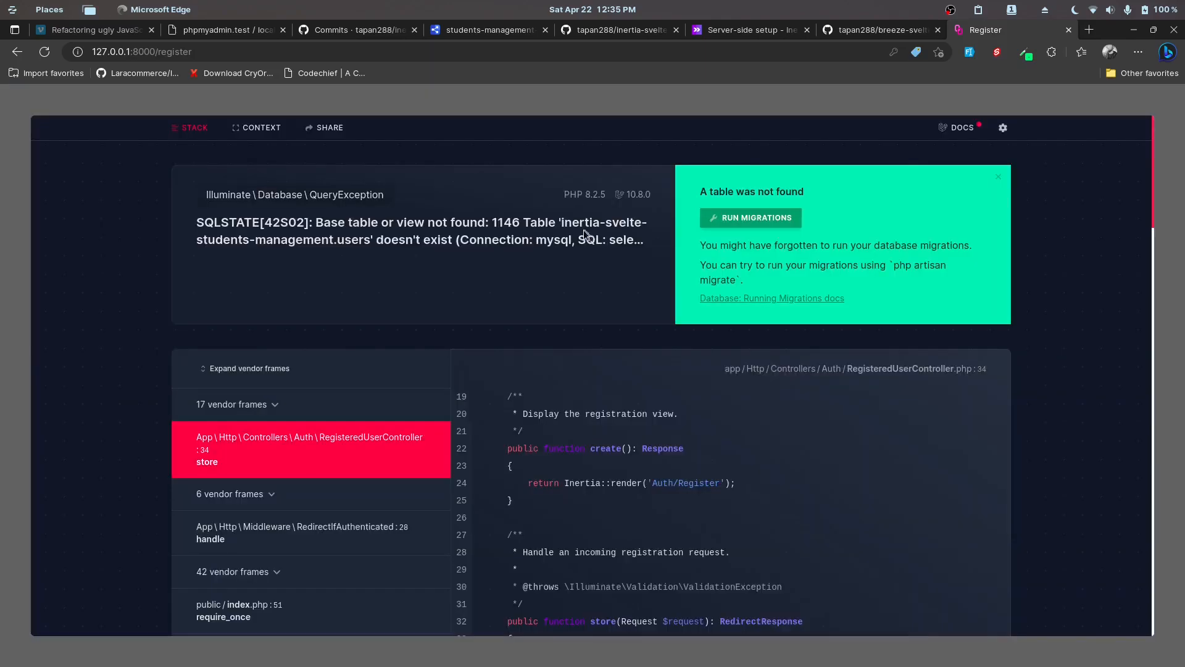
# Check the server log, then run php artisan migrate in VS Code's integrated terminal.
pyautogui.click(547, 638)
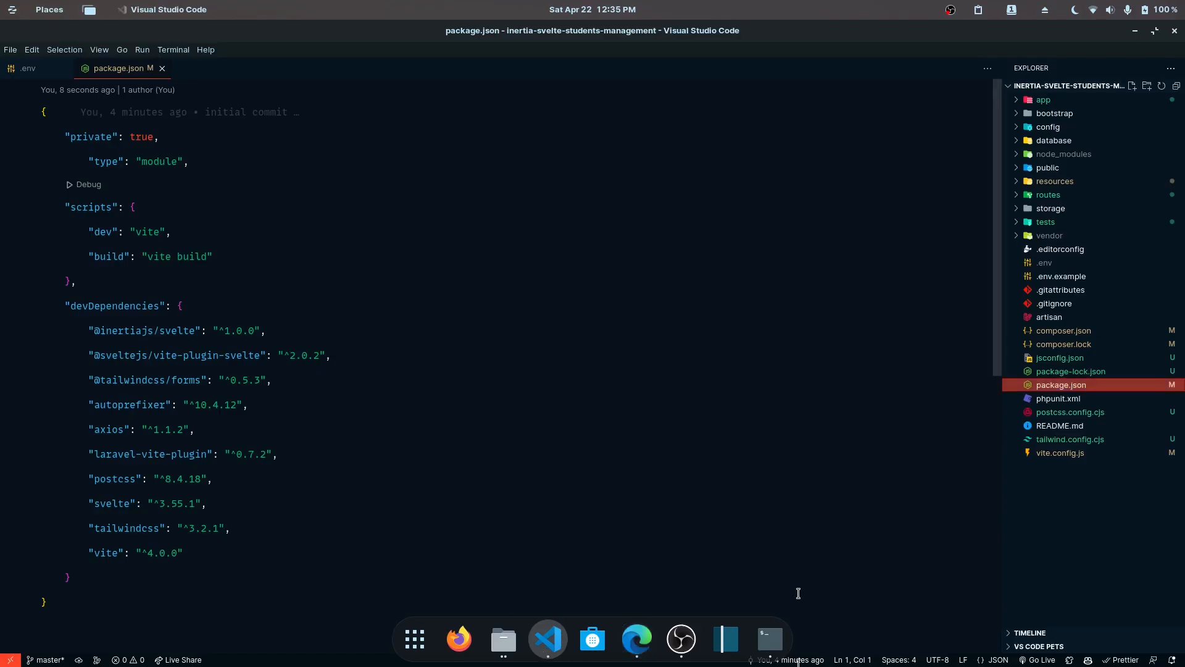
pyautogui.click(768, 639)
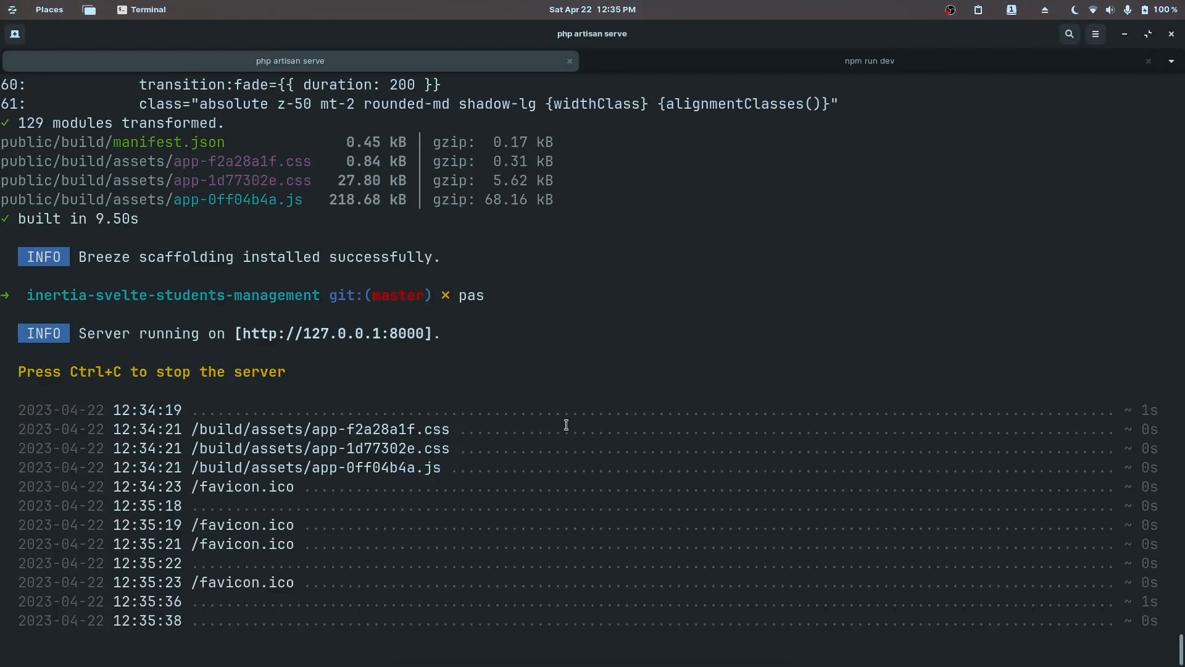
pyautogui.moveTo(25, 55)
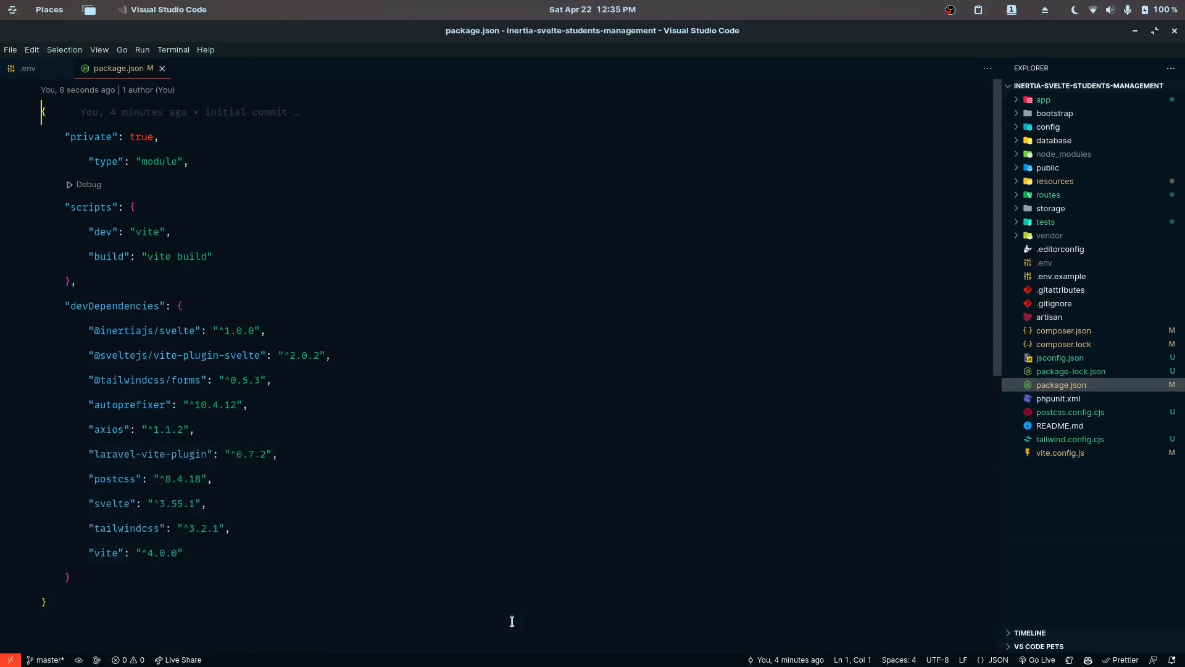
pyautogui.click(173, 50)
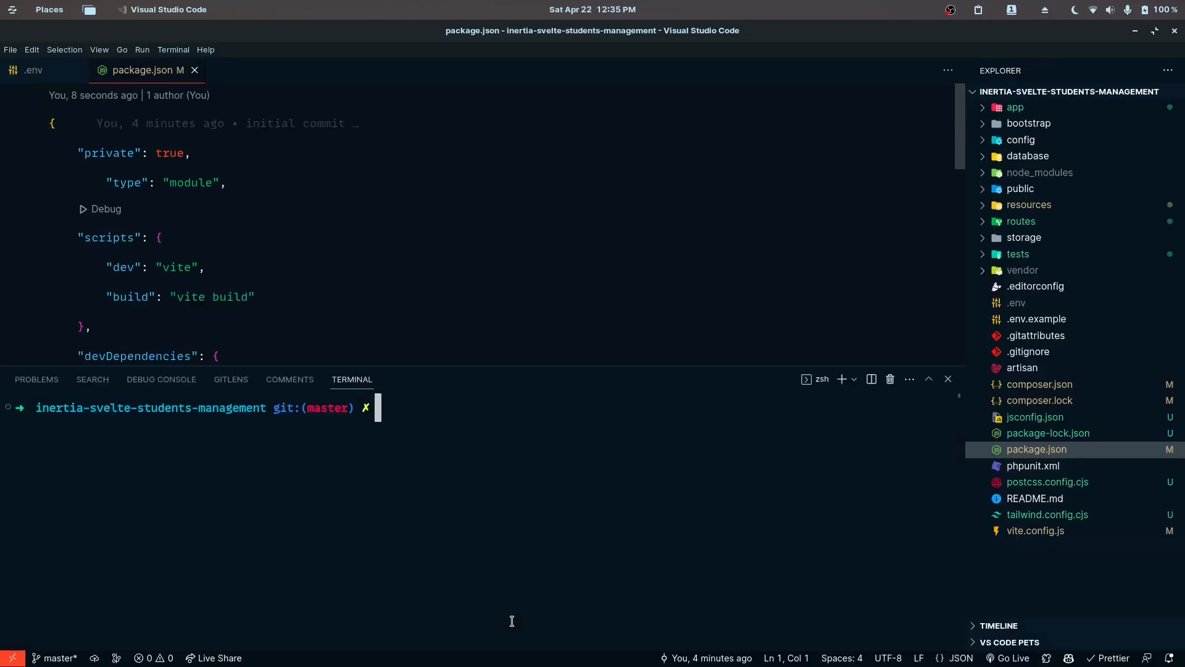
pyautogui.write('php artisan migrate')
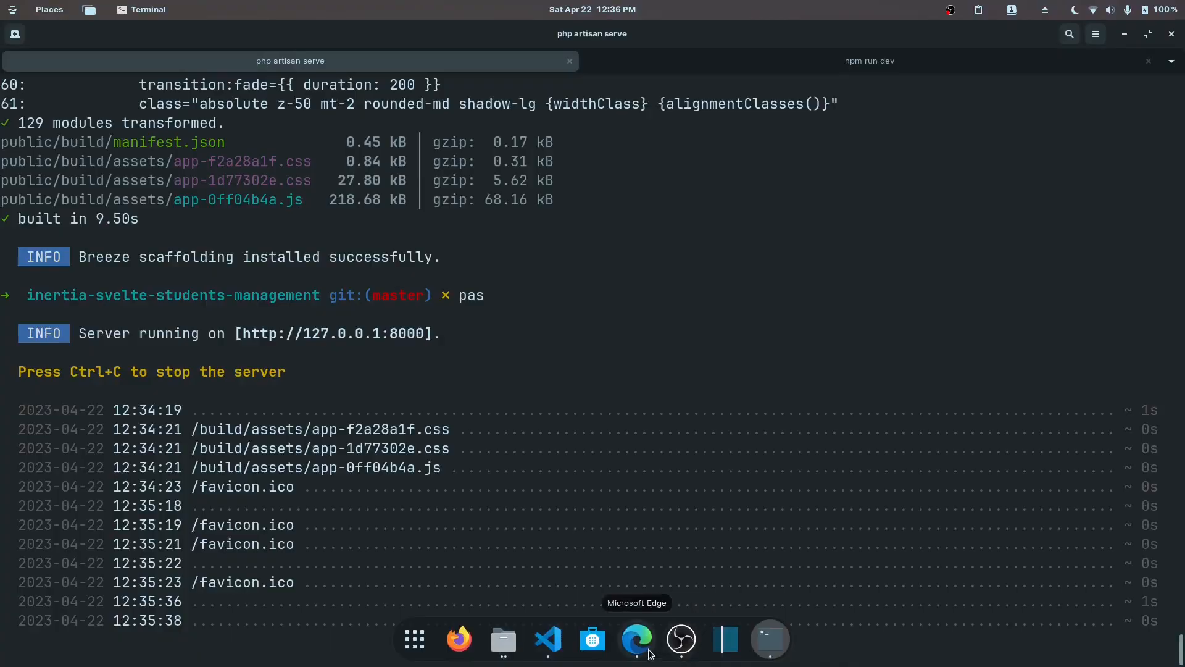
# Register the saved admin account successfully and view its Profile page with name and email.
pyautogui.click(636, 639)
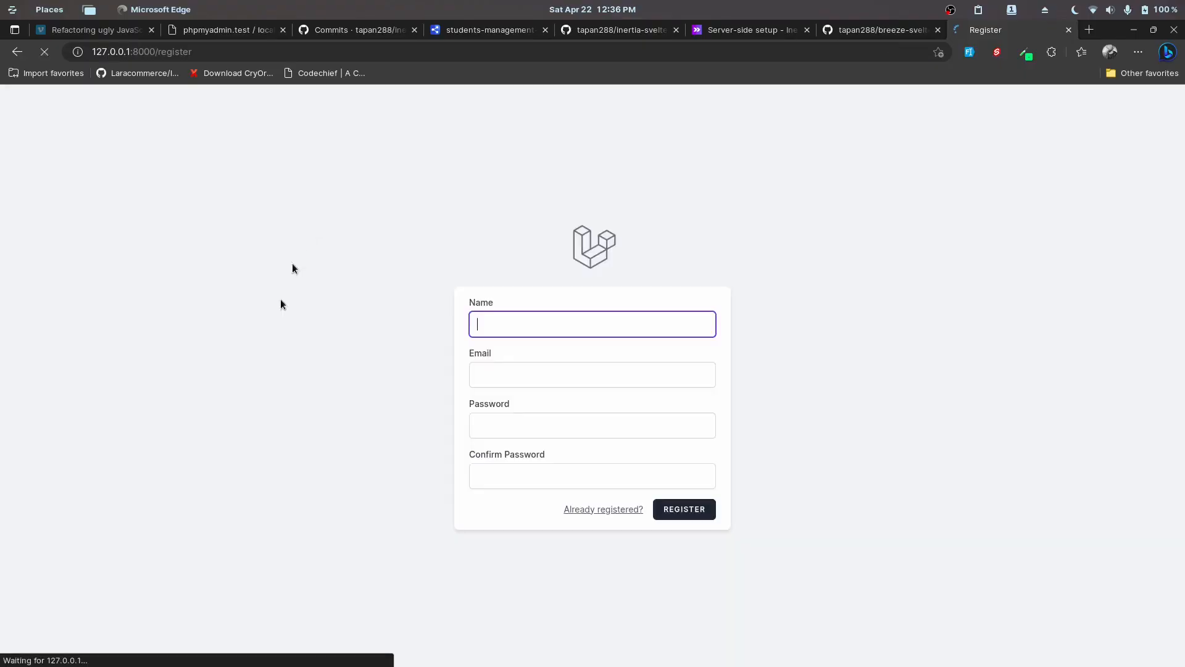
pyautogui.click(591, 476)
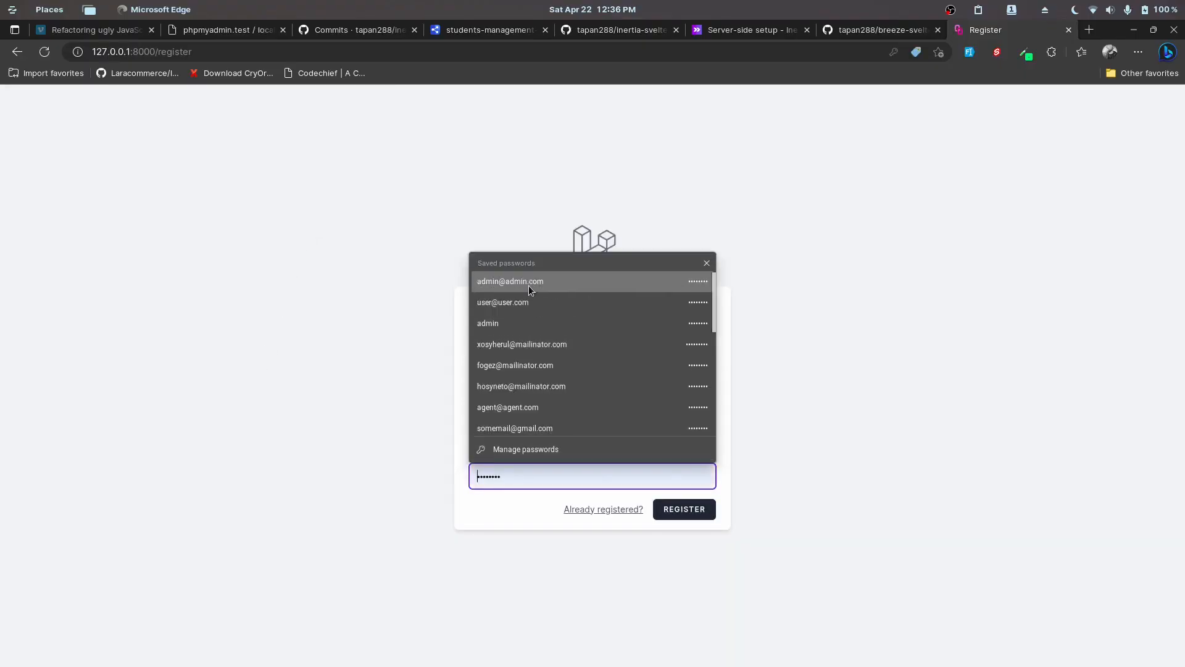
pyautogui.click(510, 281)
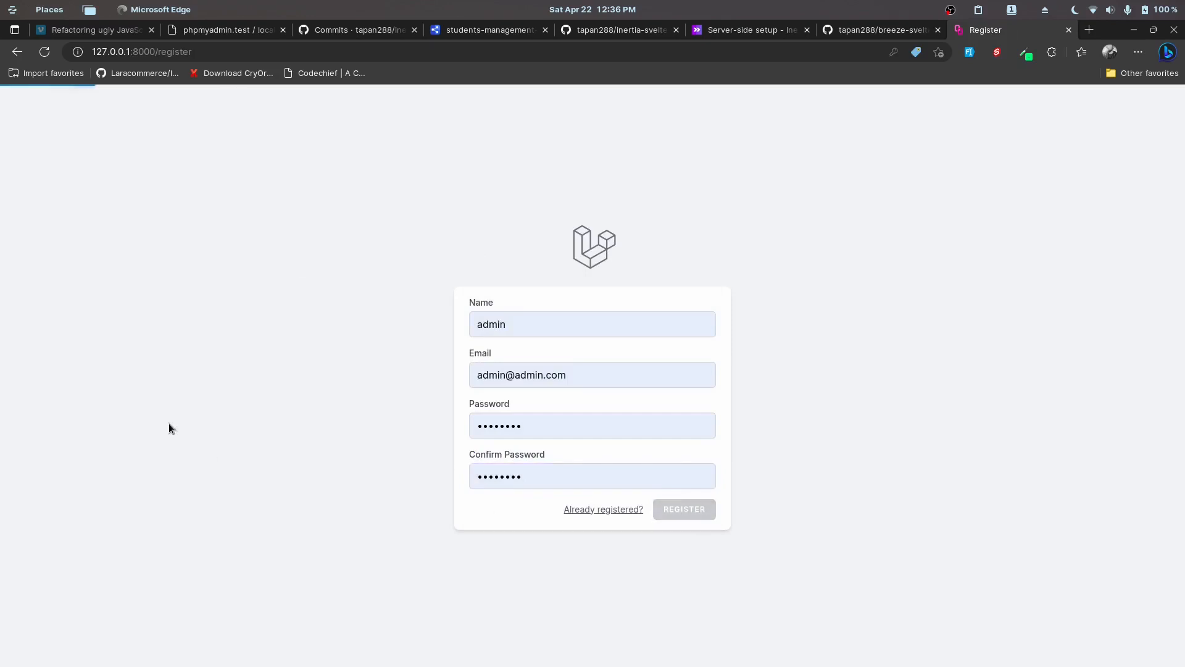
pyautogui.click(682, 508)
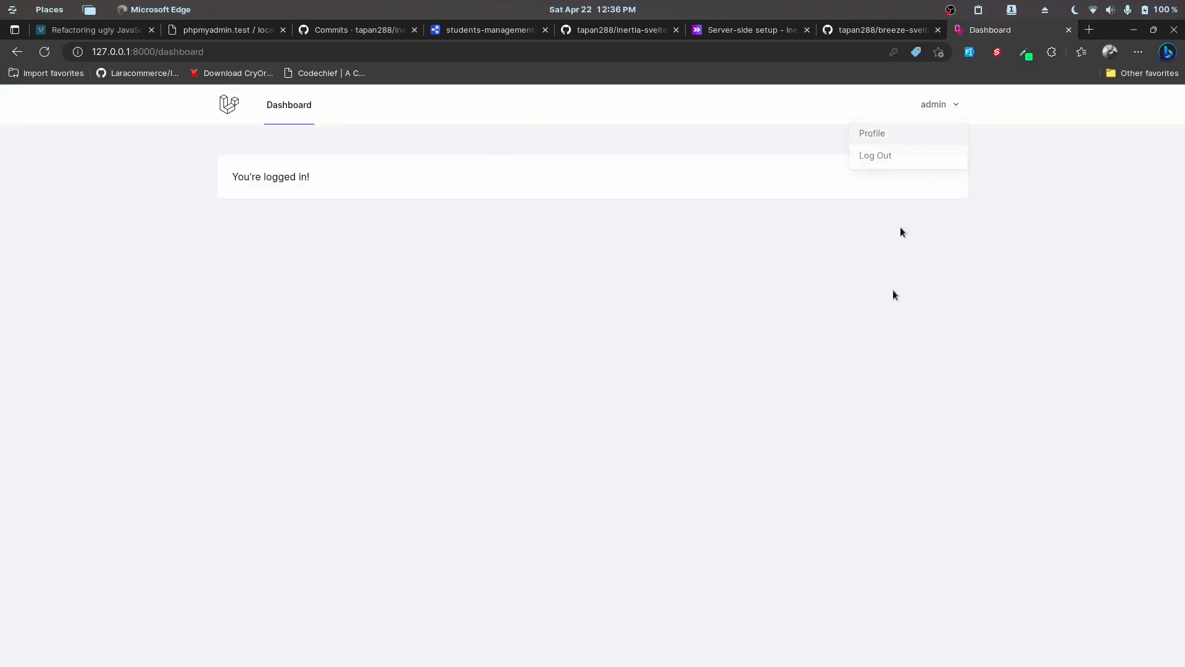
pyautogui.click(871, 133)
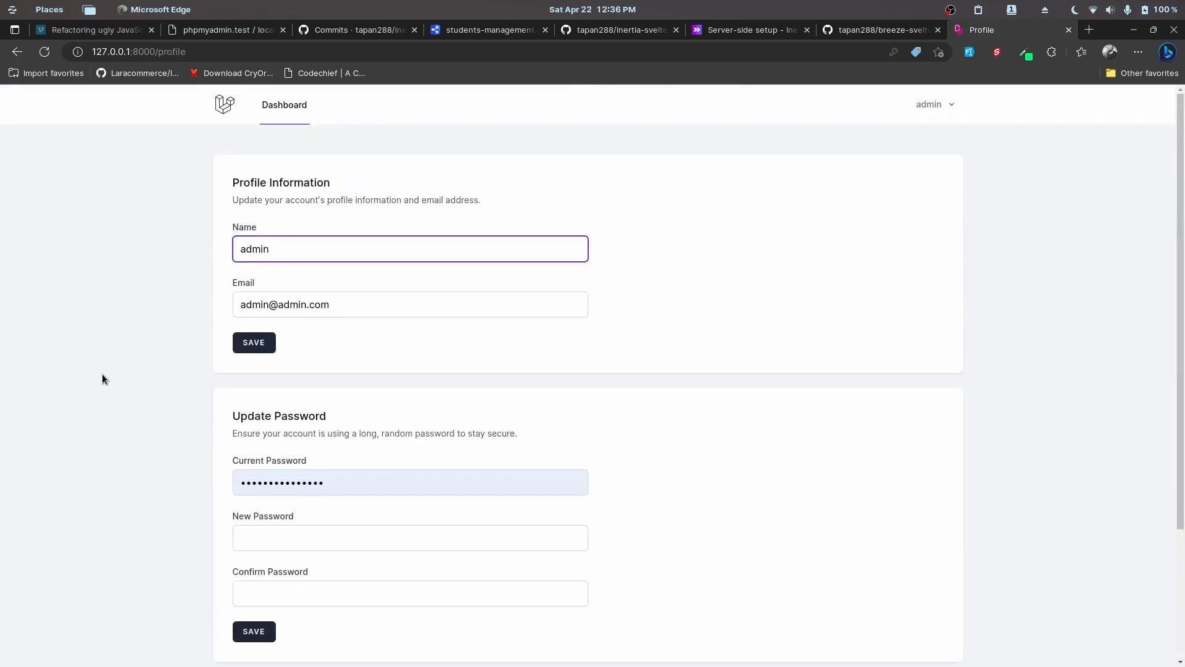